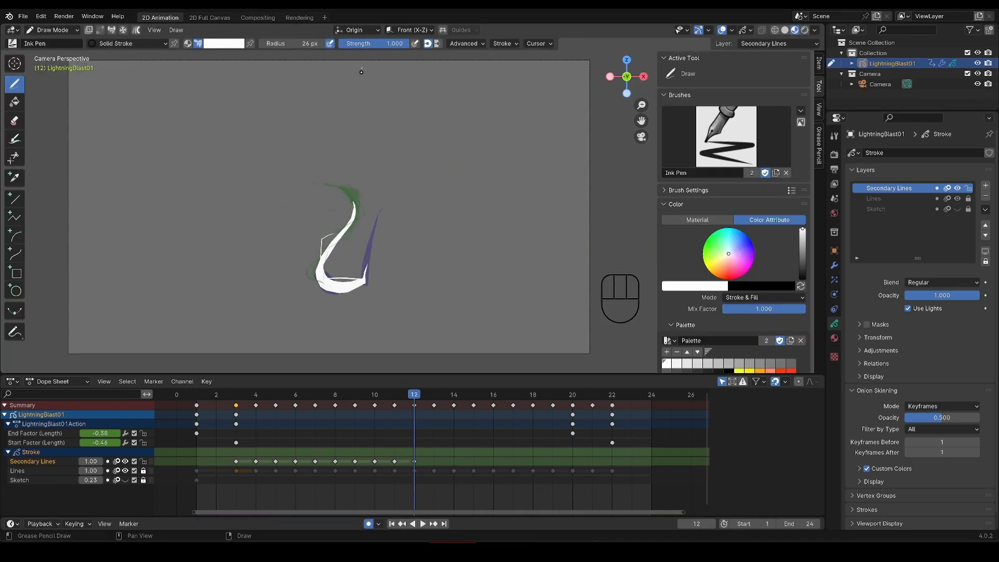
Start a new 2D Animation file with an empty Grease Pencil stroke object
left_click(433, 393)
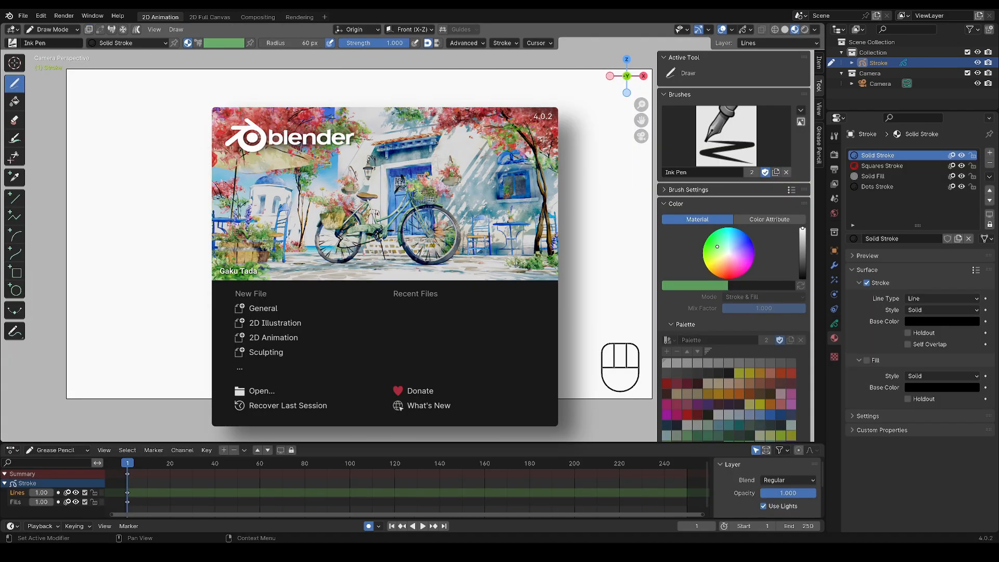
mouse_move(273, 337)
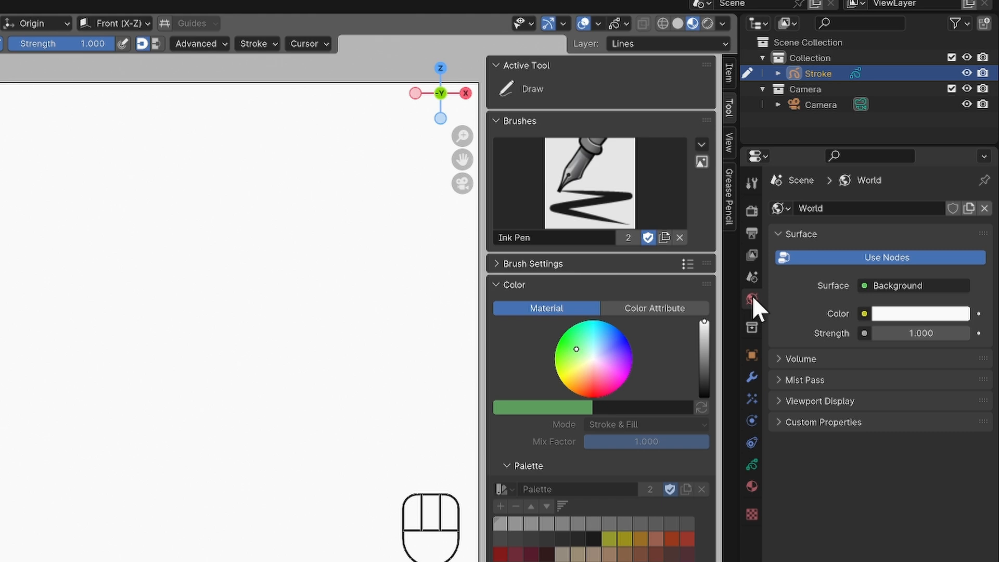
mouse_move(912, 315)
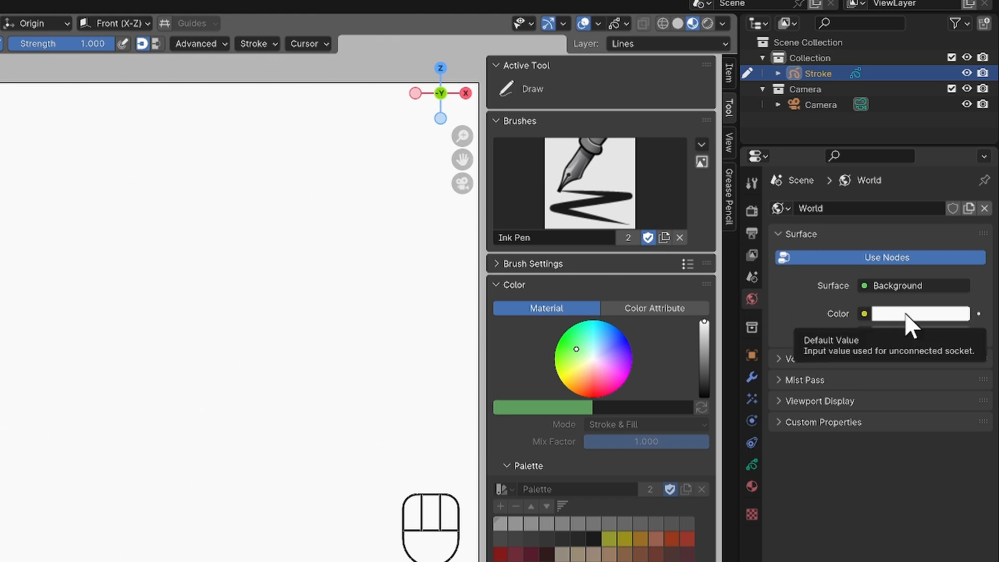
Lower the world Surface Color value so the background turns from white to grey
left_click(920, 313)
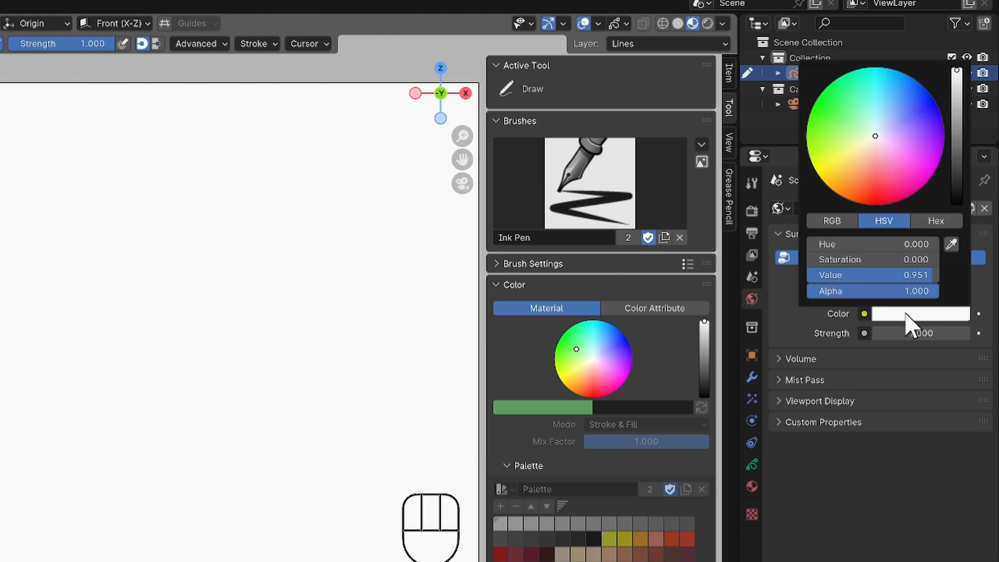
double_click(870, 275)
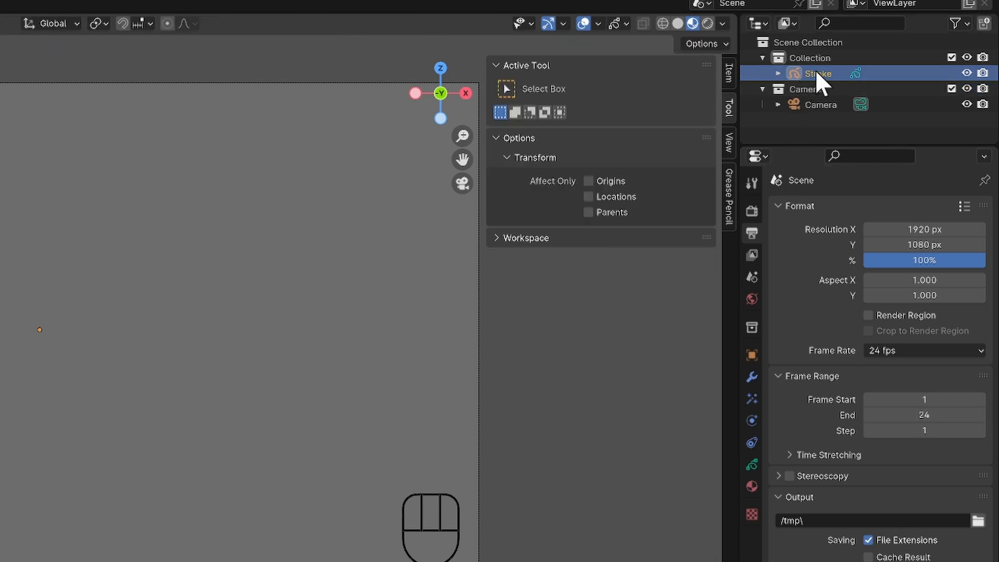
Rename the Stroke object to LightningBlast01 and name its second layer Sketch
double_click(819, 73)
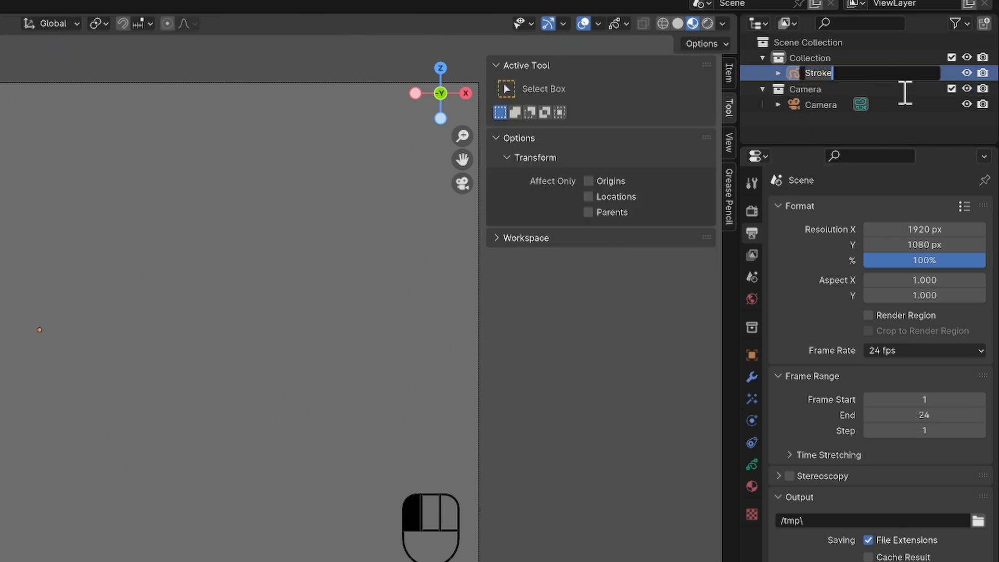
type("LightningBlast01")
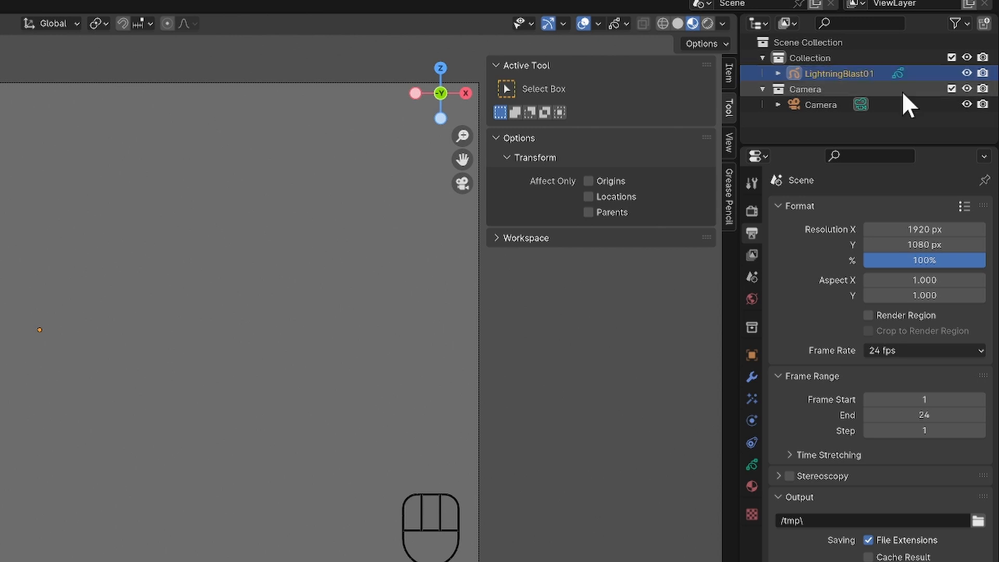
mouse_move(753, 465)
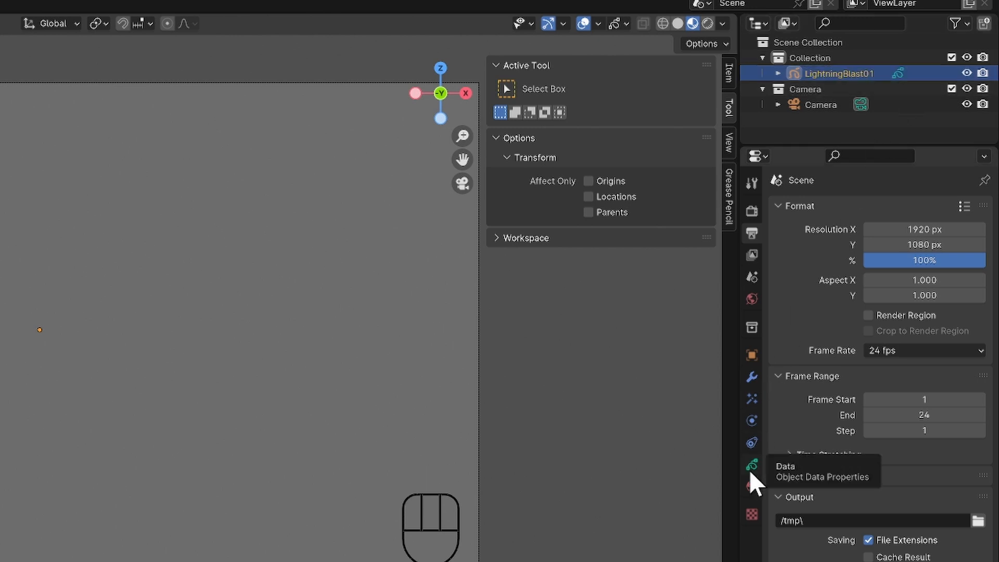
left_click(752, 465)
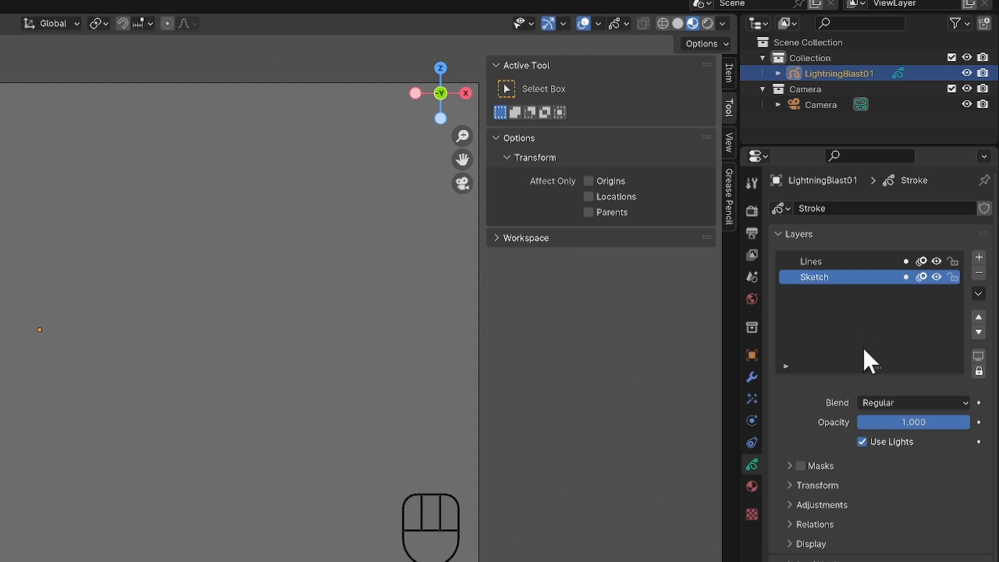
key("ctrl+tab")
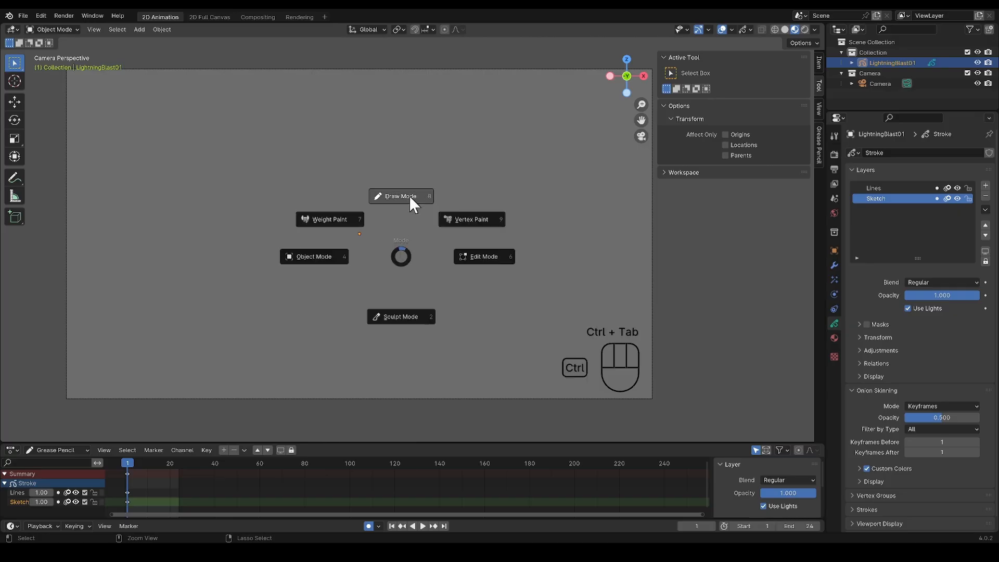
Enter Draw Mode, switch to Color Attribute and pick white for the lightning bolt stroke
left_click(399, 197)
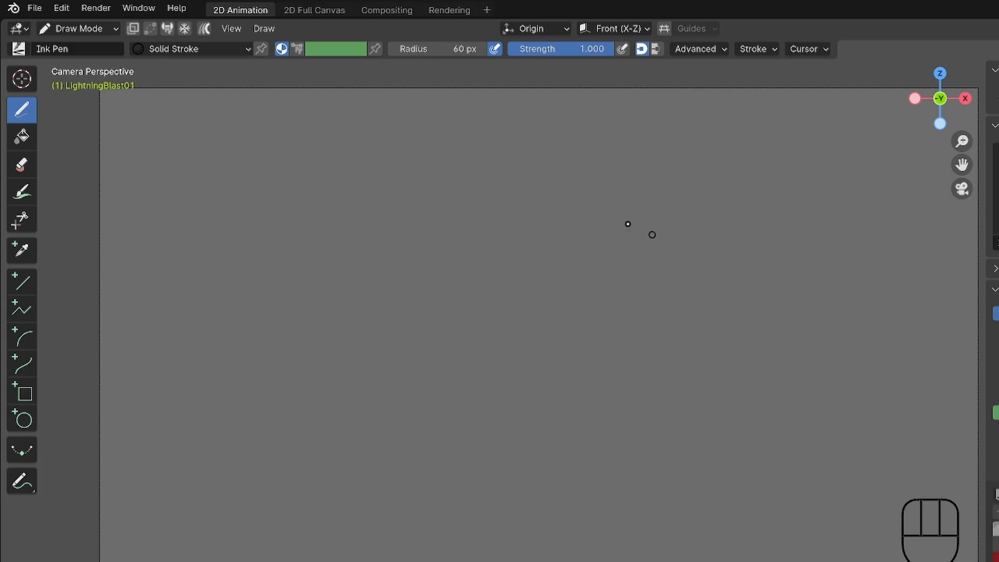
left_click(191, 49)
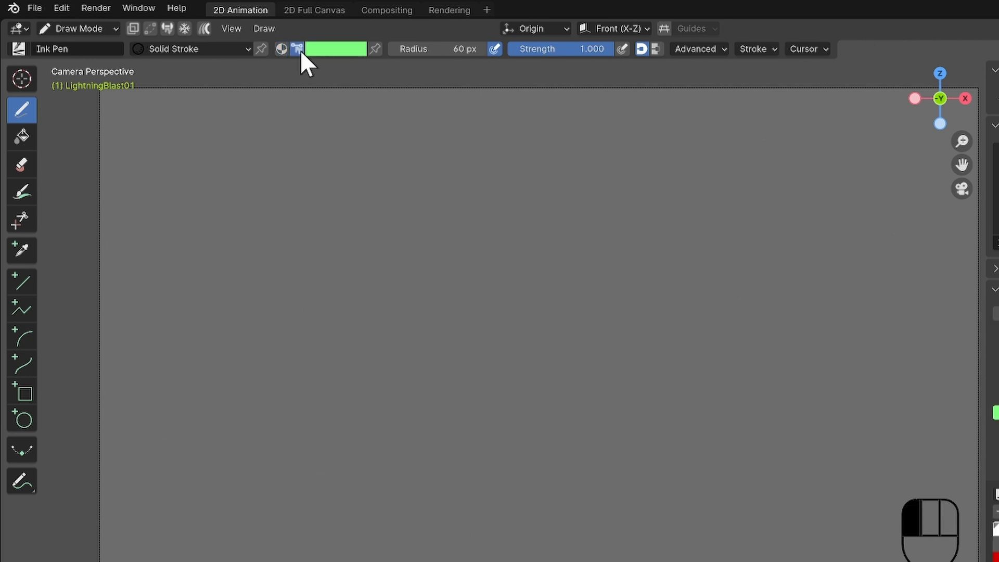
left_click(336, 49)
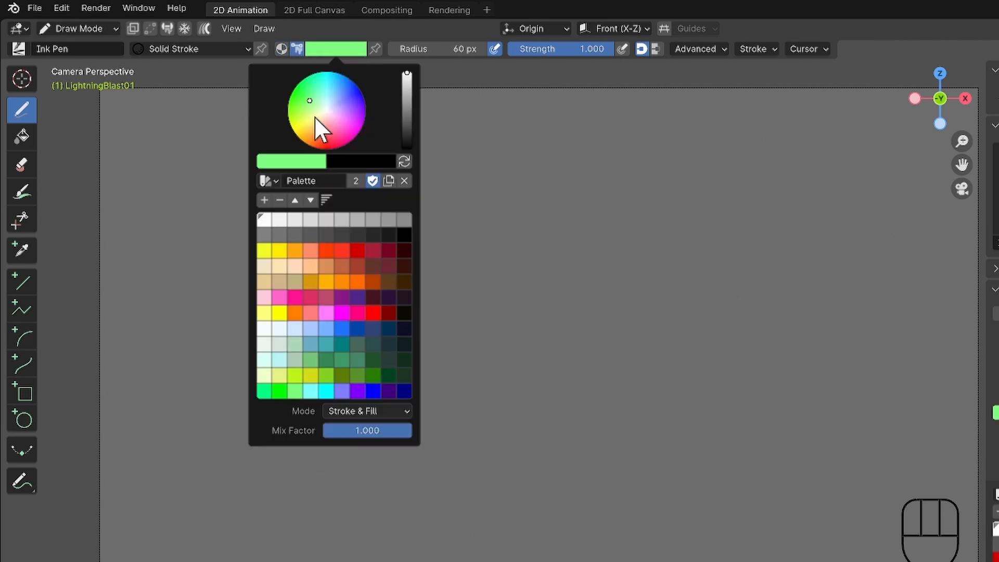
left_click(262, 220)
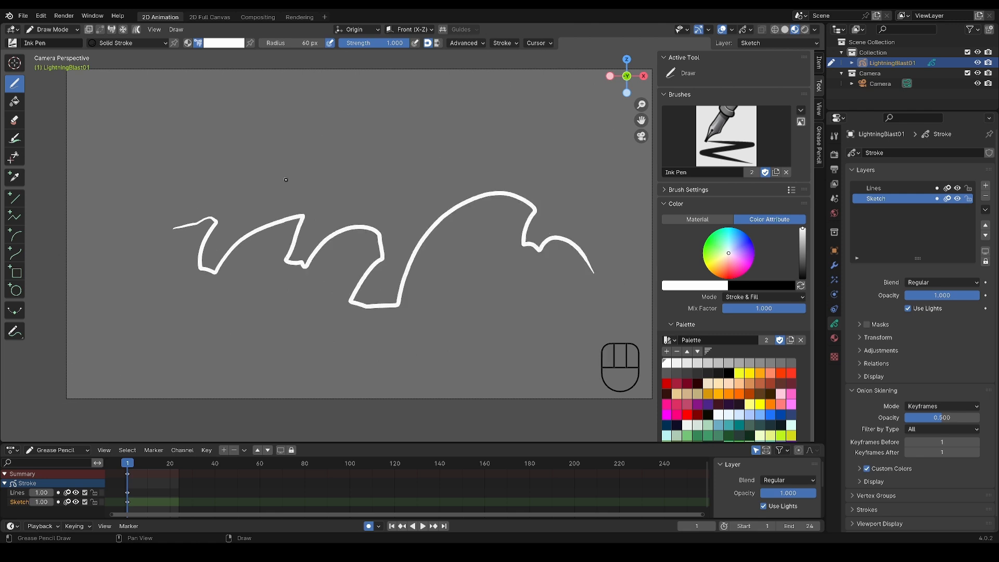
In Edit Mode fatten selected bolt points with Alt+S and reshape curves, then return to Object Mode
left_click(51, 29)
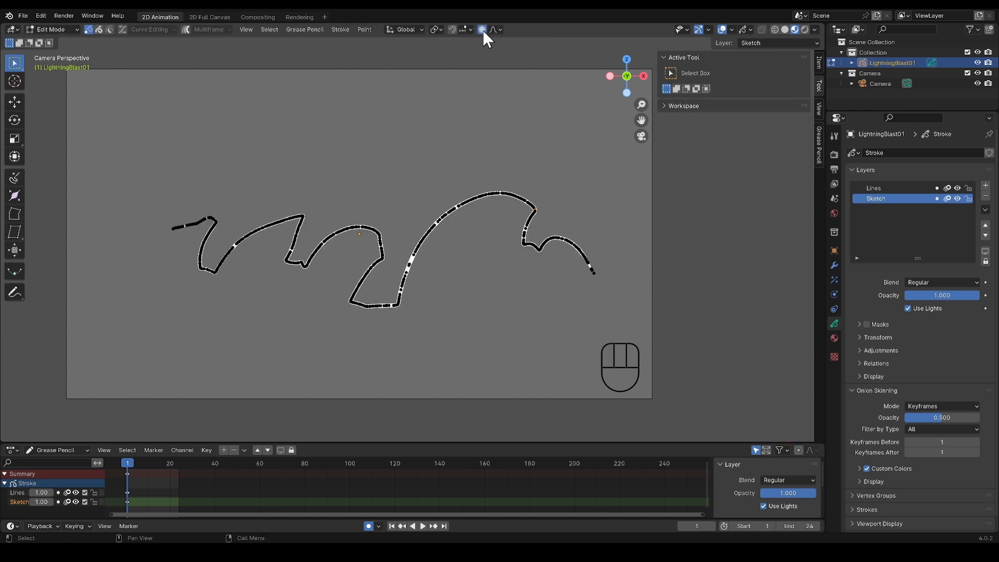
key("alt+s")
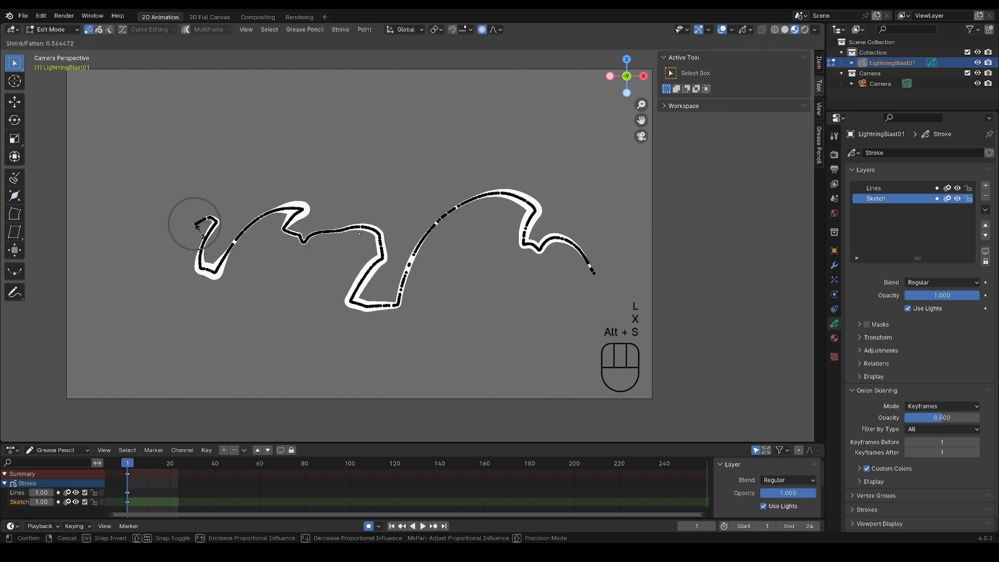
mouse_move(269, 228)
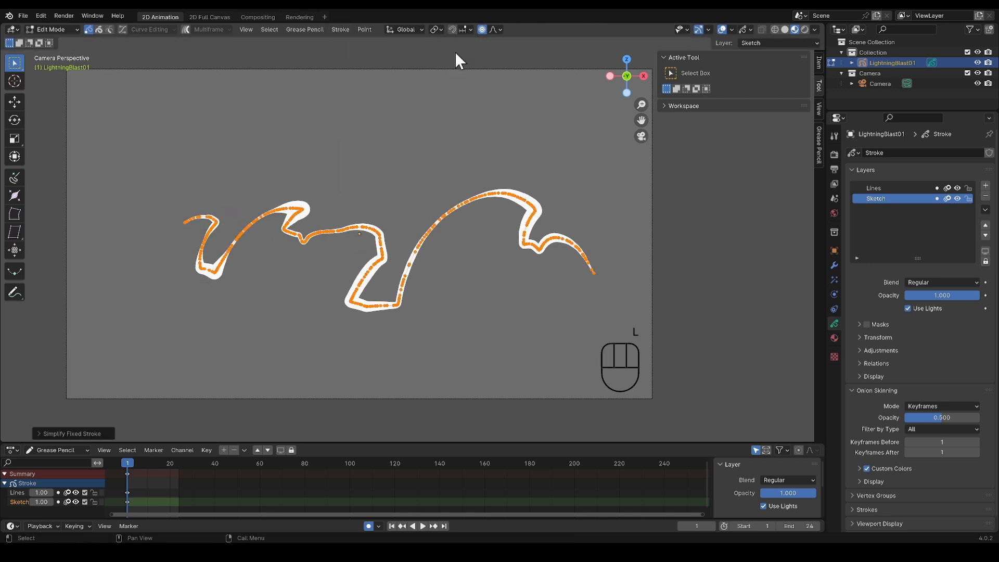
key("alt")
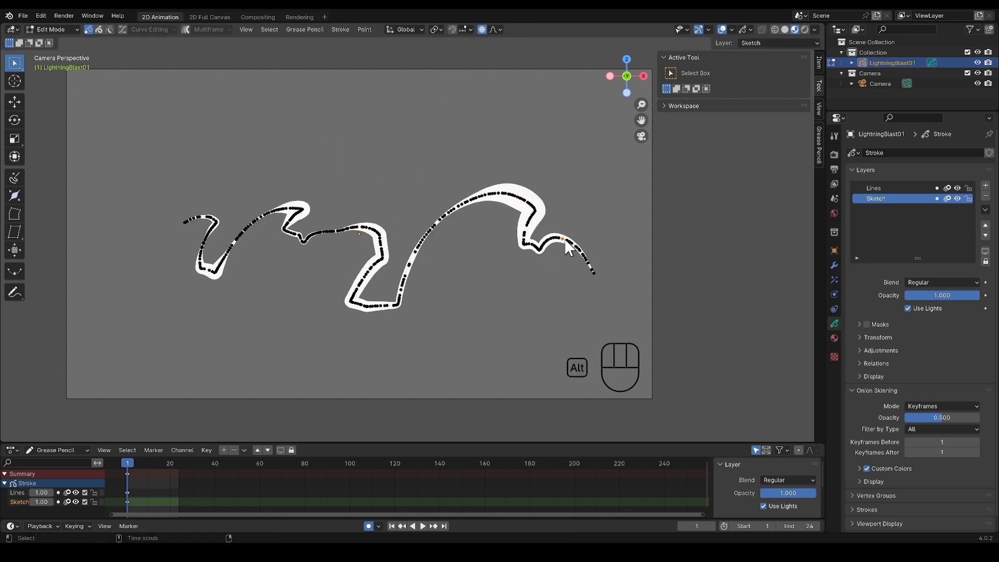
key("g")
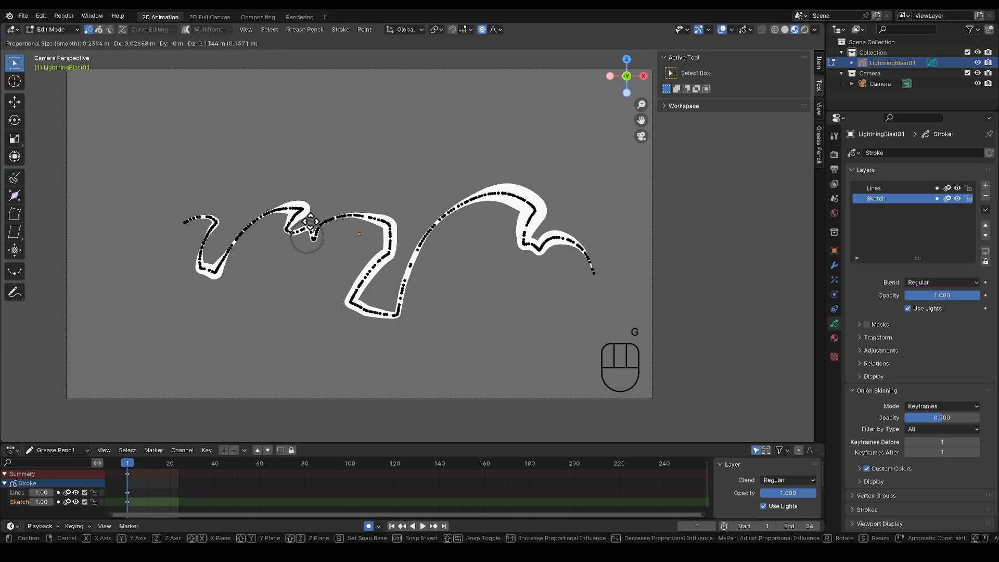
key("alt+s")
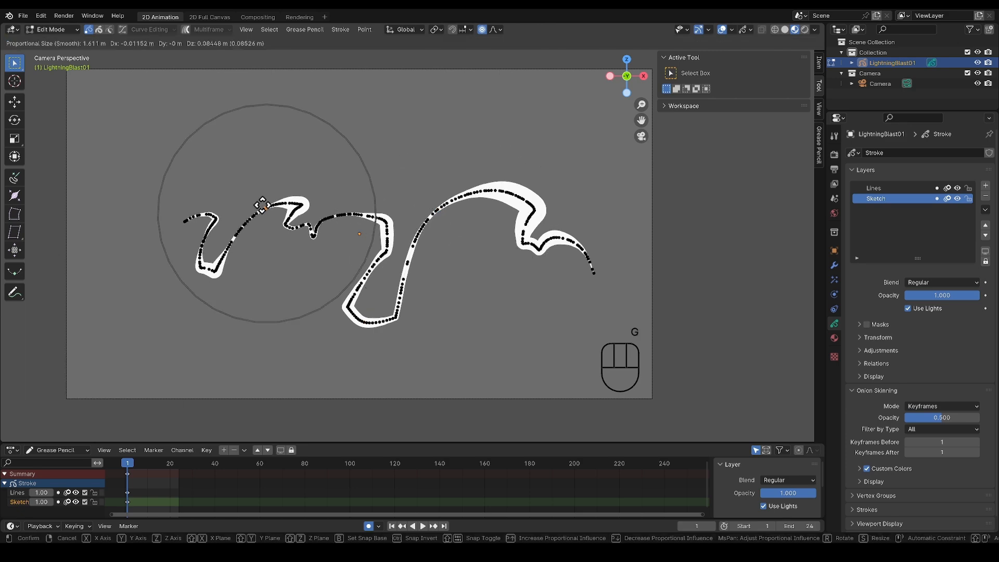
key("ctrl+tab")
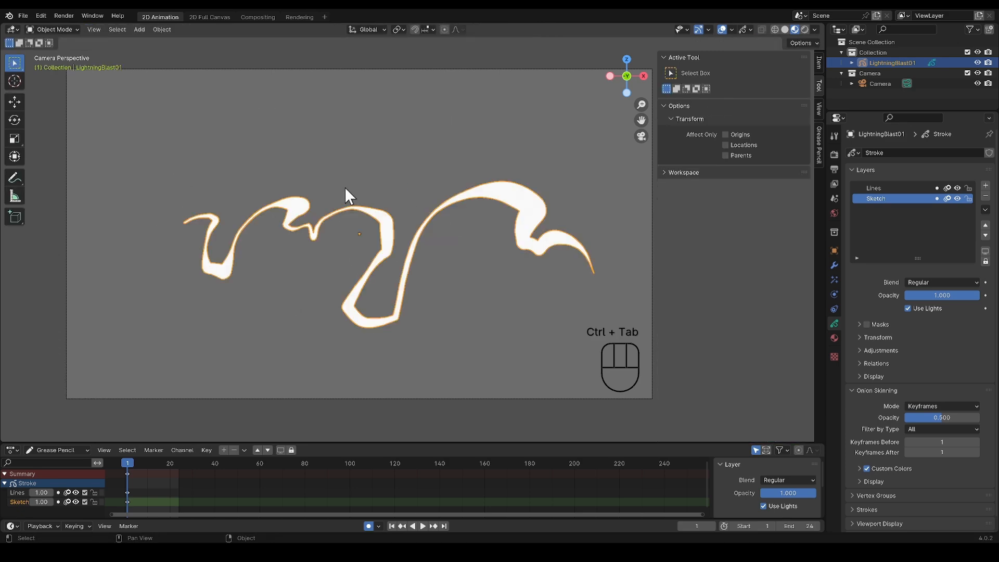
mouse_move(805, 268)
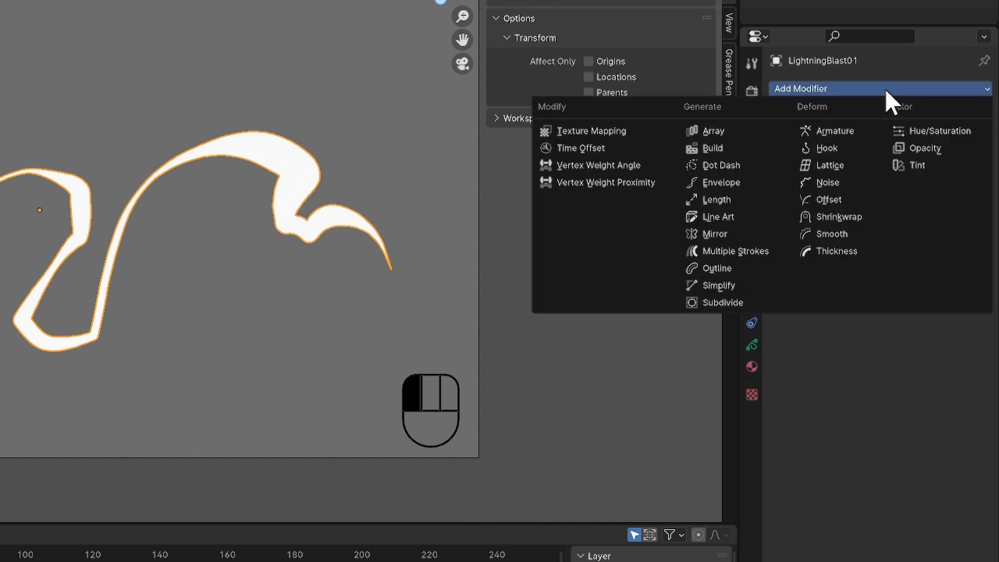
Add a Length modifier limited to the Sketch layer with Start 0.00 and End -1.00
left_click(717, 200)
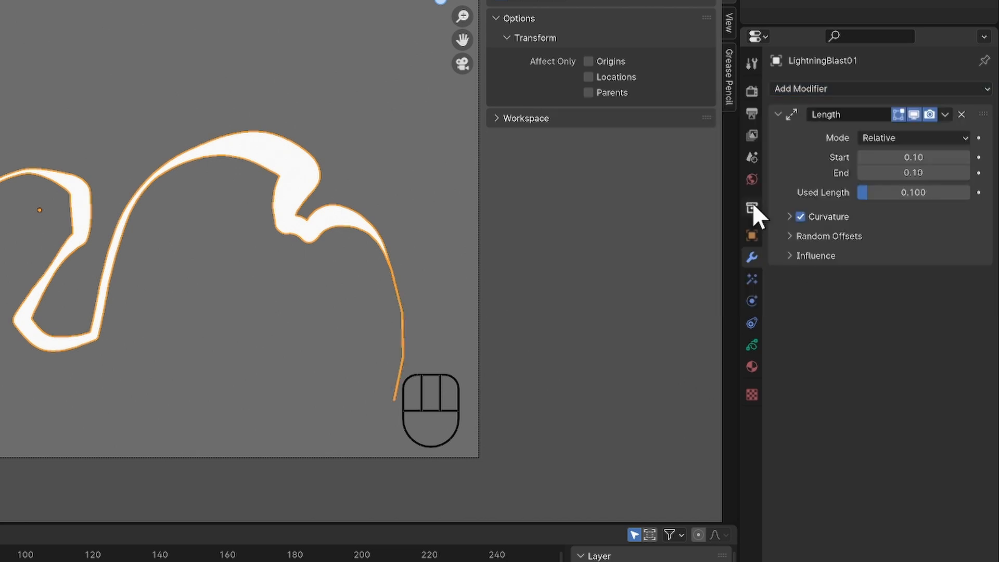
left_click(816, 257)
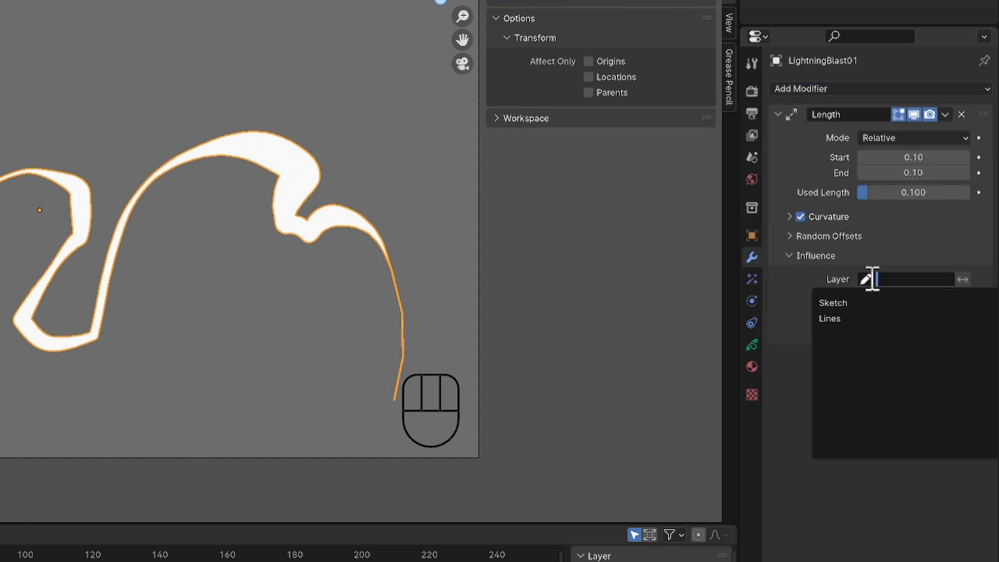
left_click(833, 303)
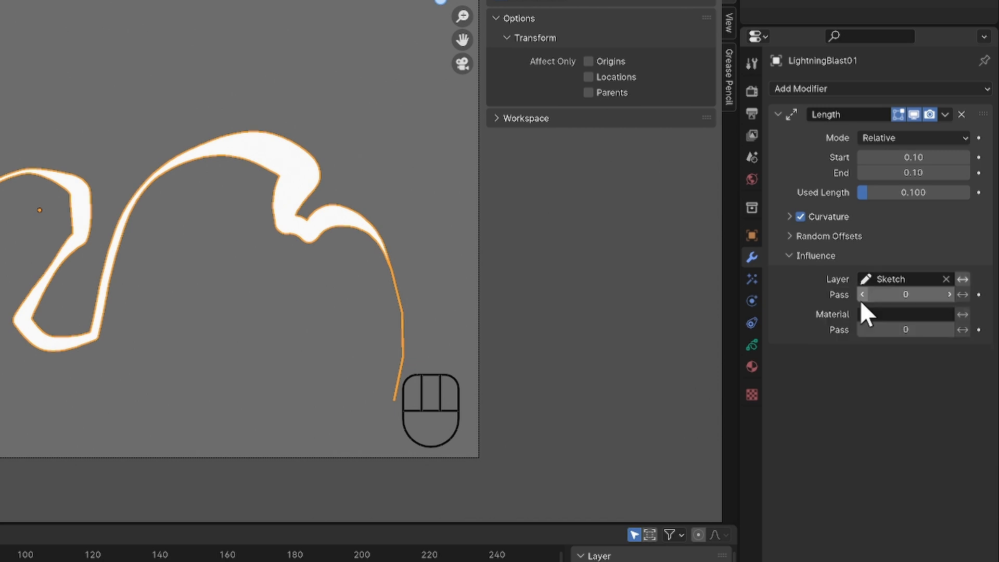
double_click(913, 157)
type("0")
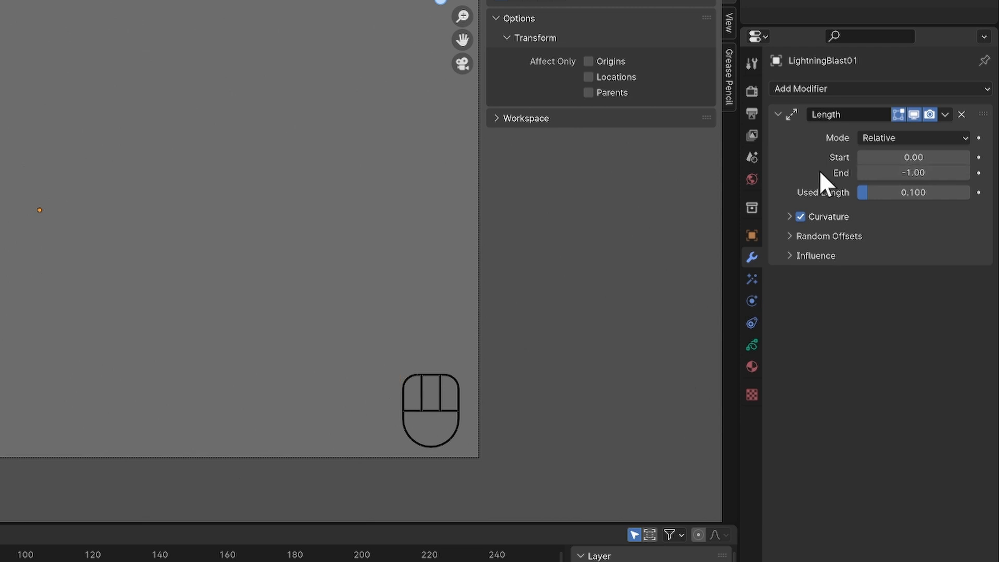
mouse_move(980, 181)
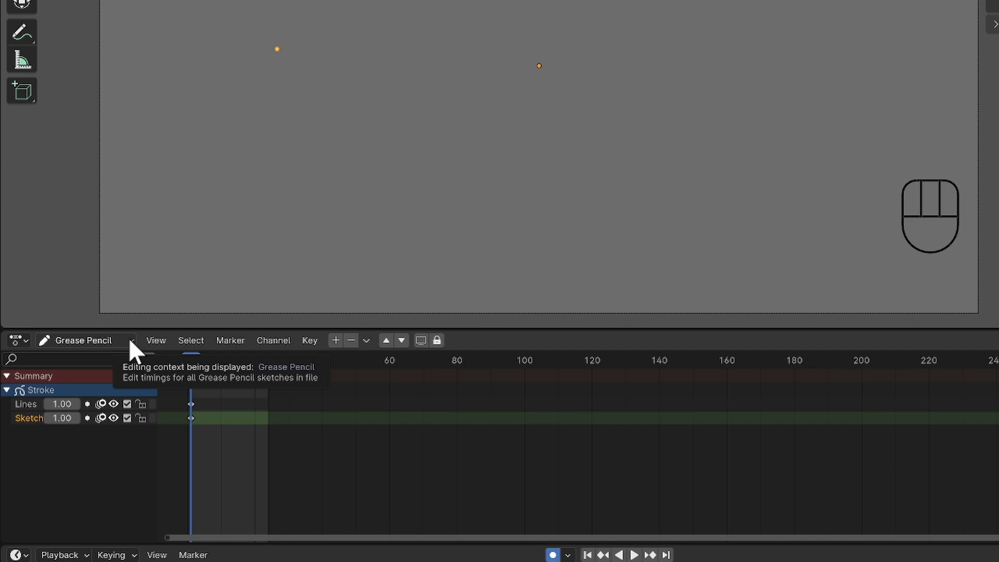
Switch the bottom editor from Grease Pencil keys to the general Dope Sheet view
left_click(83, 340)
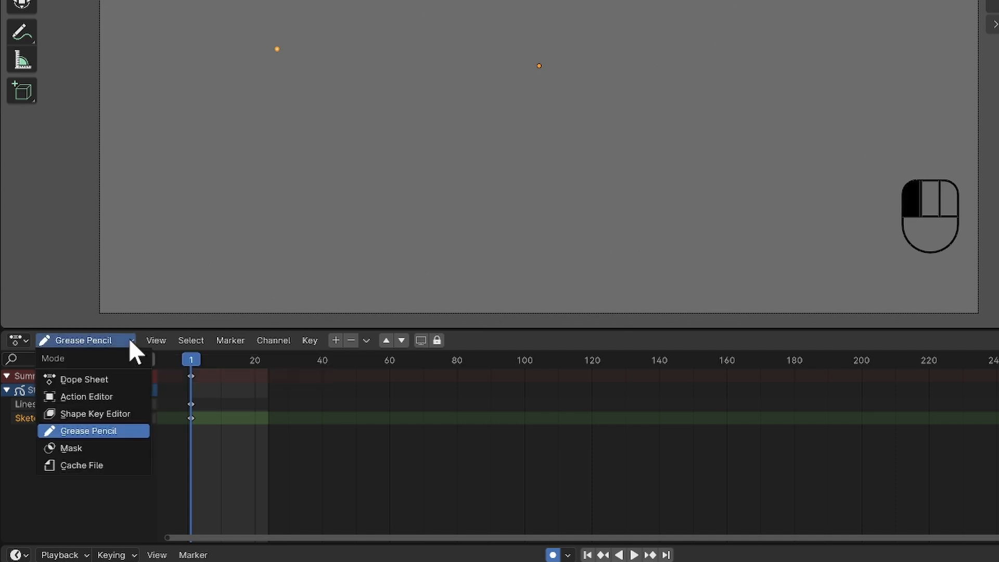
mouse_move(118, 382)
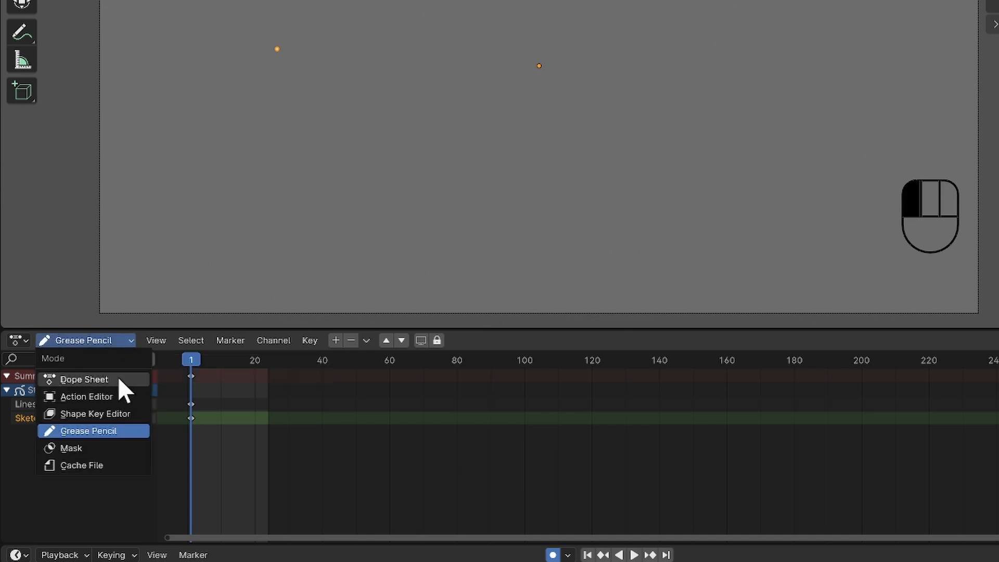
left_click(84, 379)
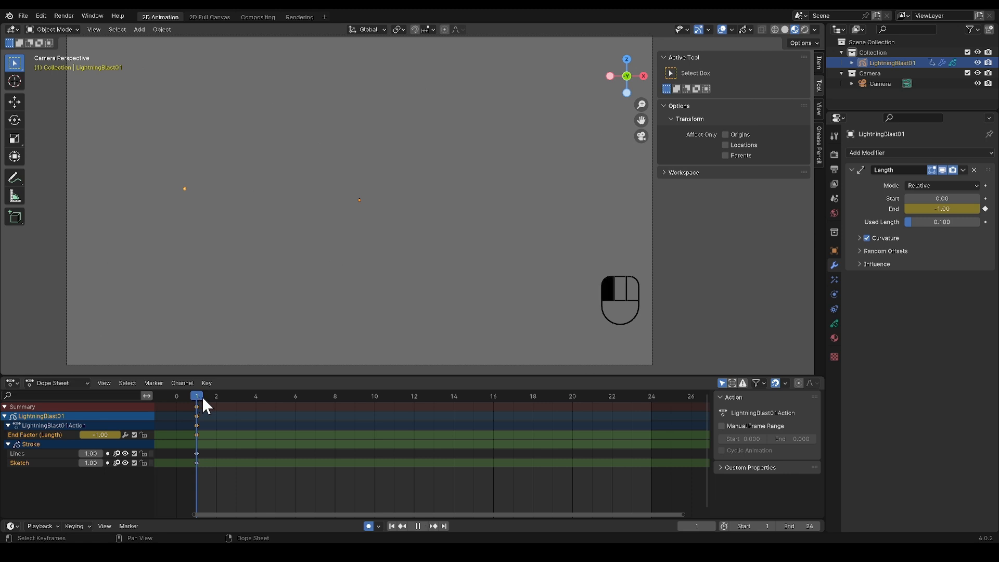
Keyframe the Length Start factor at frame 3 and End 0 at frame 20
left_click(237, 395)
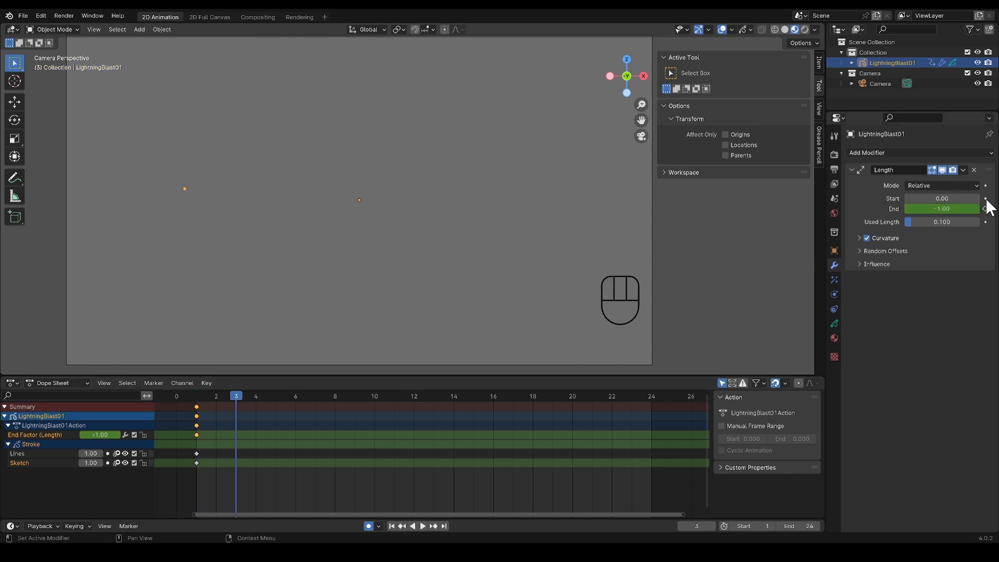
left_click(984, 198)
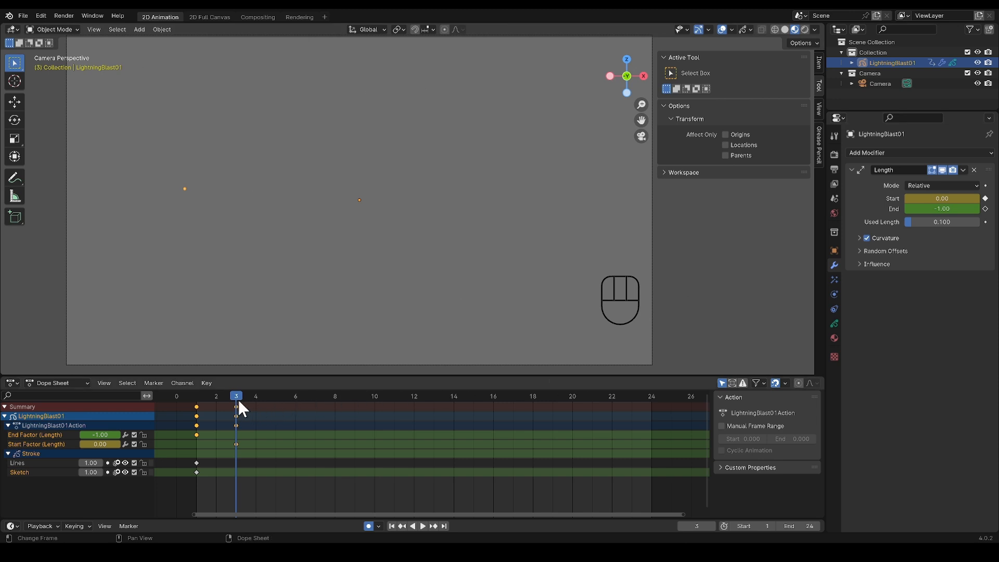
left_click(420, 526)
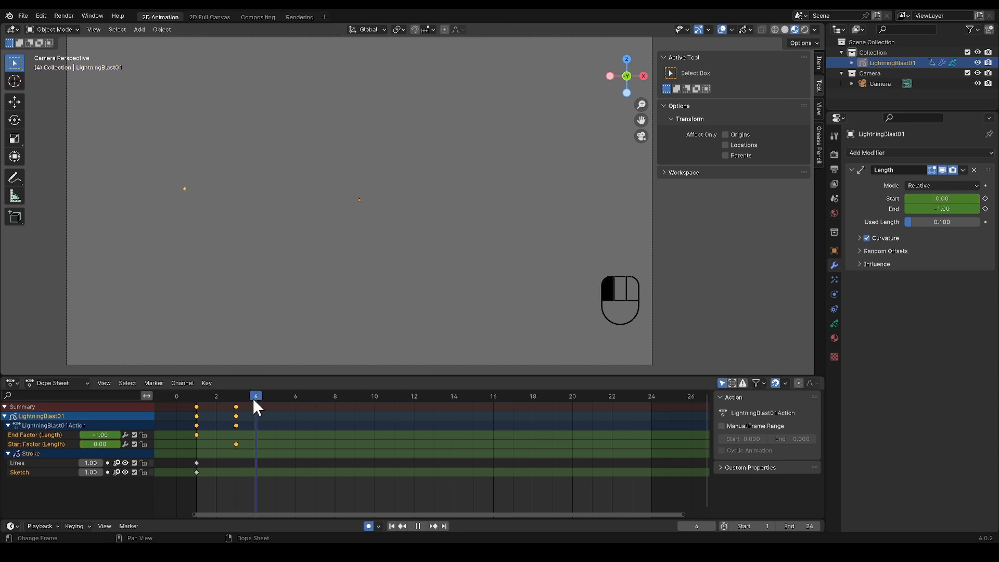
left_click(552, 395)
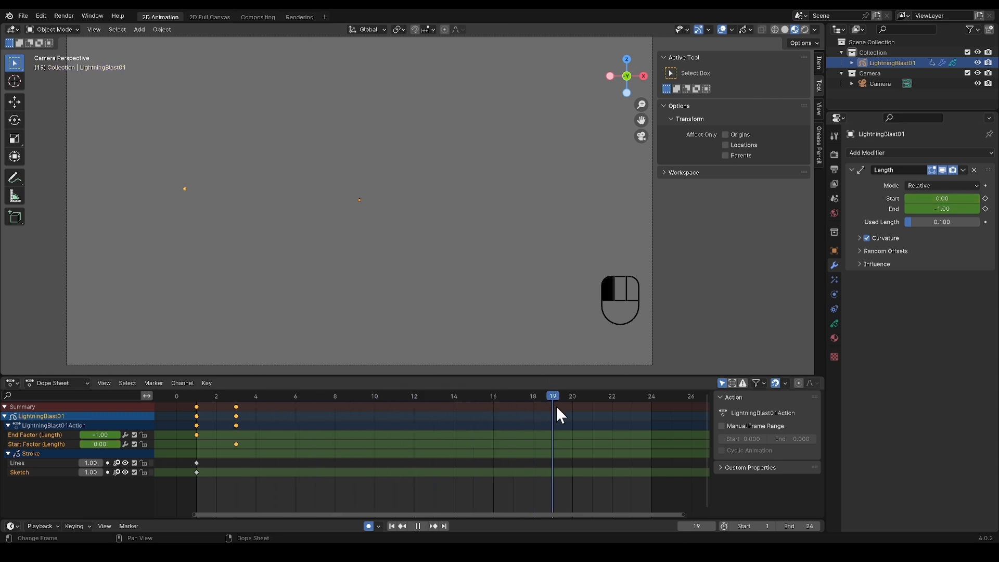
left_click(571, 396)
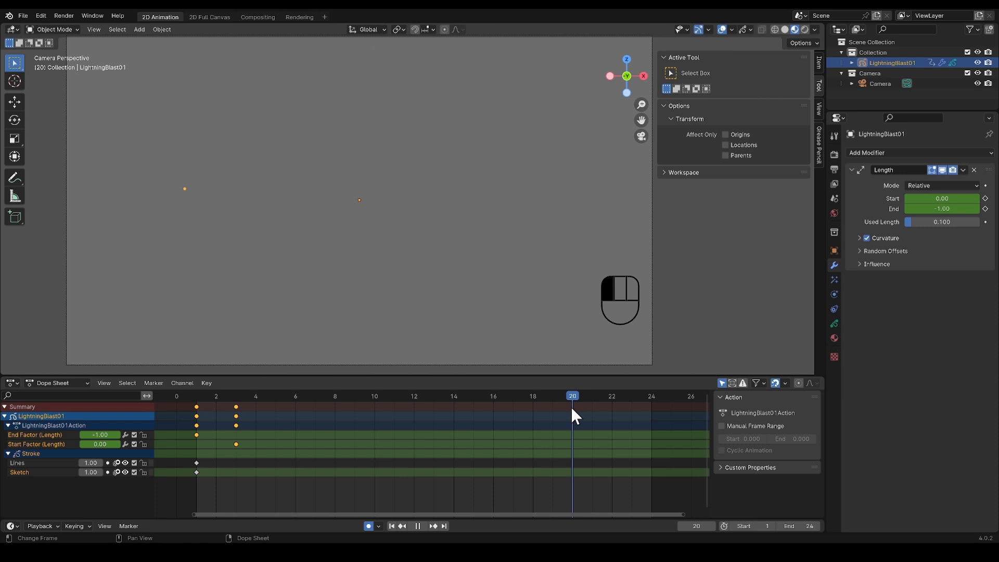
left_click(100, 435)
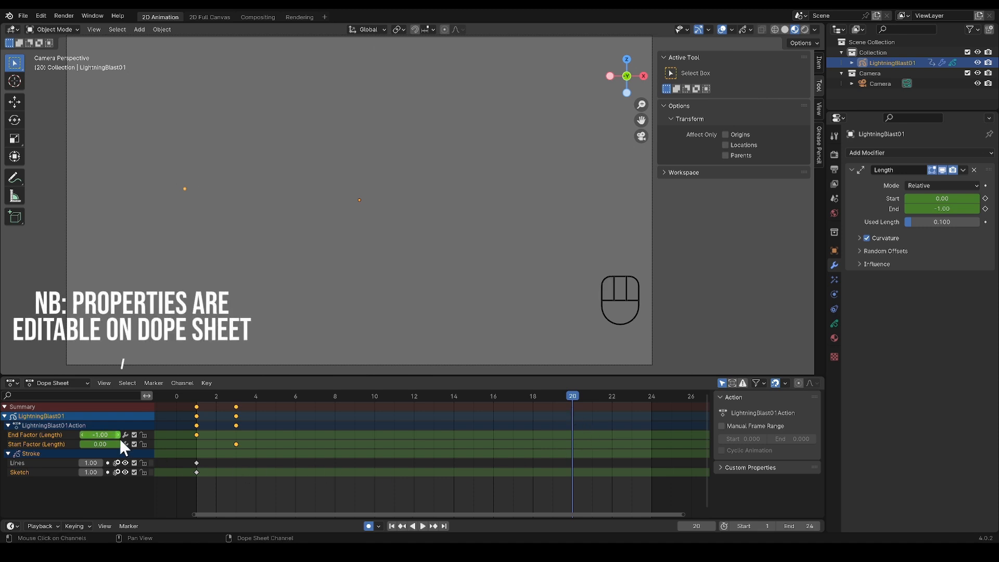
left_click(99, 435)
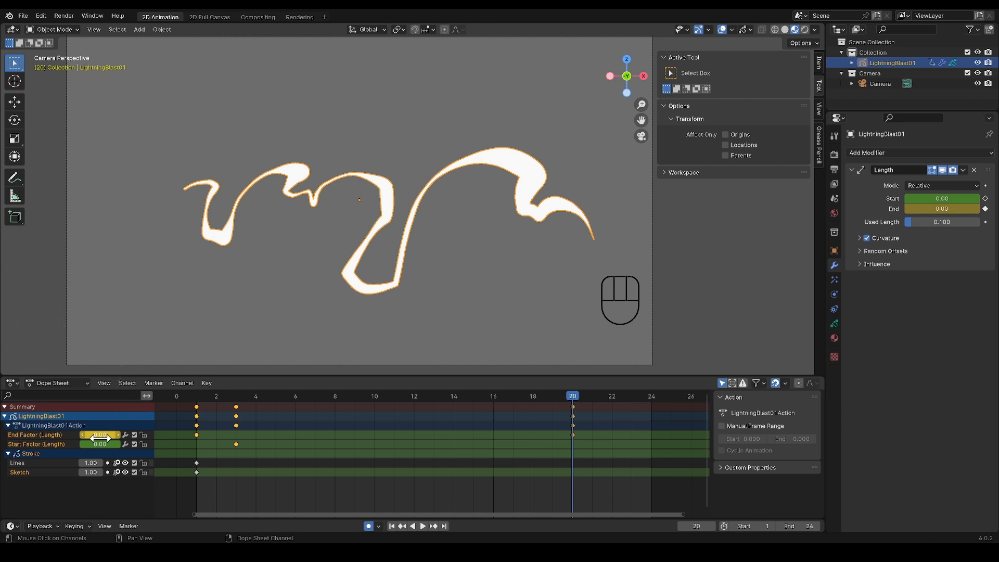
Key Start -1 at frame 22 so the bolt retracts, then preview the animation
key("Right")
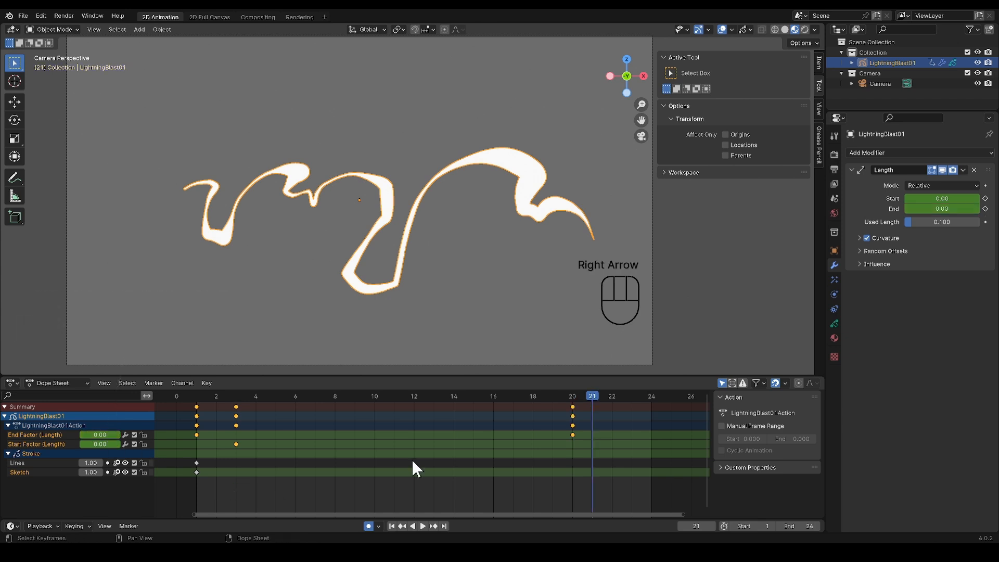
key("right")
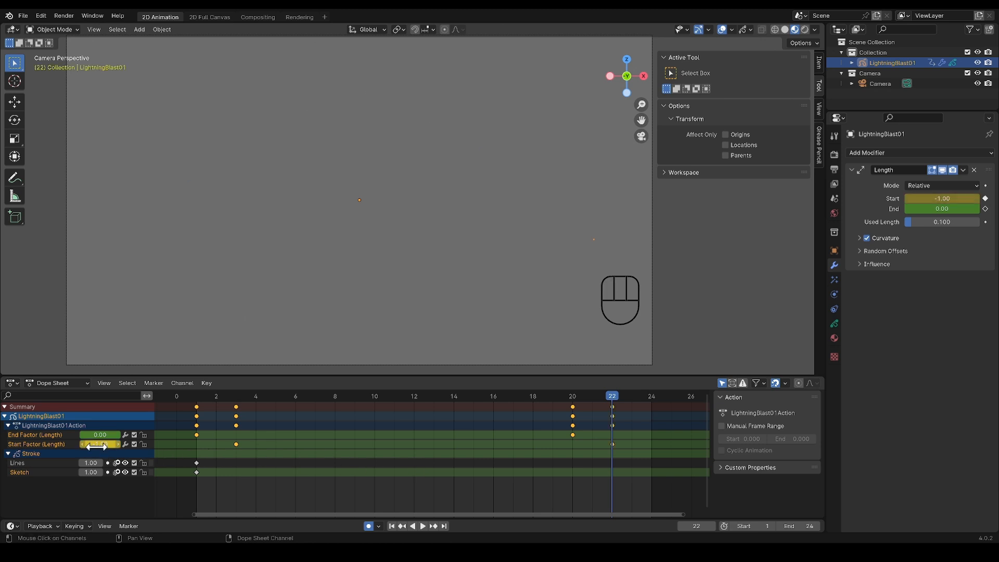
key("space")
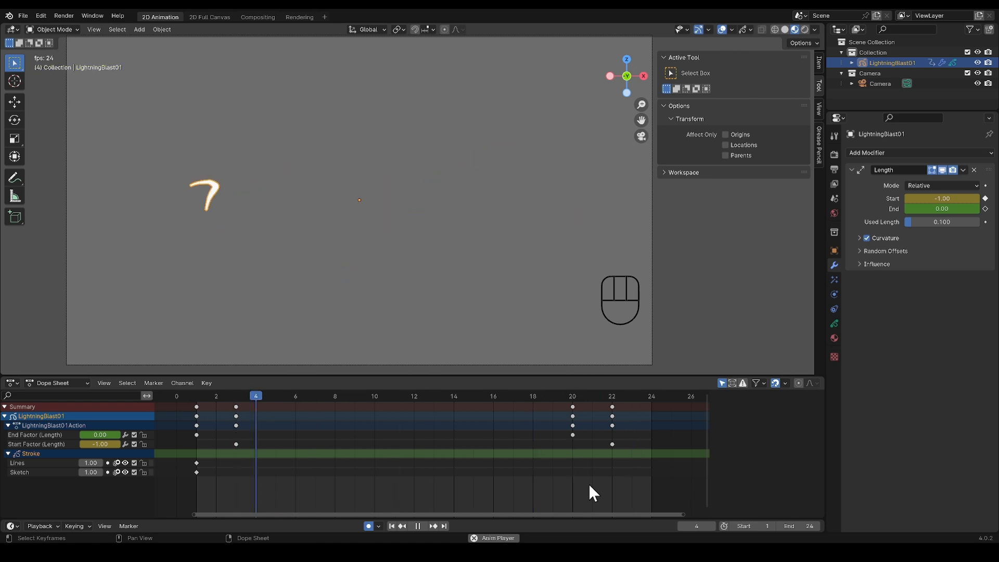
key("left")
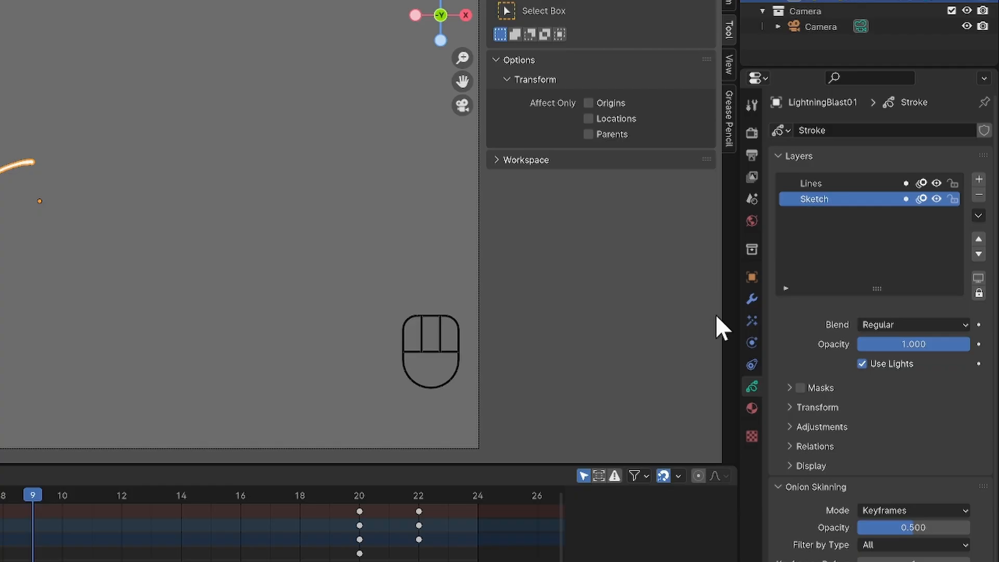
Make Lines the active layer and choose the Solid Fill material for drawing
left_click(954, 199)
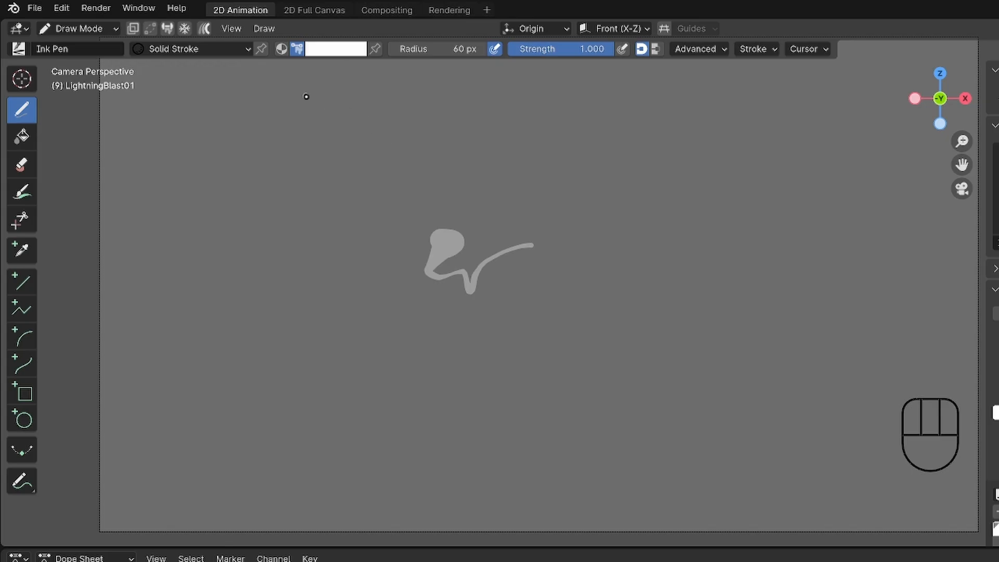
left_click(189, 49)
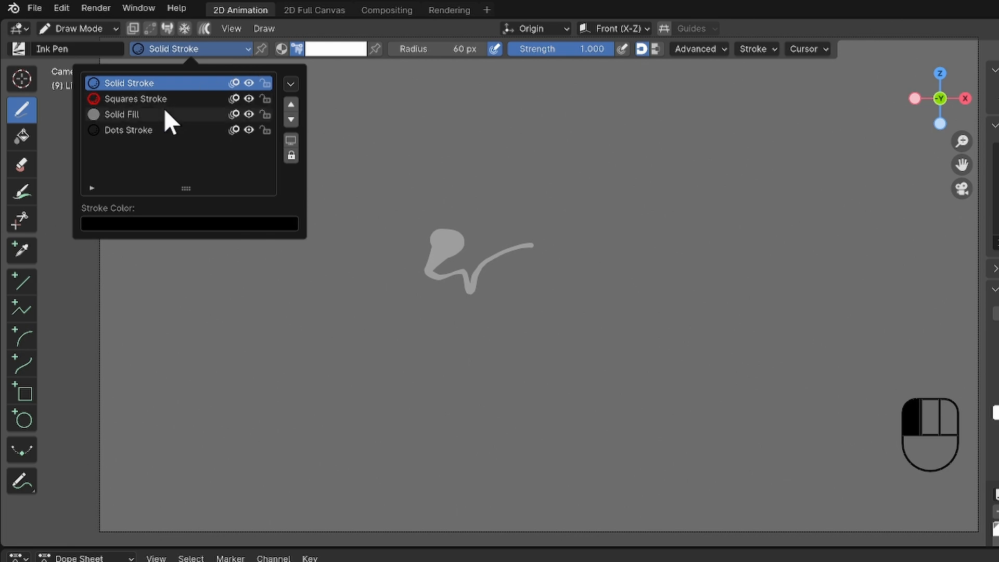
left_click(121, 114)
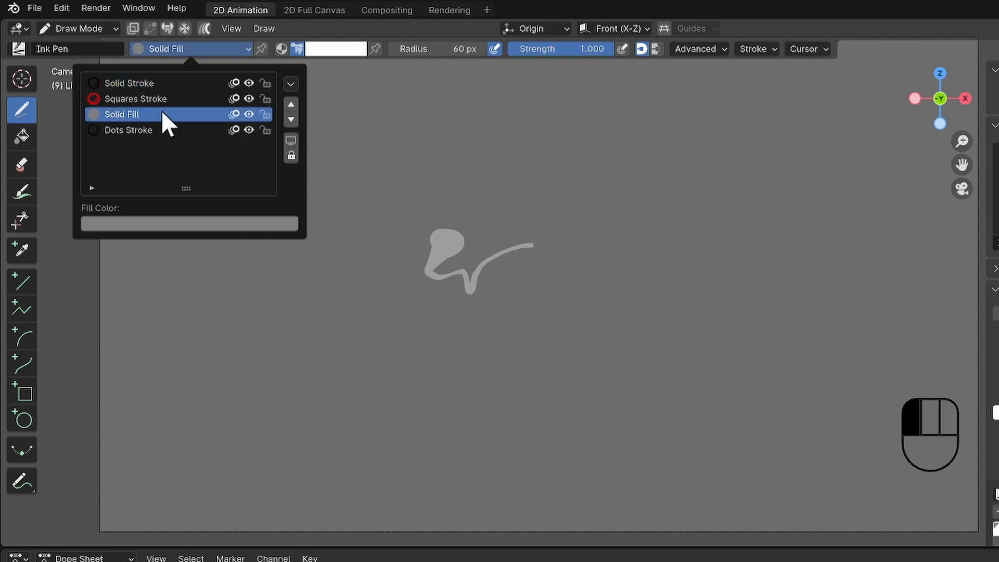
Hand-draw white filled blast shapes frame by frame from frame 3 through frame 8
left_click(121, 115)
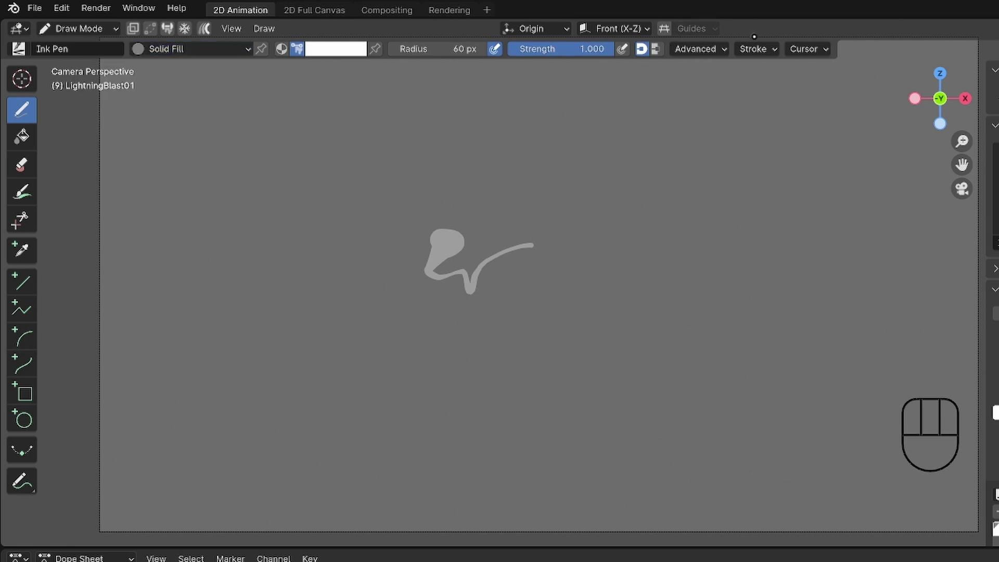
left_click(756, 49)
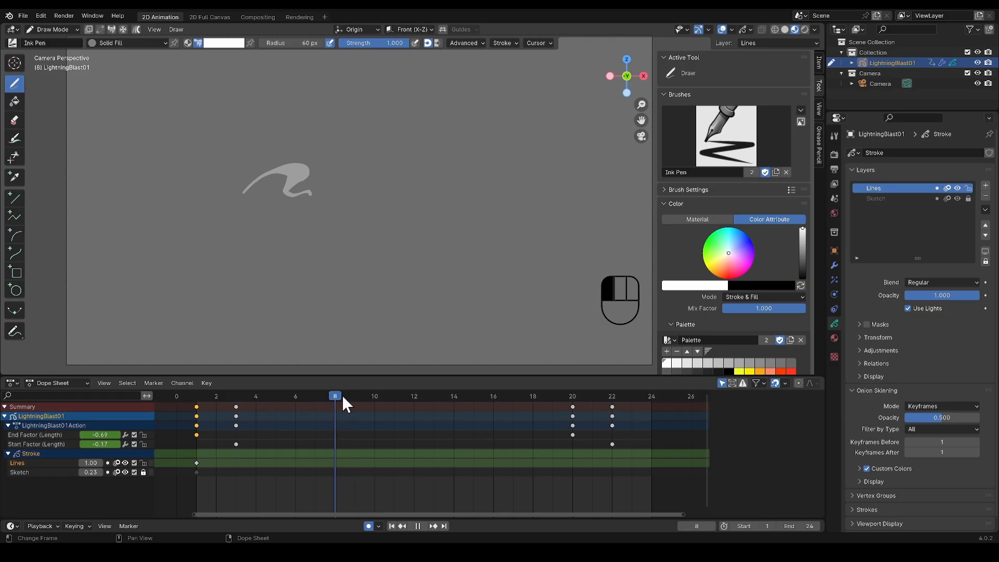
left_click(215, 396)
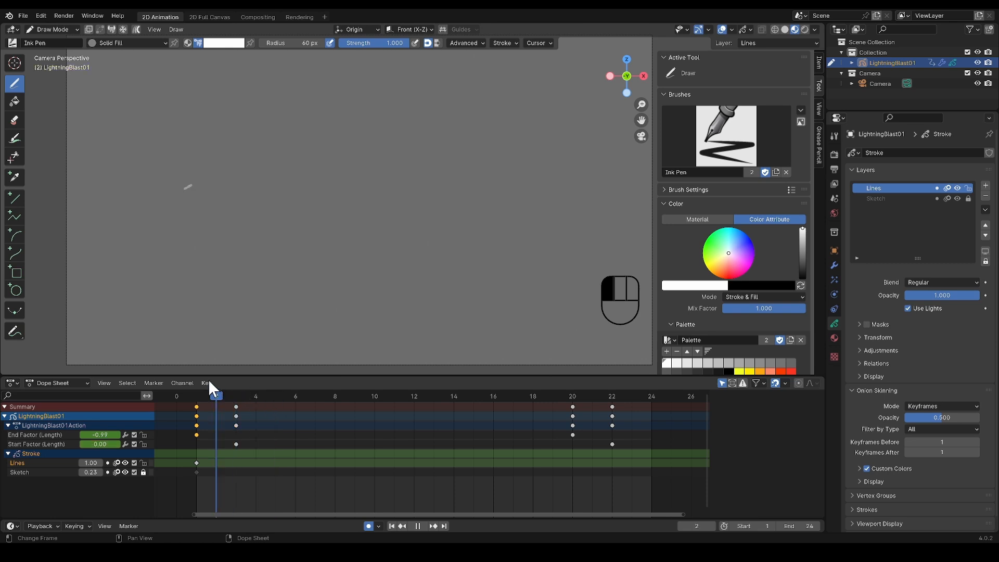
left_click(236, 395)
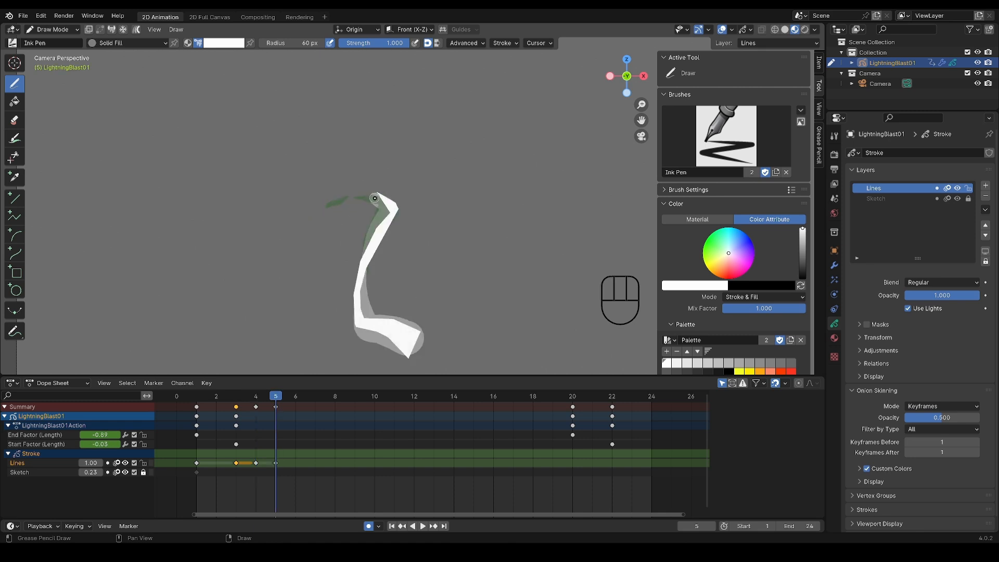
left_click(295, 396)
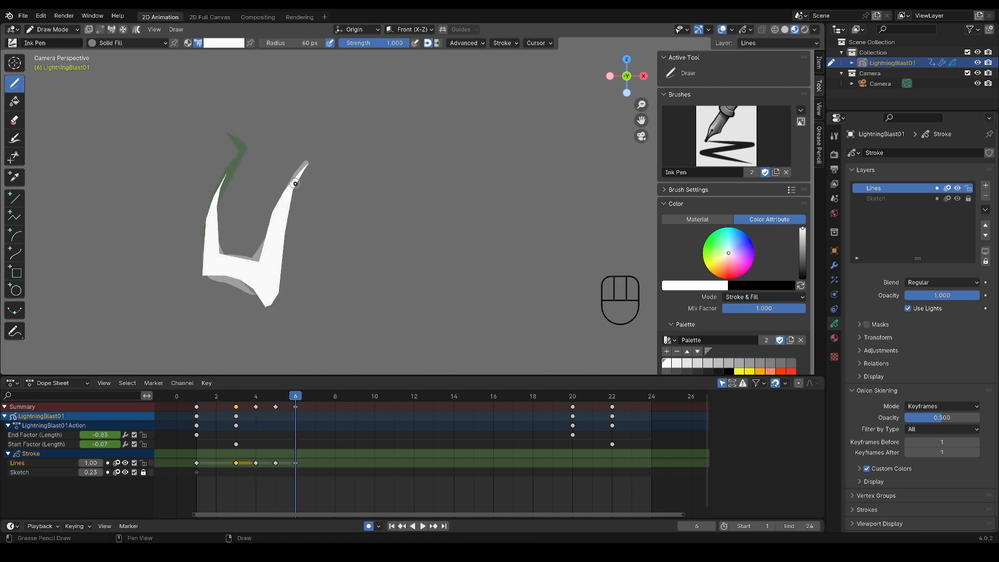
left_click(334, 395)
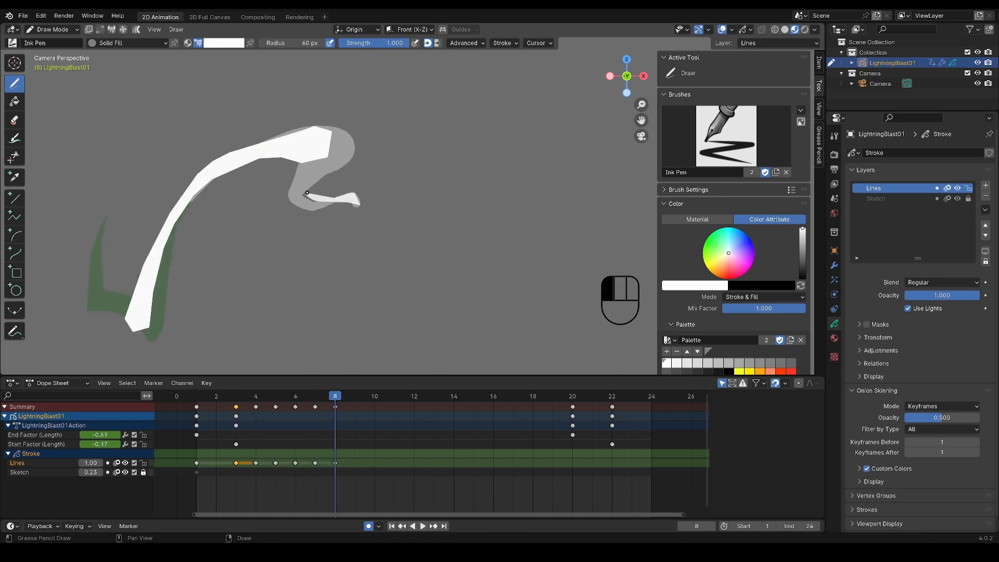
Continue drawing the blast fill shapes on the following frames up to about frame 18
key("Right")
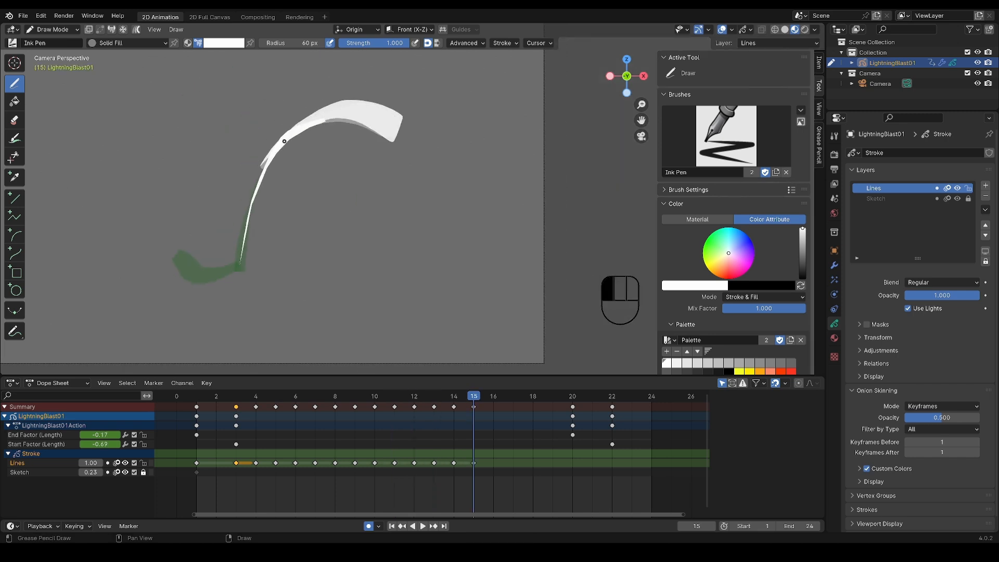
left_click(513, 396)
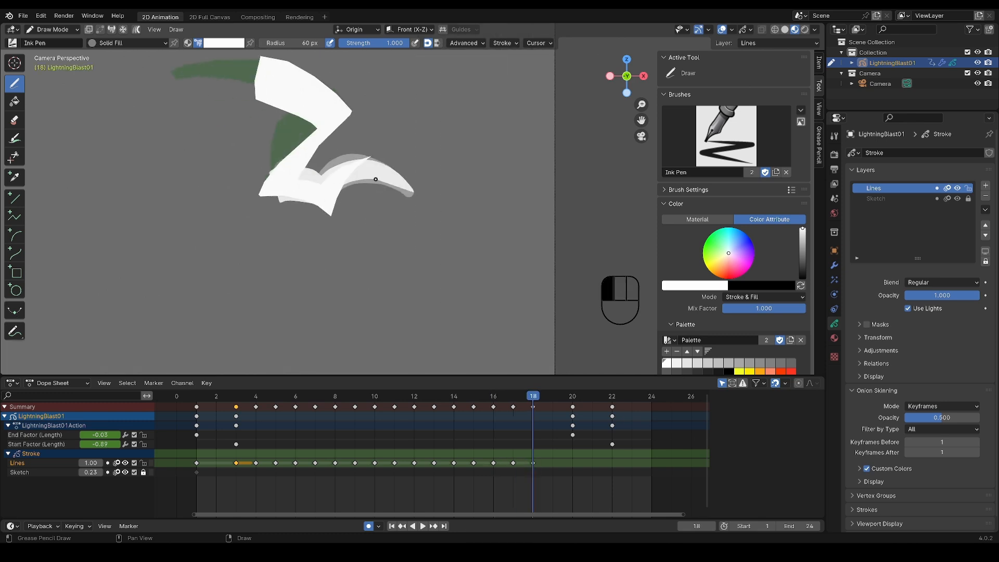
key("Right")
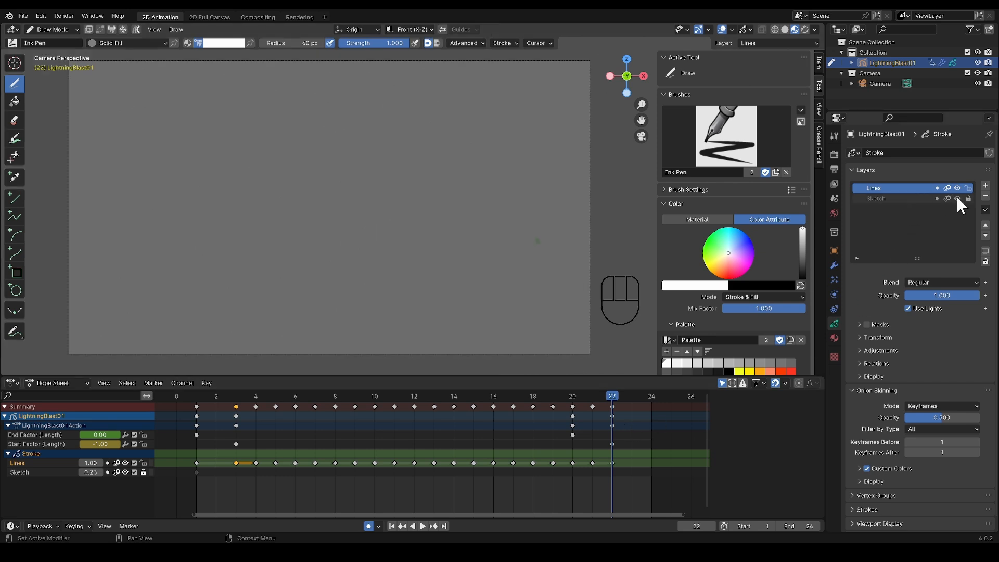
key("space")
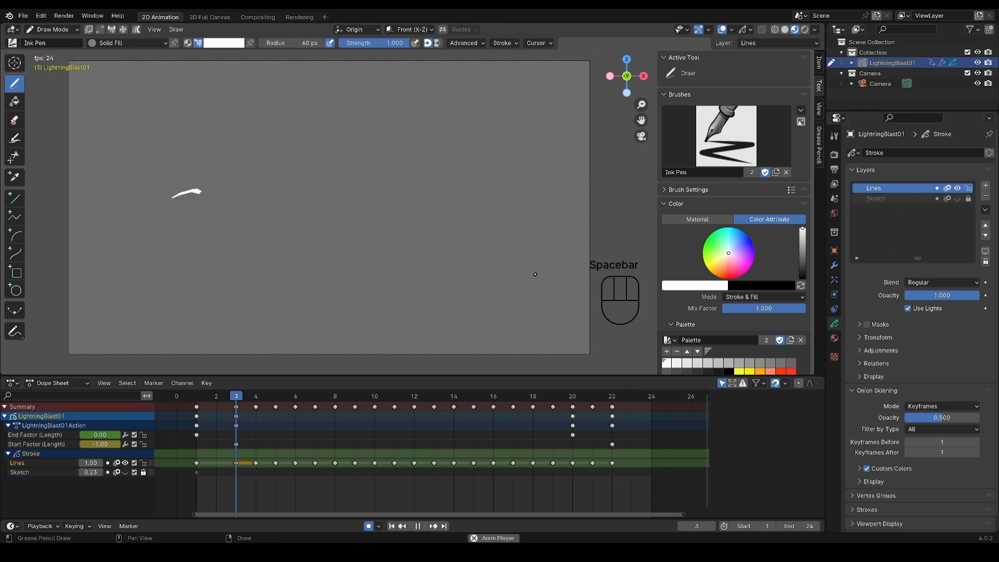
mouse_move(594, 322)
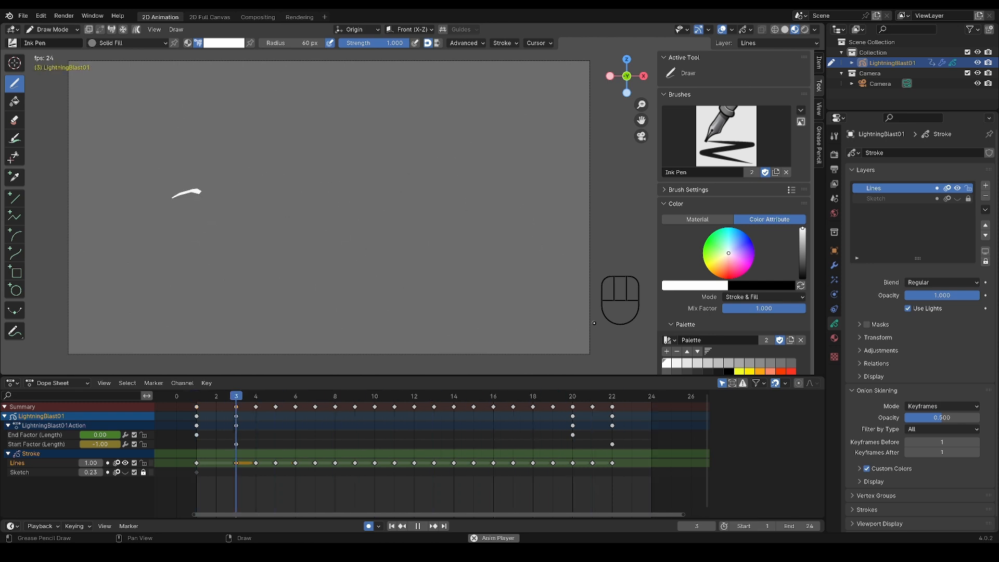
key("space")
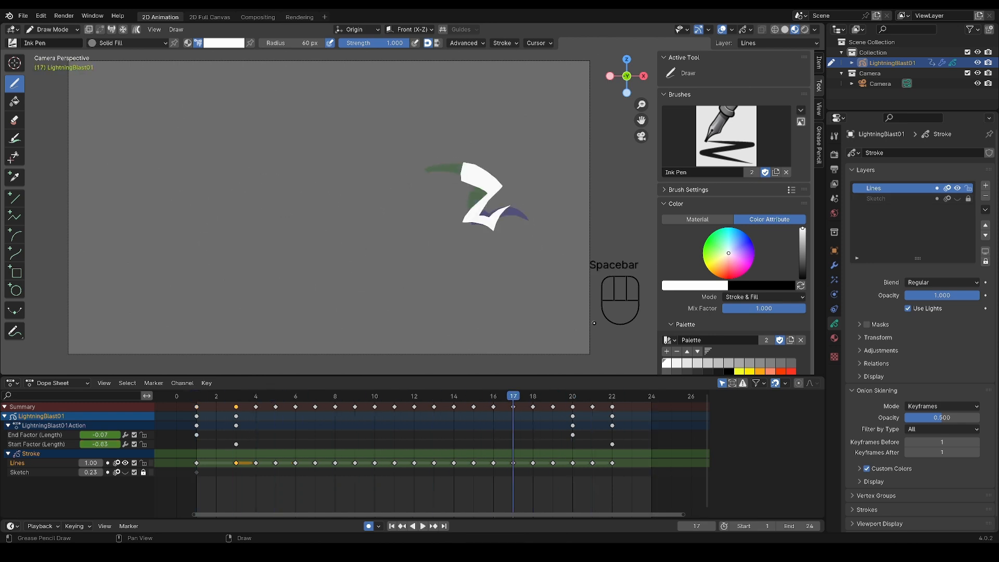
key("Left")
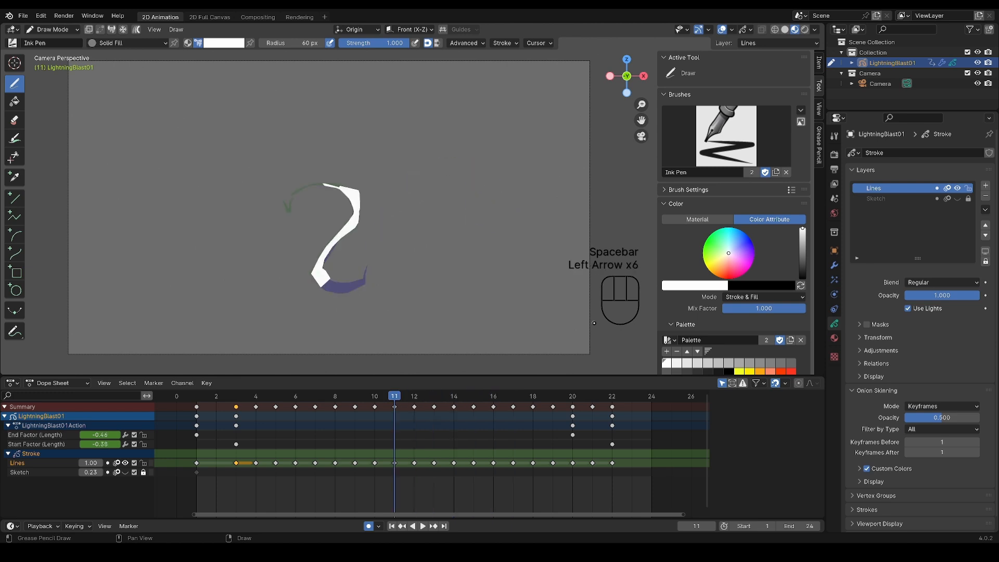
key("Left")
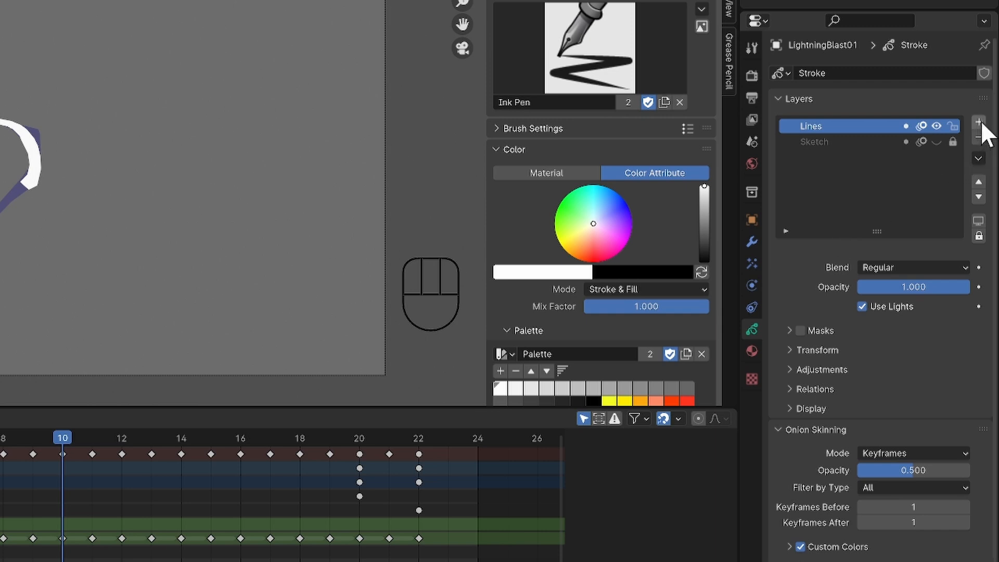
Add a new drawing layer named Secondary Lines
left_click(979, 122)
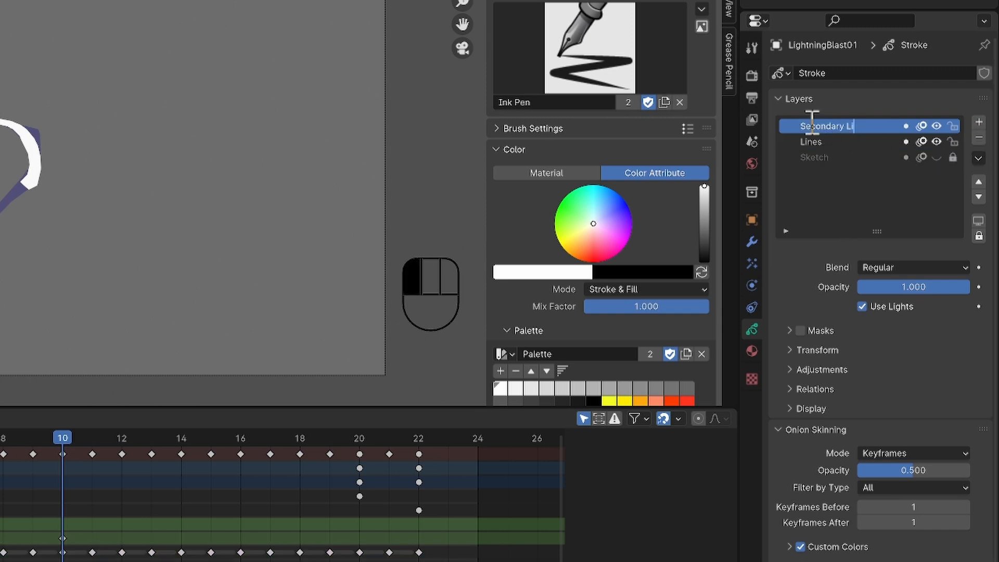
key("Return")
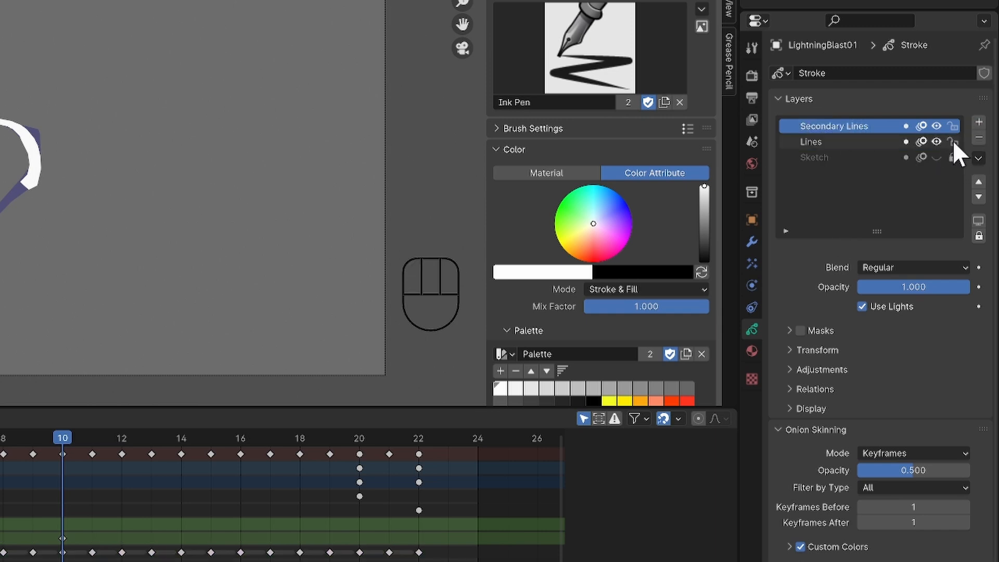
mouse_move(891, 135)
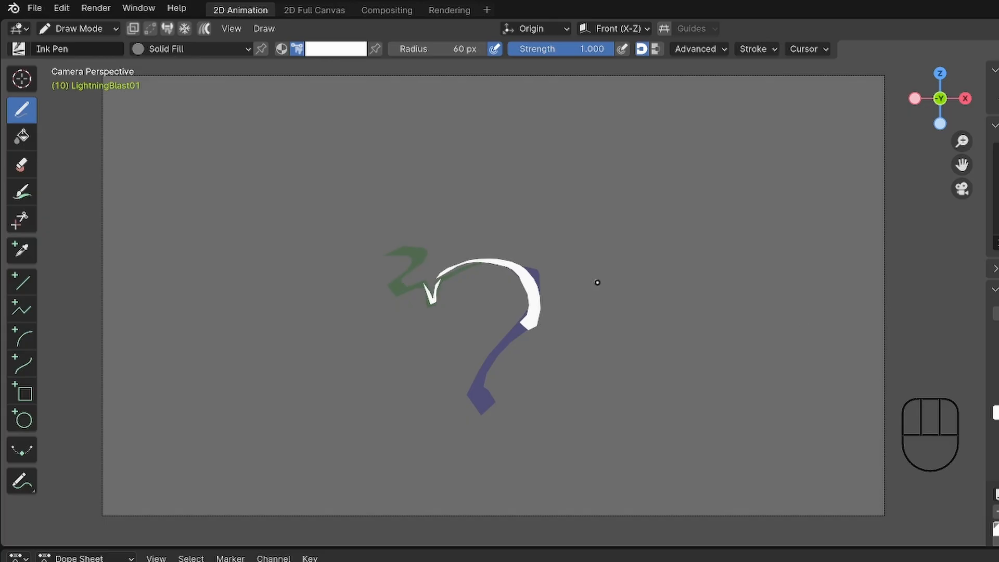
Choose the Solid Stroke material instead of Solid Fill for new lines
left_click(192, 49)
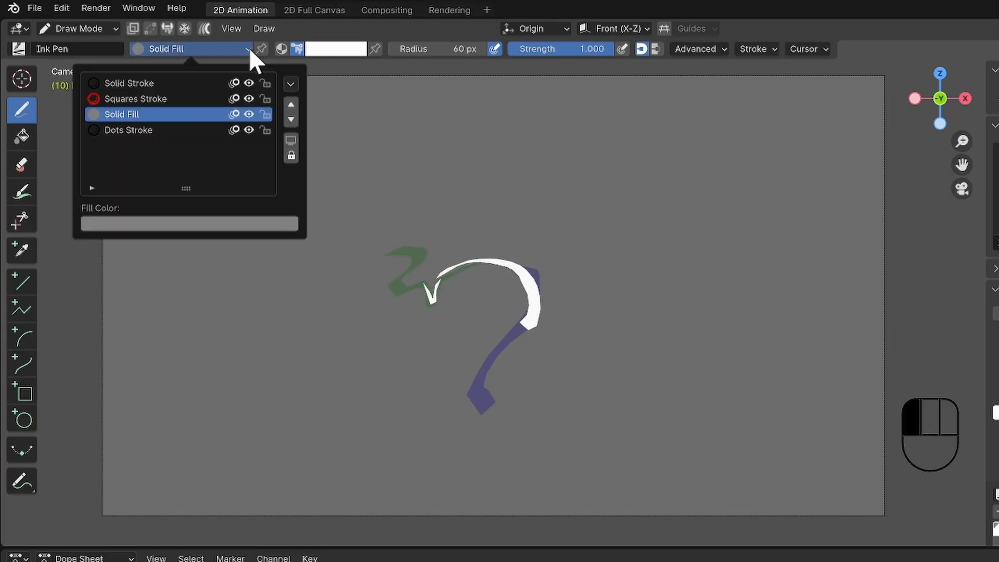
left_click(130, 83)
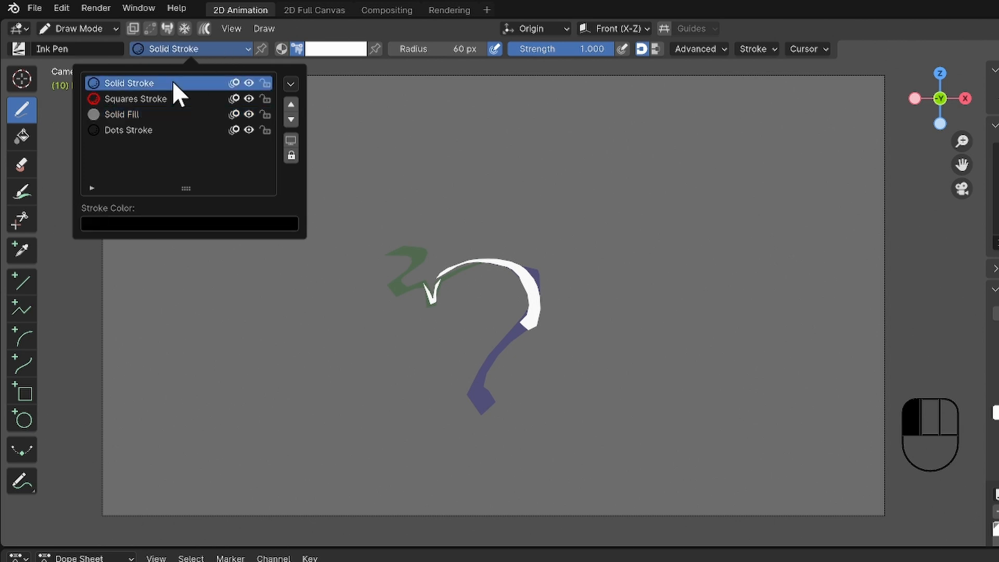
left_click(127, 84)
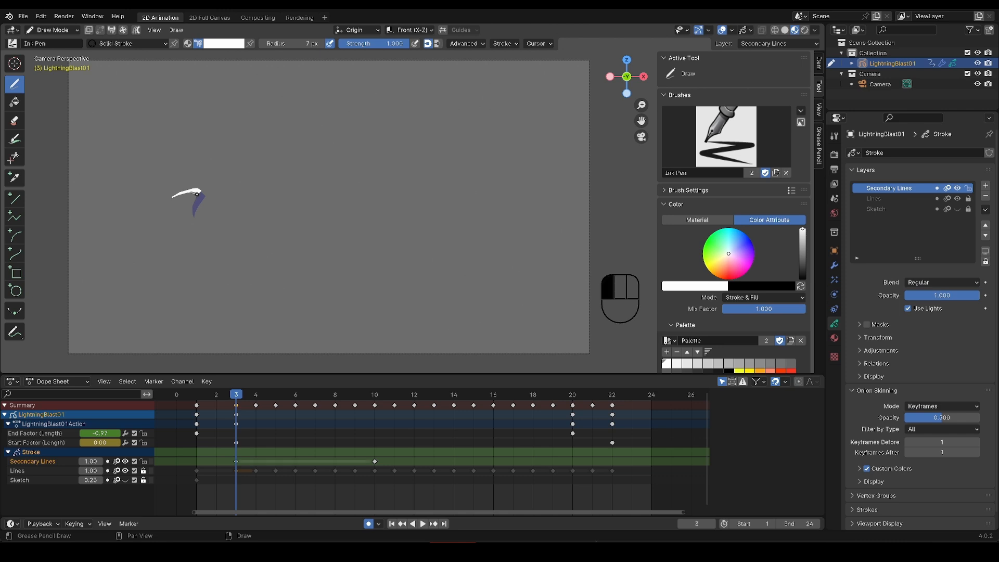
Draw white leading strokes on successive frames from 3 onward, stepping a frame each time
left_click(256, 395)
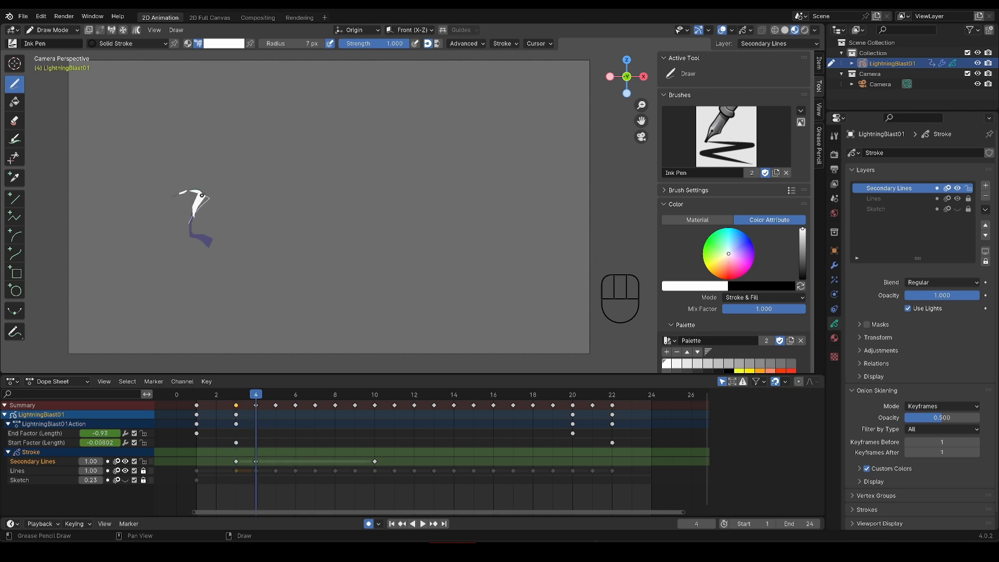
key("right")
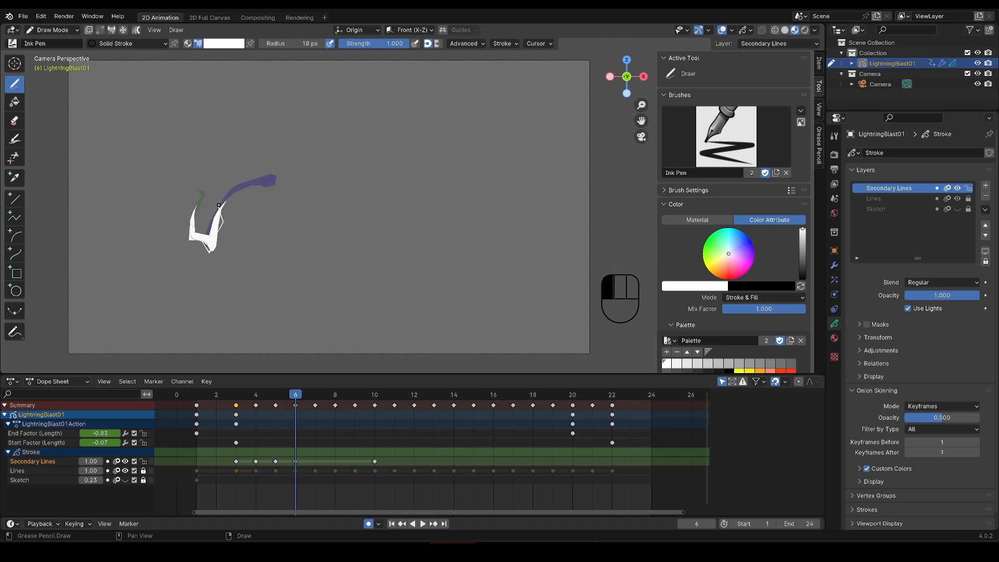
left_click(313, 394)
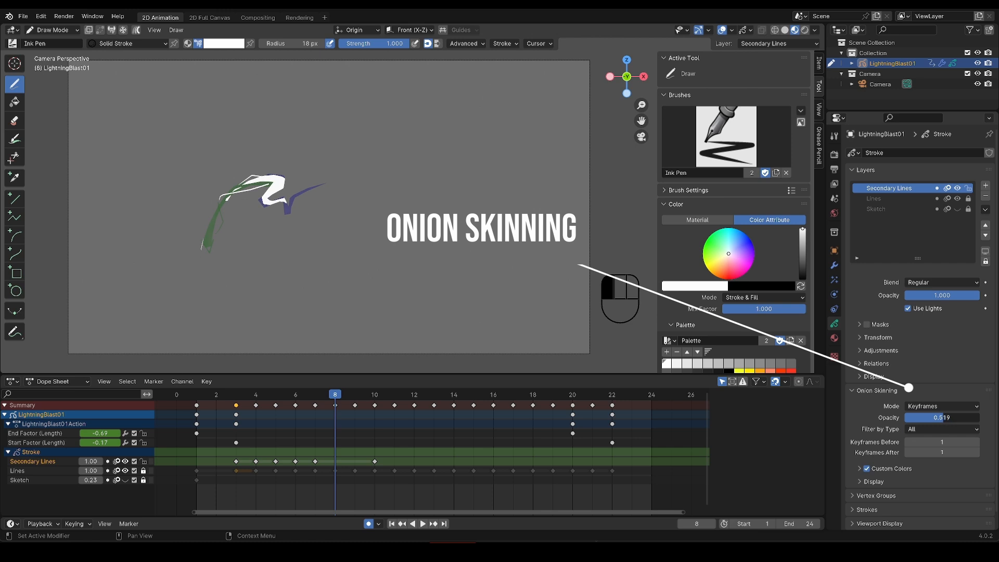
Set onion-skin opacity to 0.5 and keep the ghost overlay of neighbouring frames shown
left_click(941, 417)
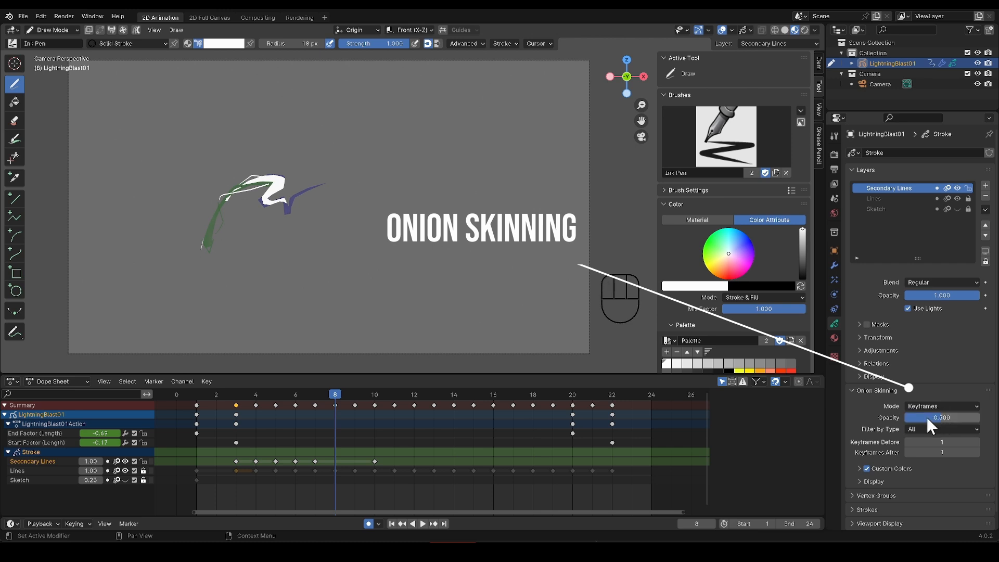
left_click(785, 30)
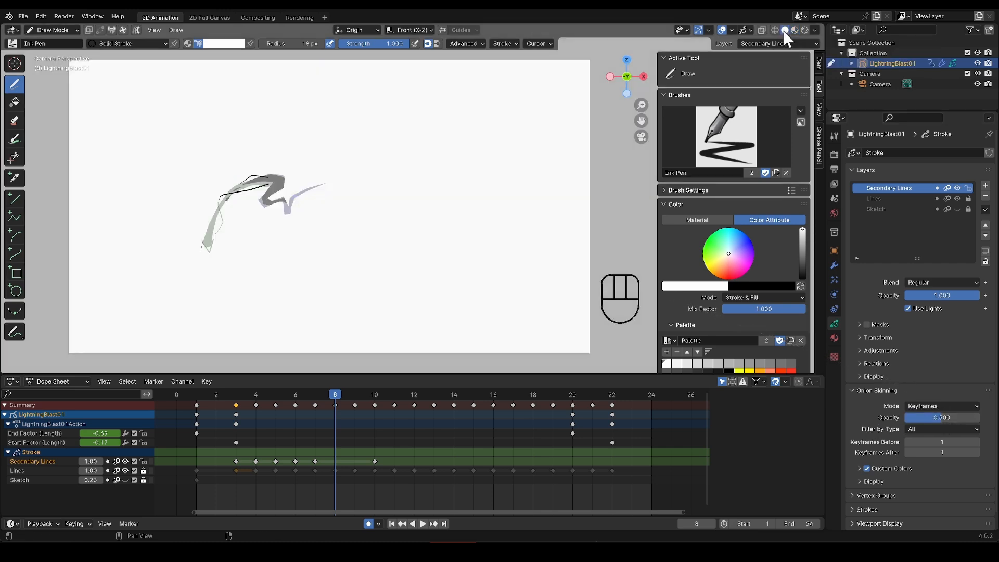
left_click(794, 30)
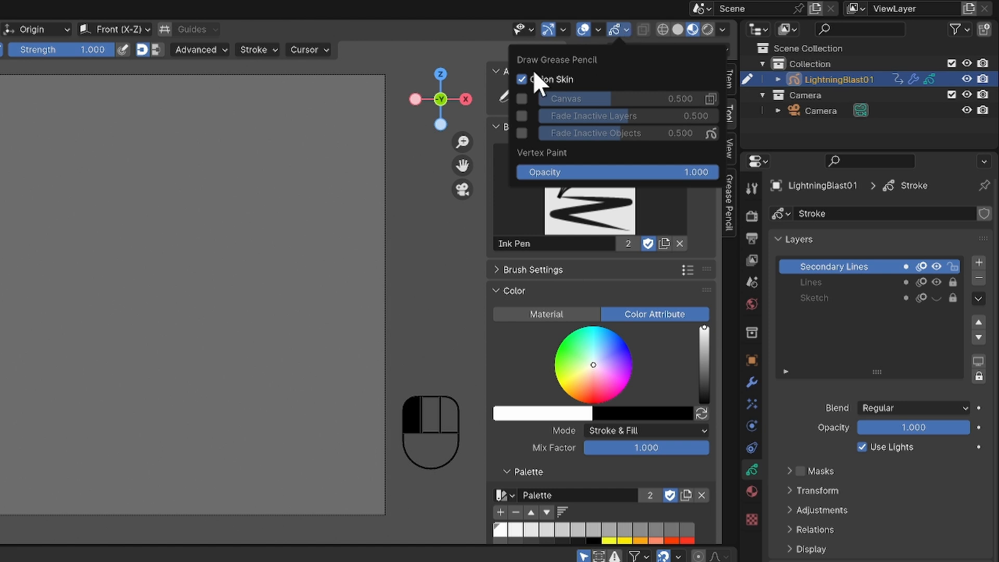
left_click(521, 79)
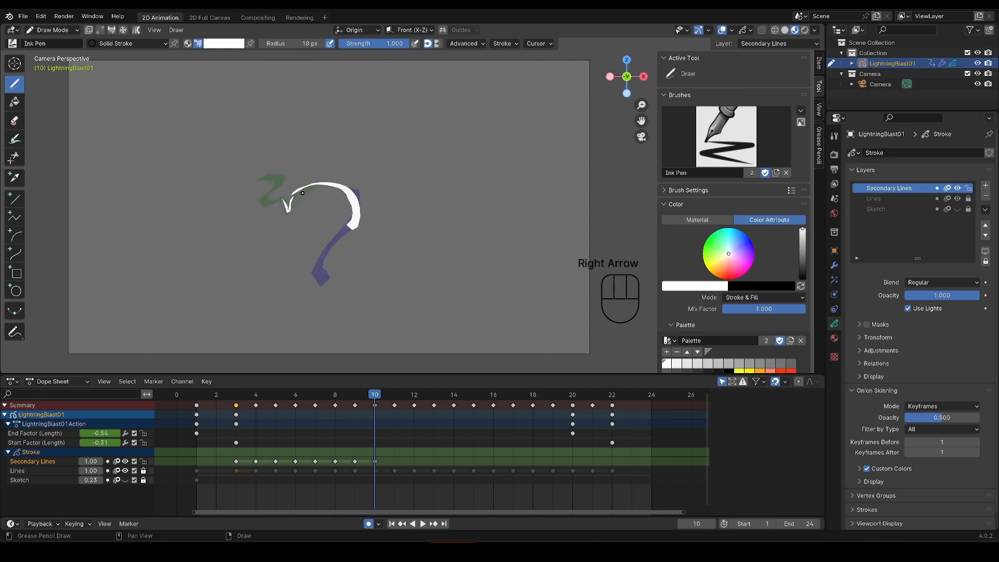
Continue white bolt strokes frame by frame past frame 10, undoing one bad stroke
key("Right")
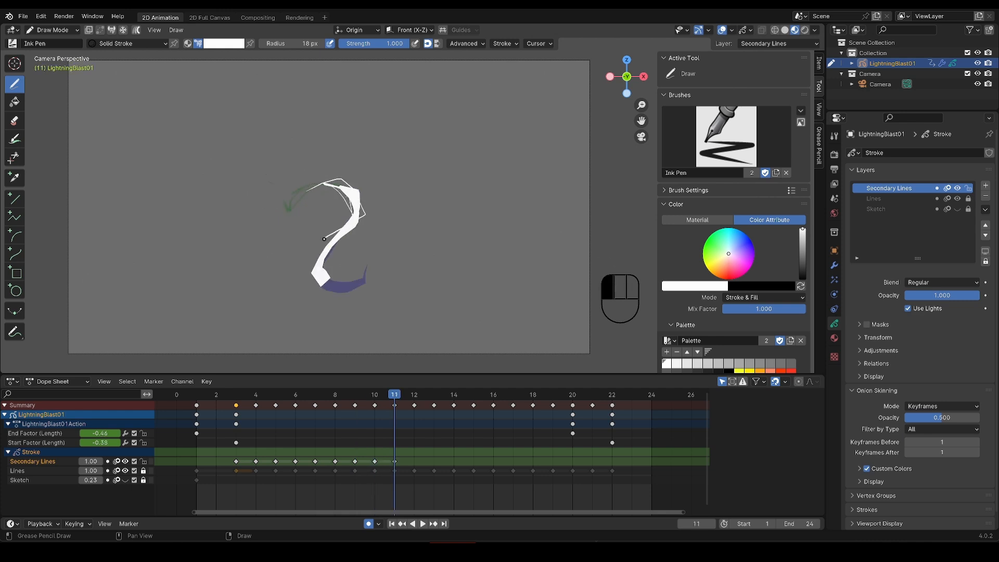
key("Right")
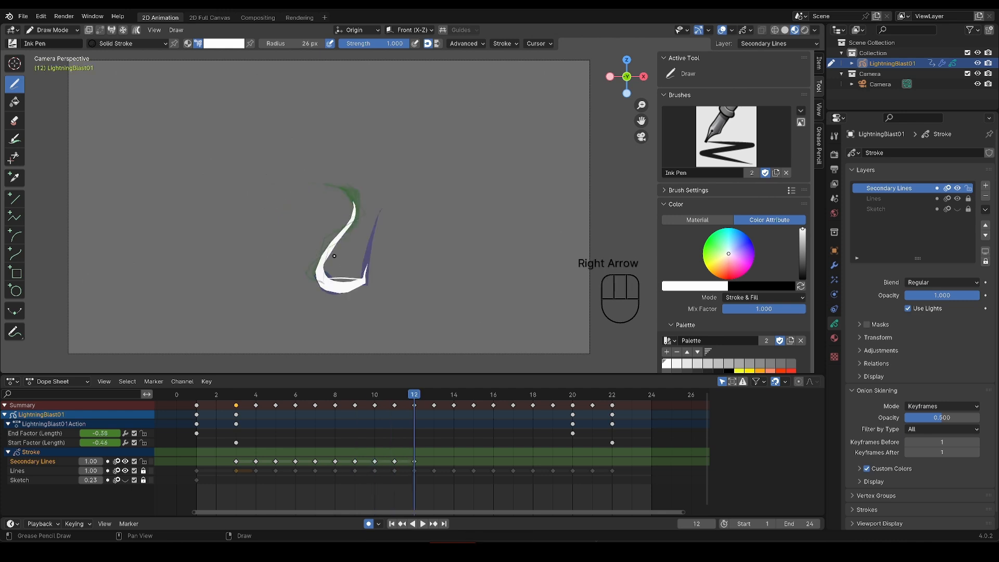
key("right")
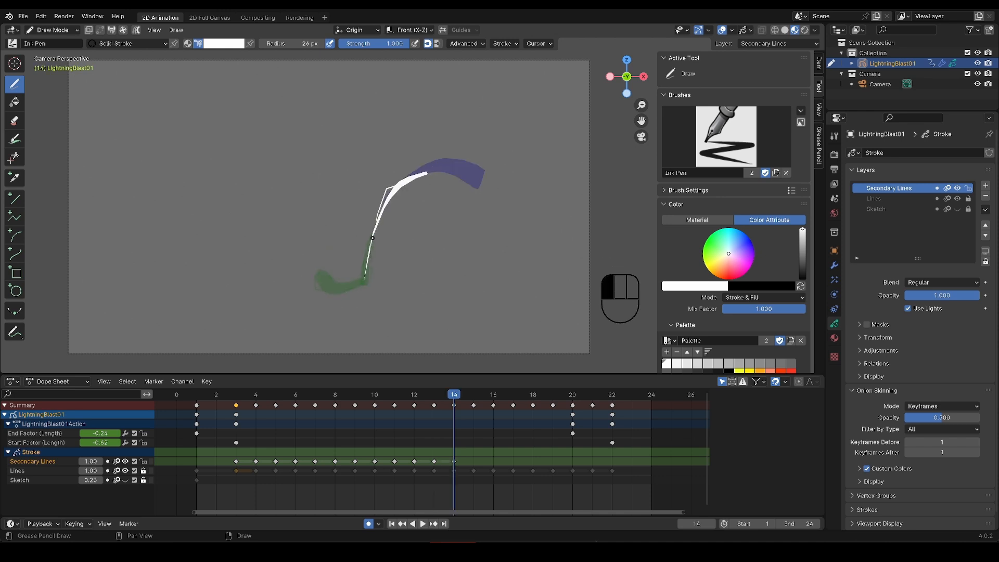
key("ctrl+z")
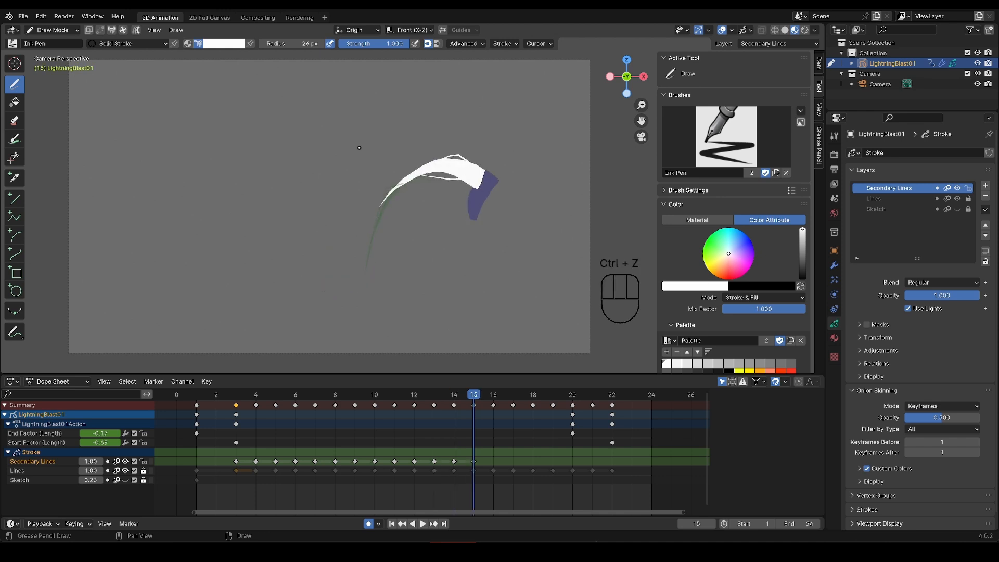
key("space")
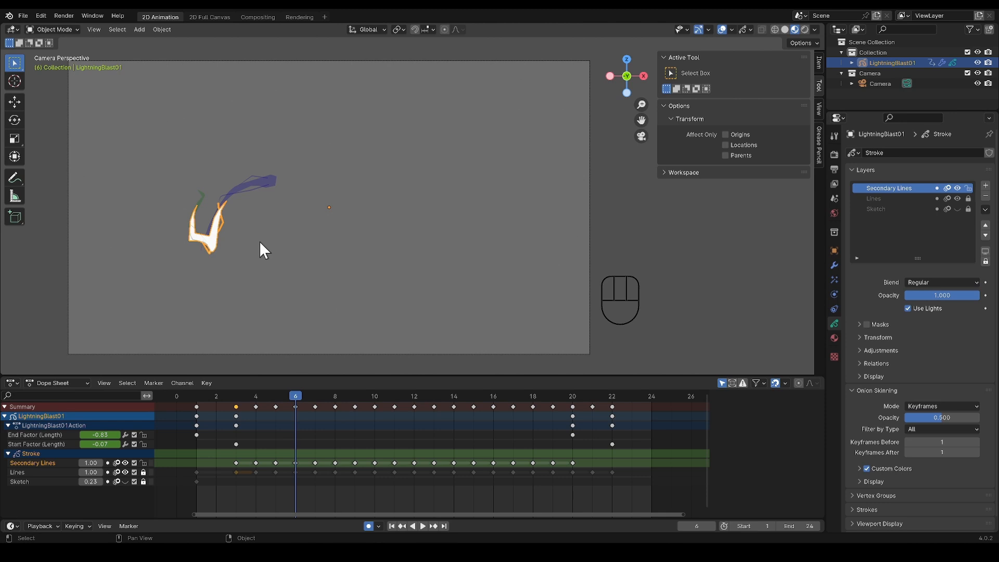
Return to Draw Mode with stroke placement at the 3D cursor on a view-facing plane
key("ctrl+tab")
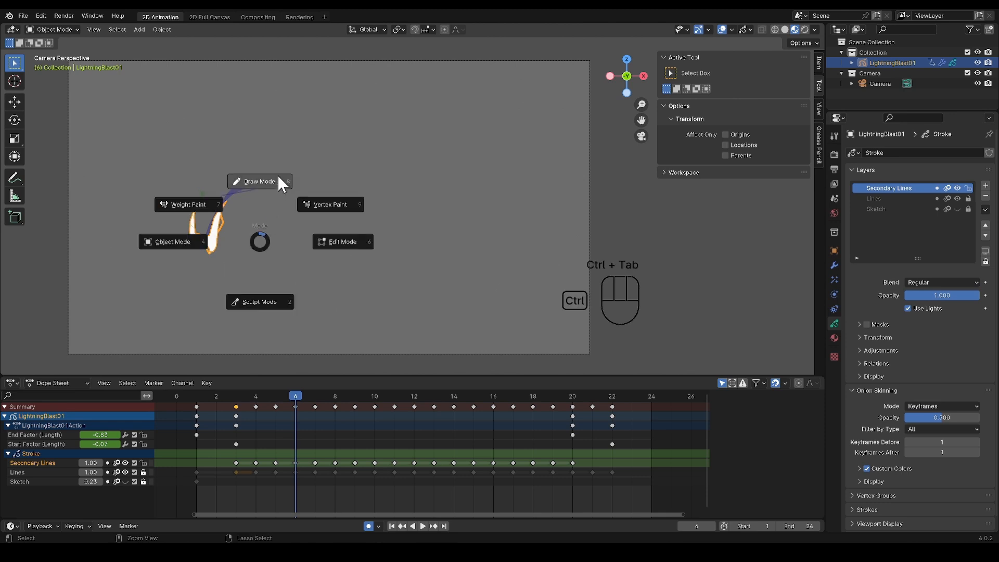
left_click(260, 181)
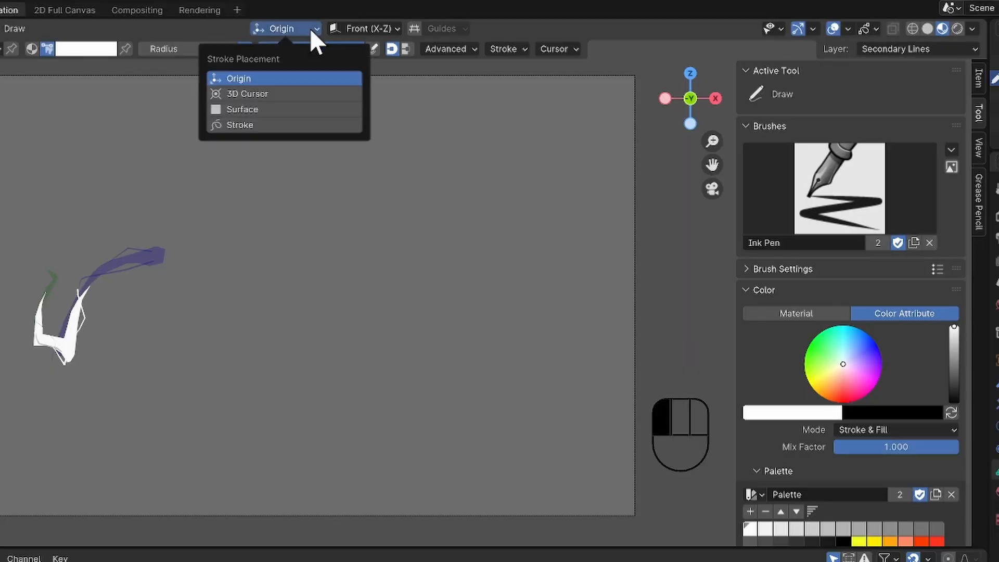
mouse_move(290, 102)
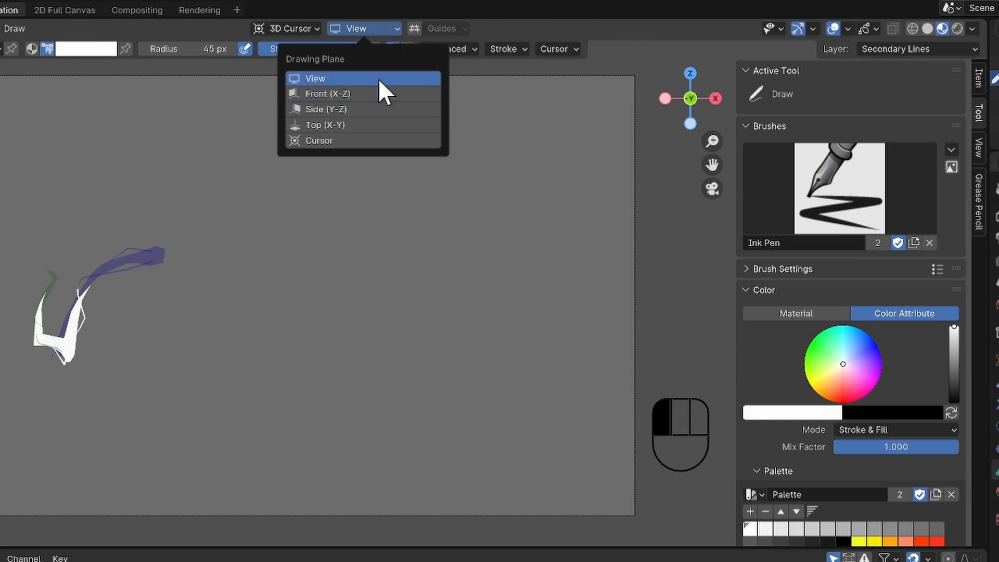
left_click(848, 29)
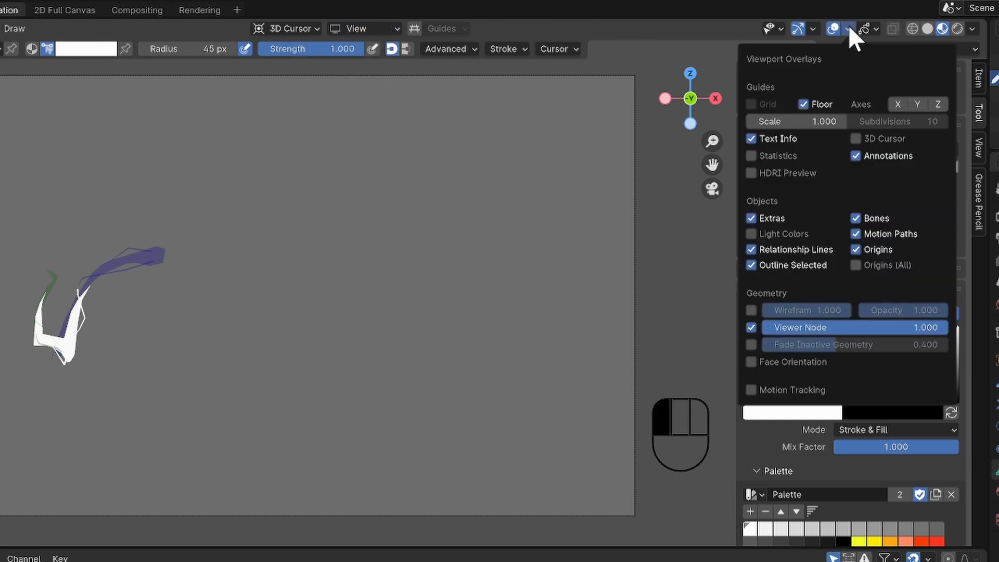
left_click(855, 138)
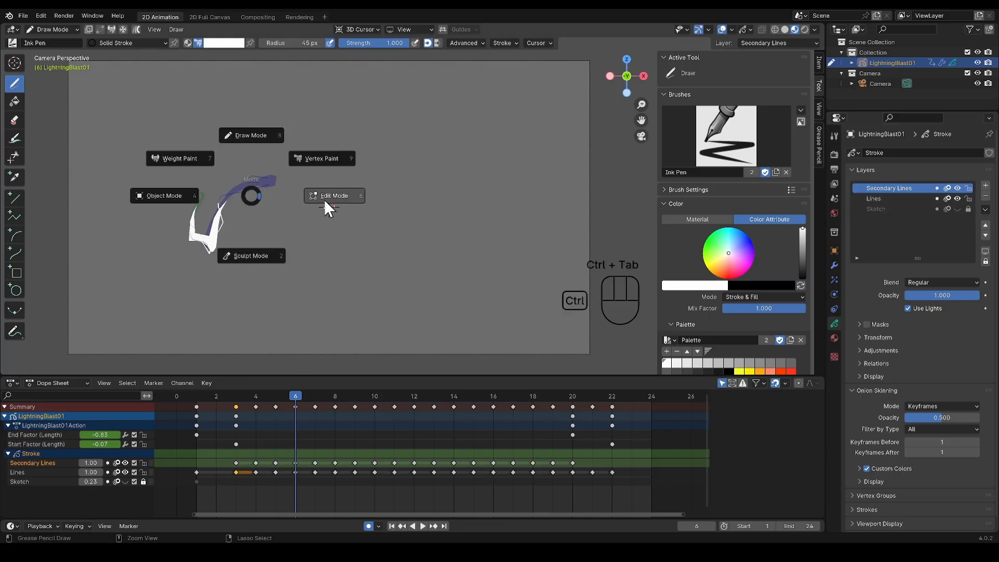
In Edit Mode at frame 3, select the end point of the bolt stroke
left_click(334, 195)
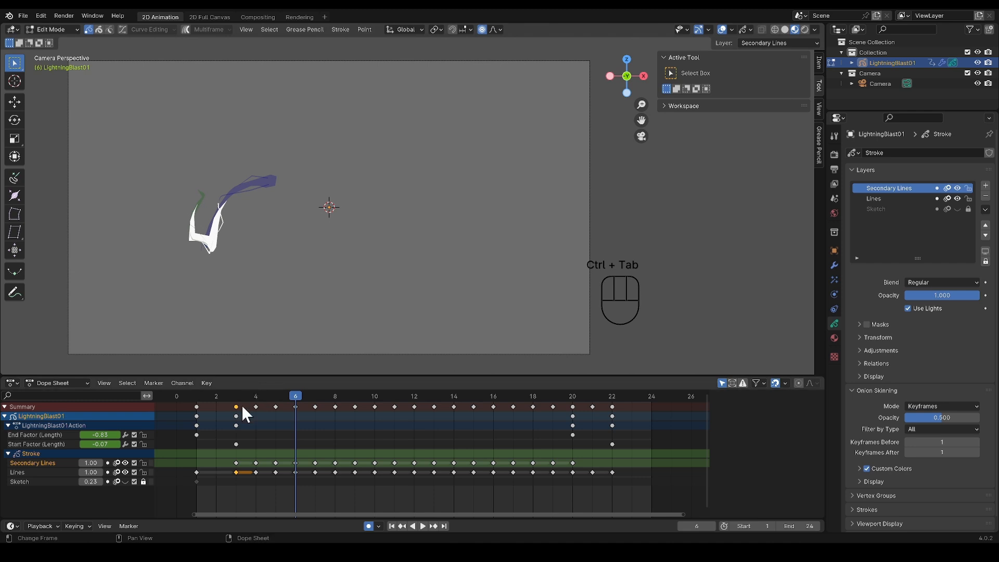
left_click(236, 396)
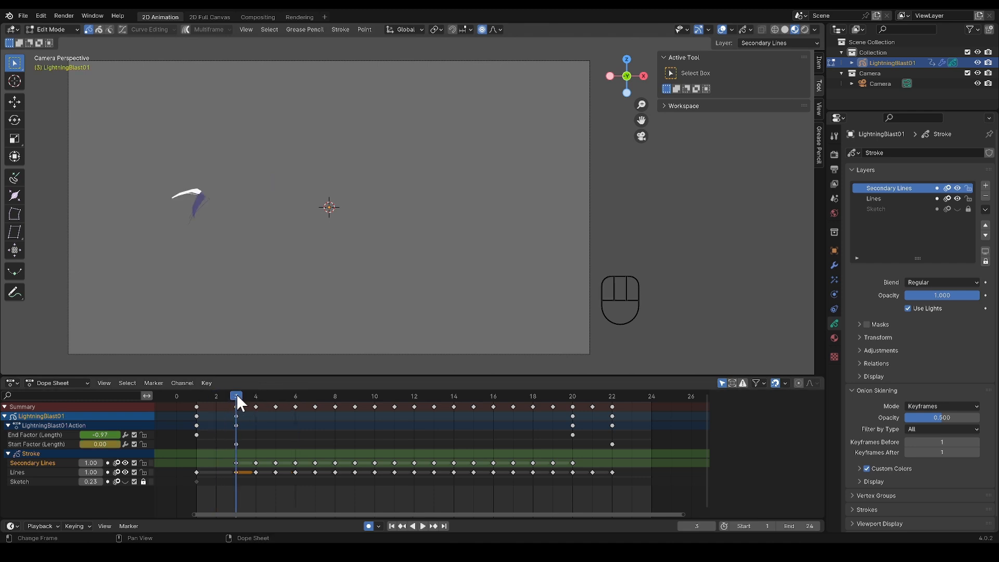
mouse_move(177, 205)
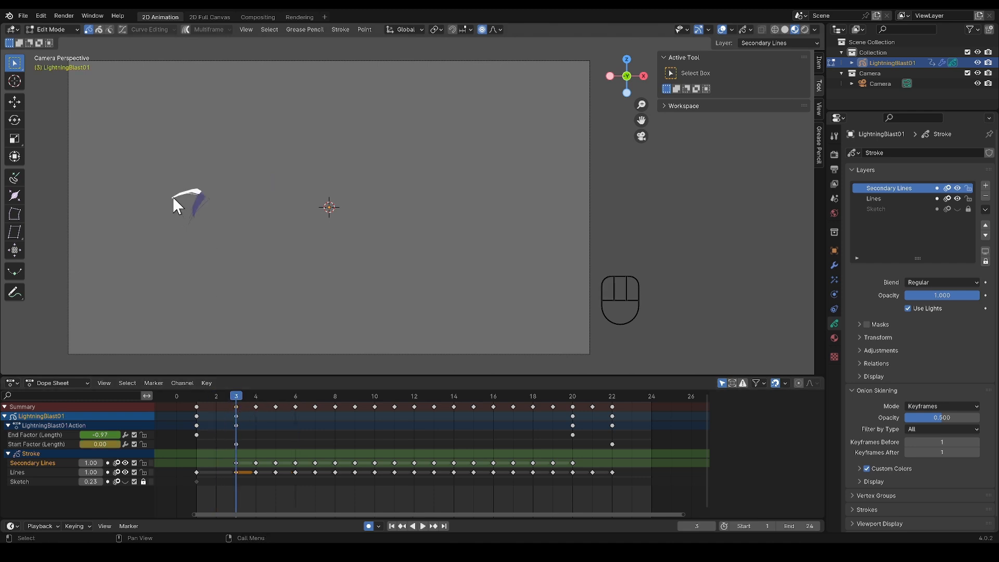
left_click(192, 194)
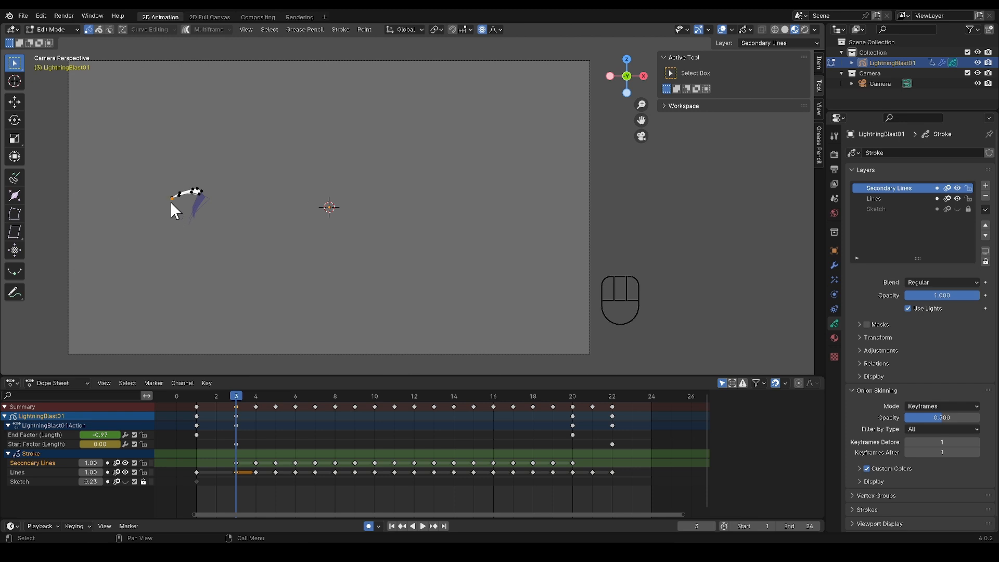
Snap the 3D cursor to the selected point and head back toward Draw Mode
key("shift+s")
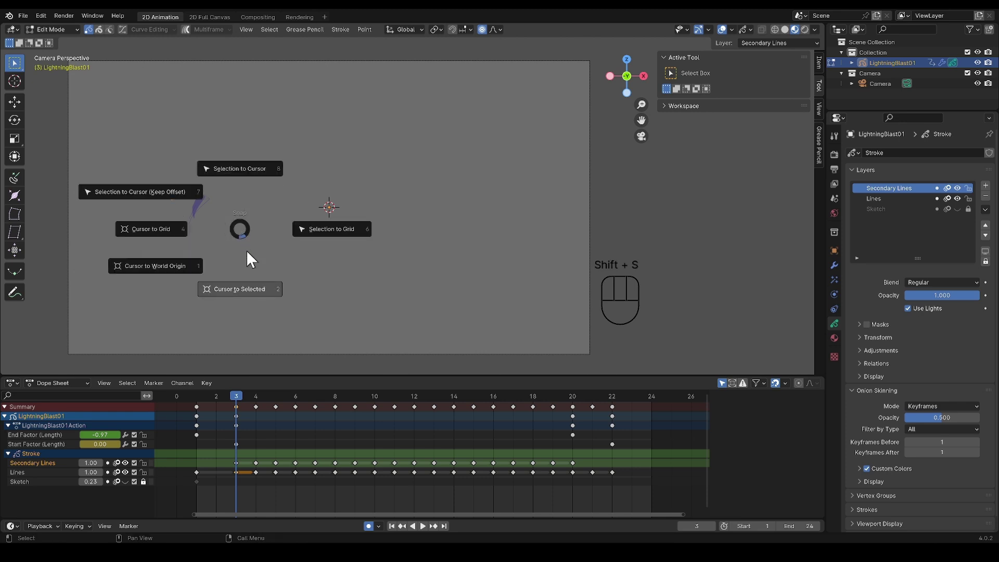
left_click(239, 288)
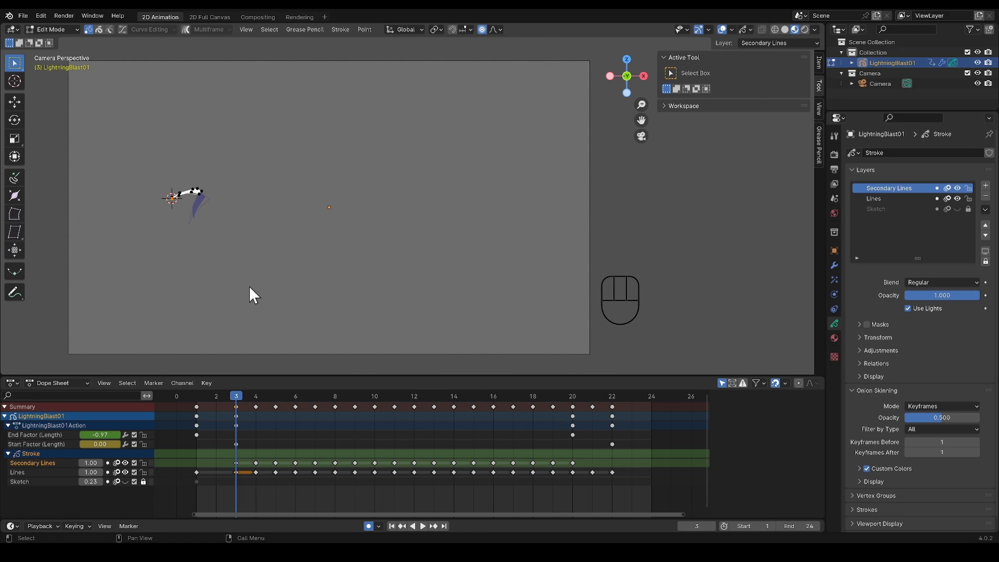
key("ctrl+tab")
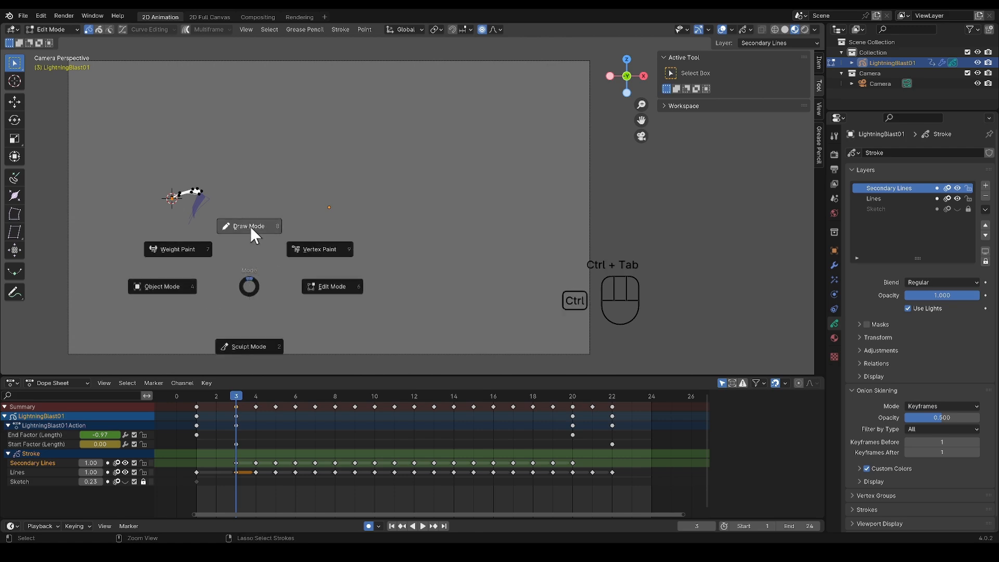
In Draw Mode, add a Blast layer above Secondary Lines and isolate it
left_click(248, 226)
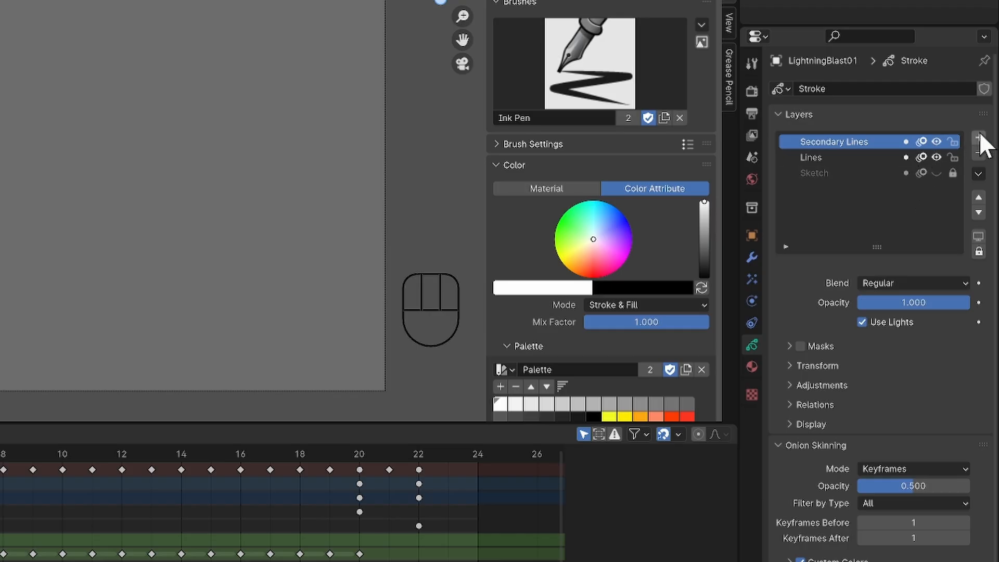
left_click(979, 137)
type("Blast")
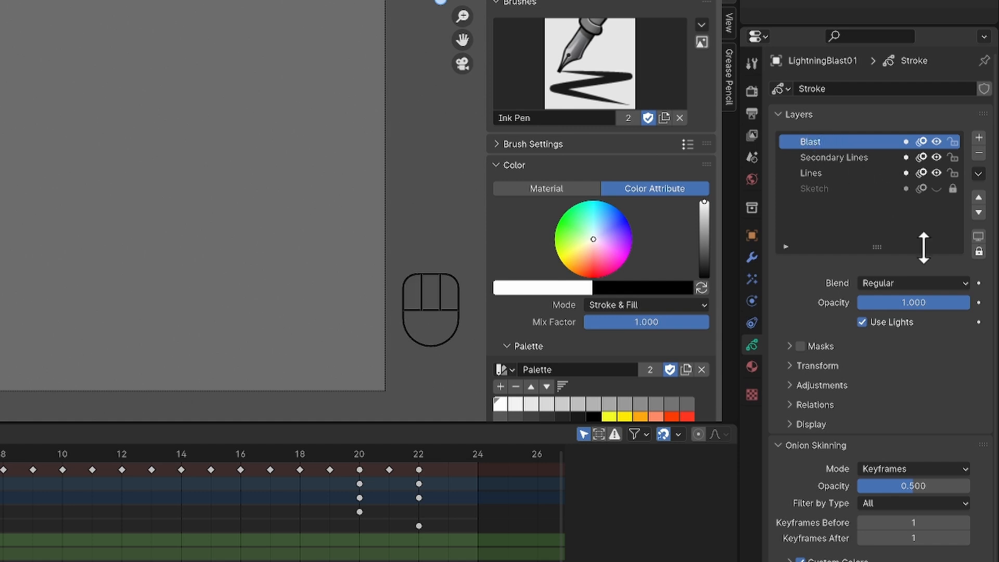
mouse_move(875, 223)
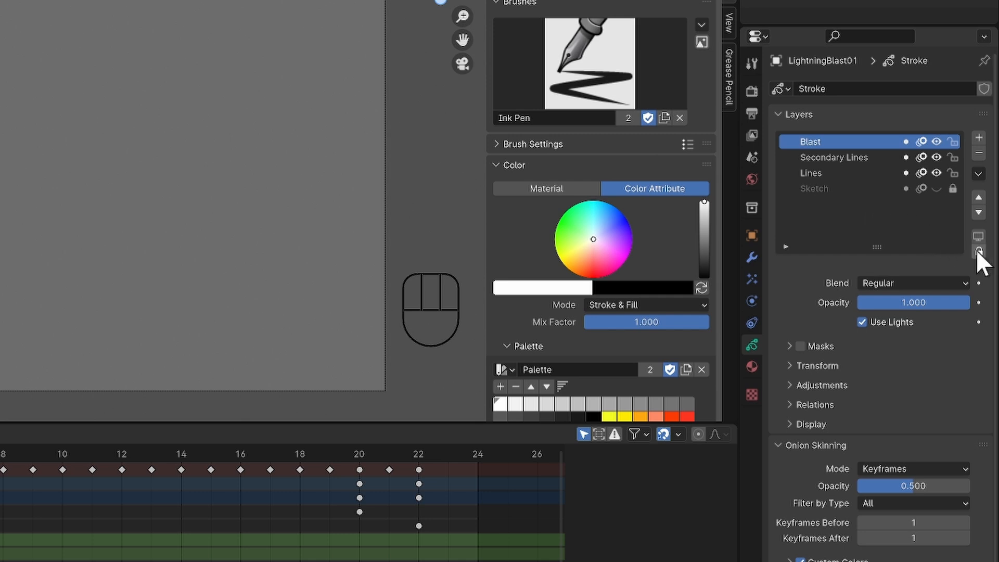
mouse_move(980, 252)
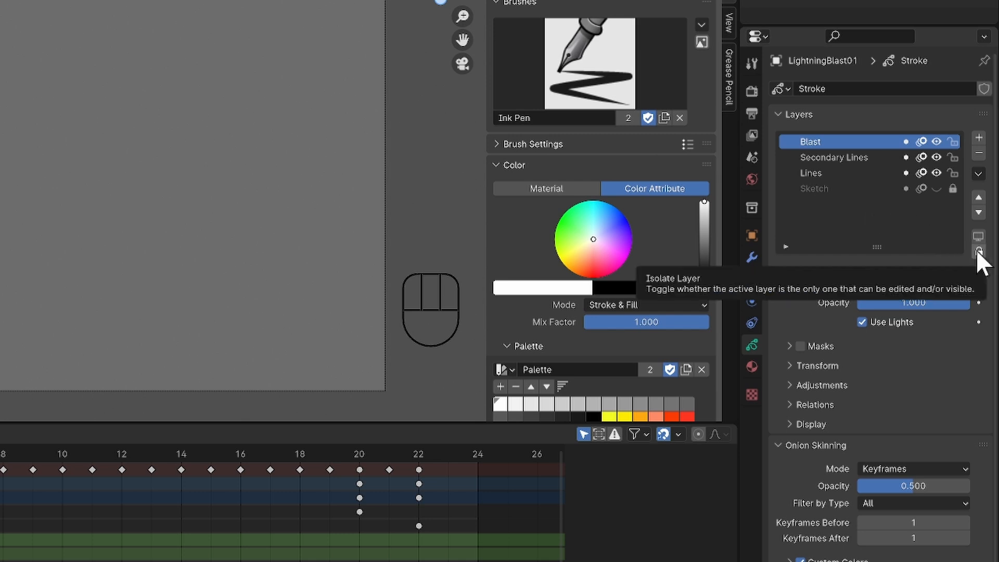
left_click(978, 251)
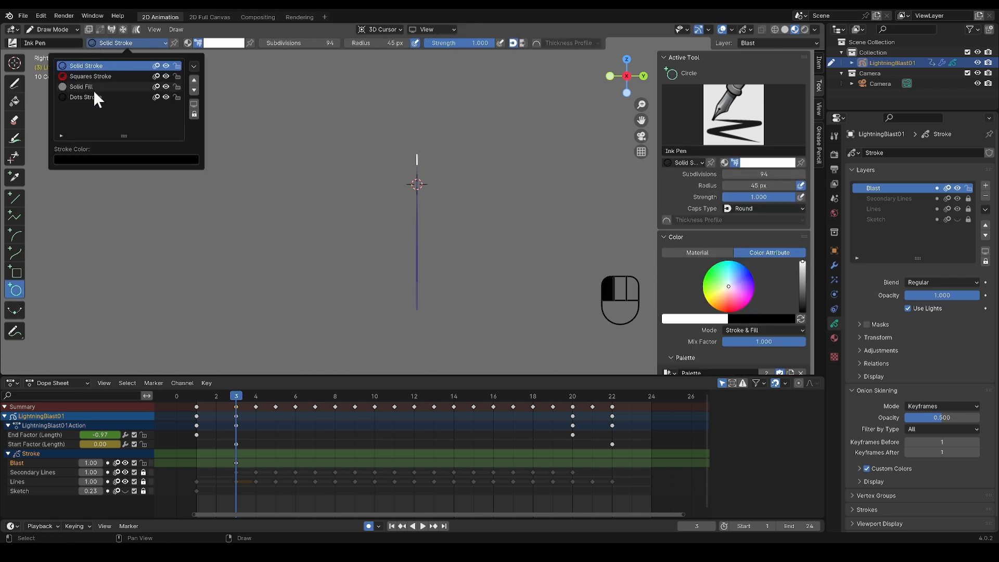
Choose Solid Fill and start shaping a white filled circle at the blast origin
left_click(81, 87)
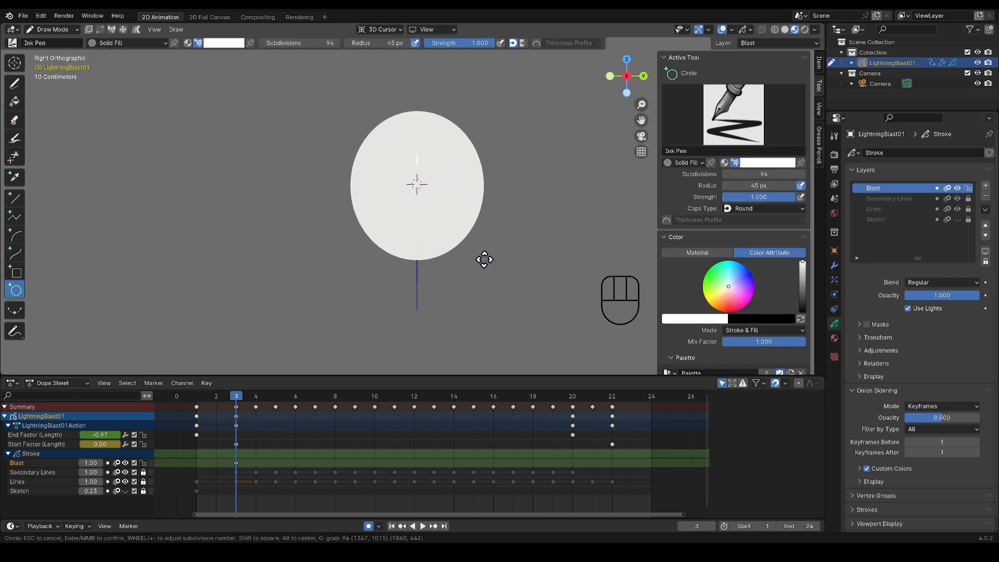
mouse_move(502, 233)
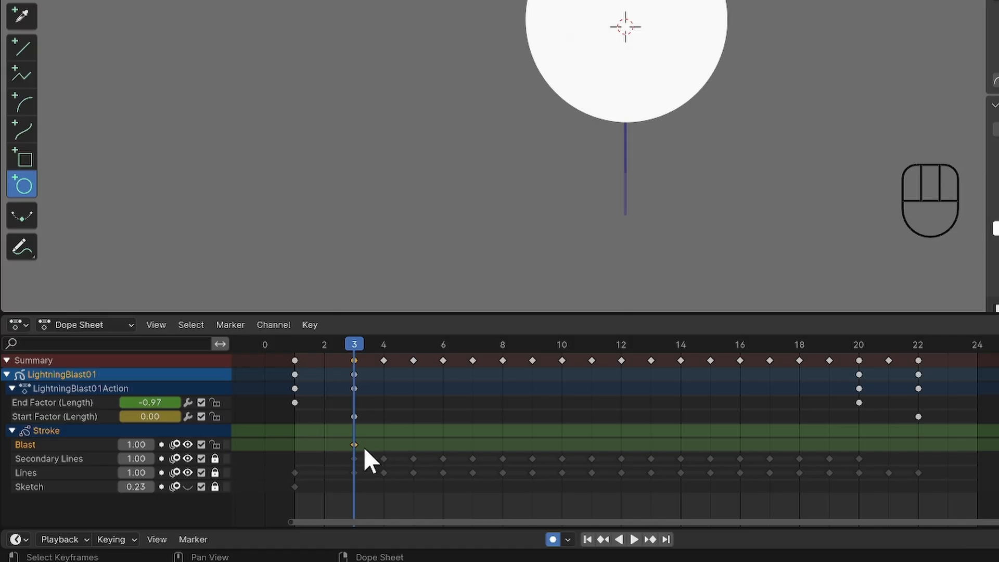
mouse_move(359, 456)
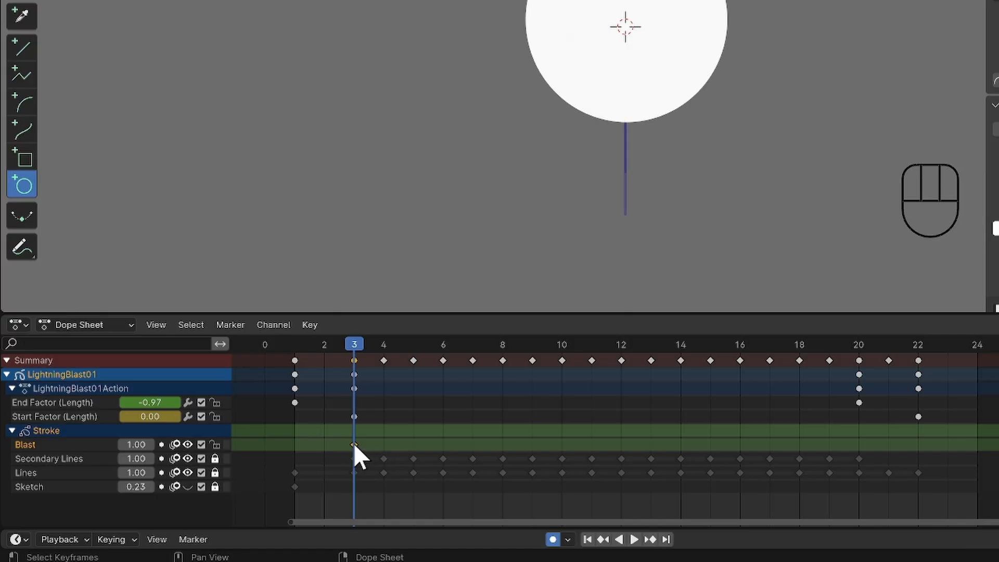
Duplicate the frame 3 Blast keyframe to frame 1 and shrink the circle to a tiny dot
key("shift+d")
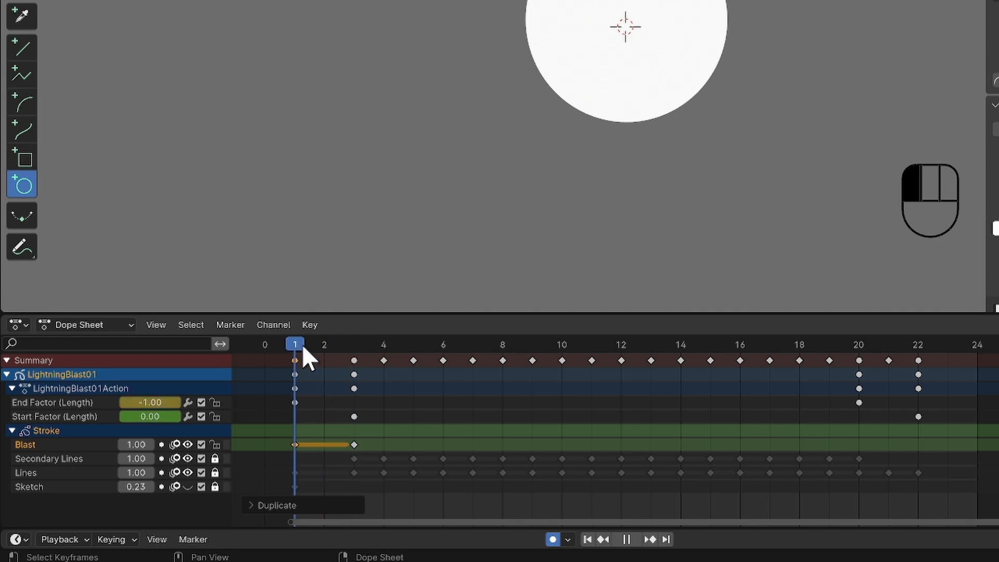
key("ctrl")
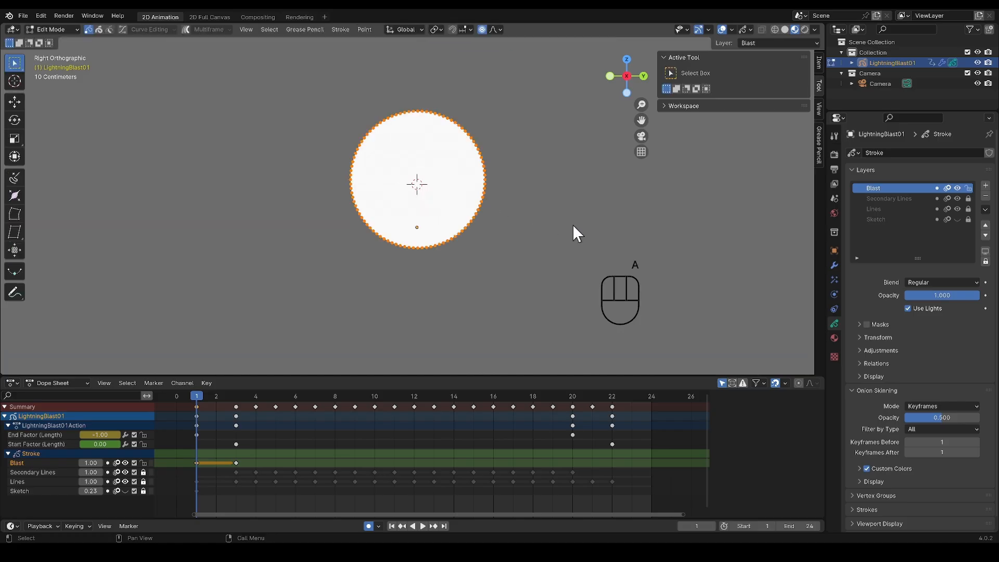
key("s")
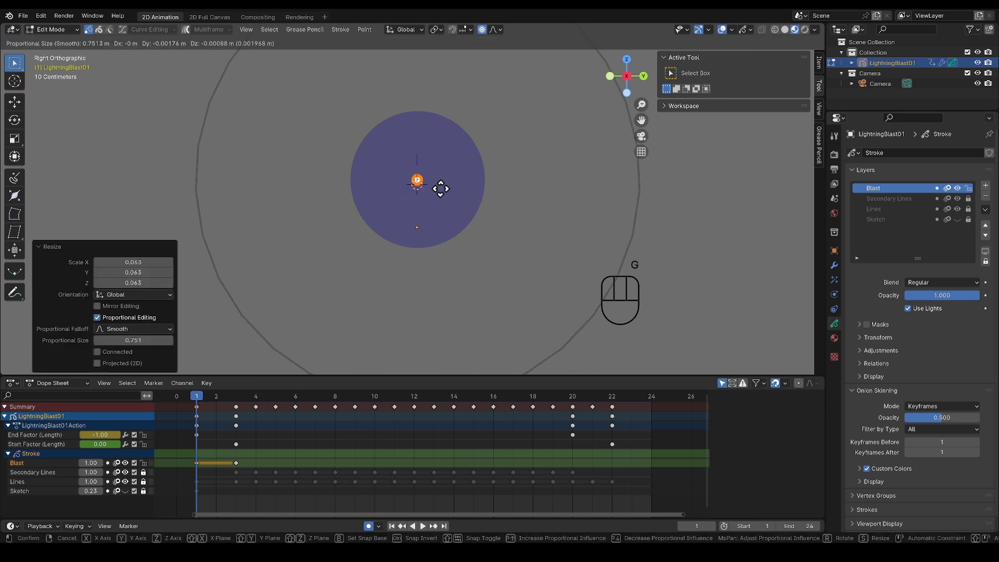
key("Tab")
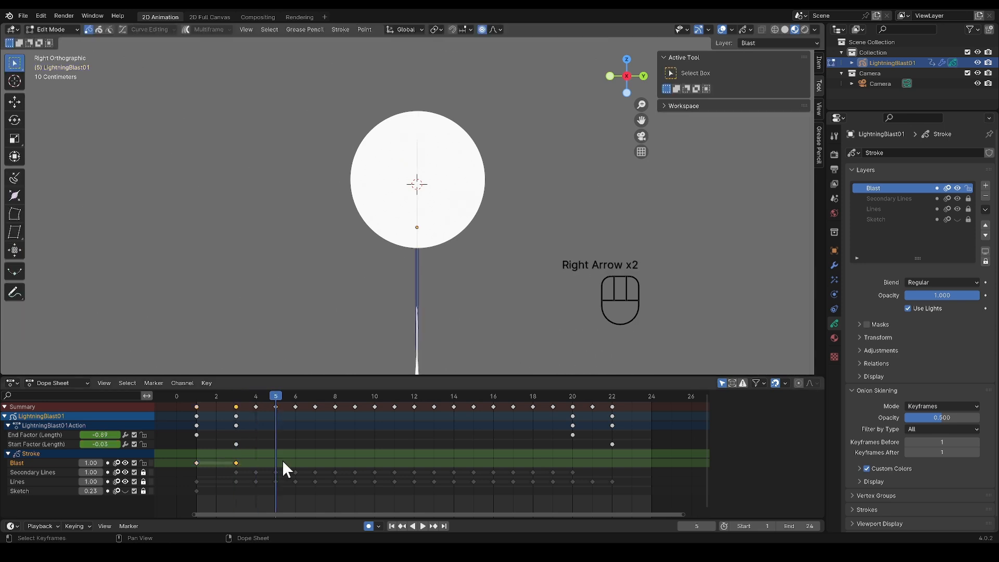
At frame 7, select the whole circle and scale it down to nothing
key("Right")
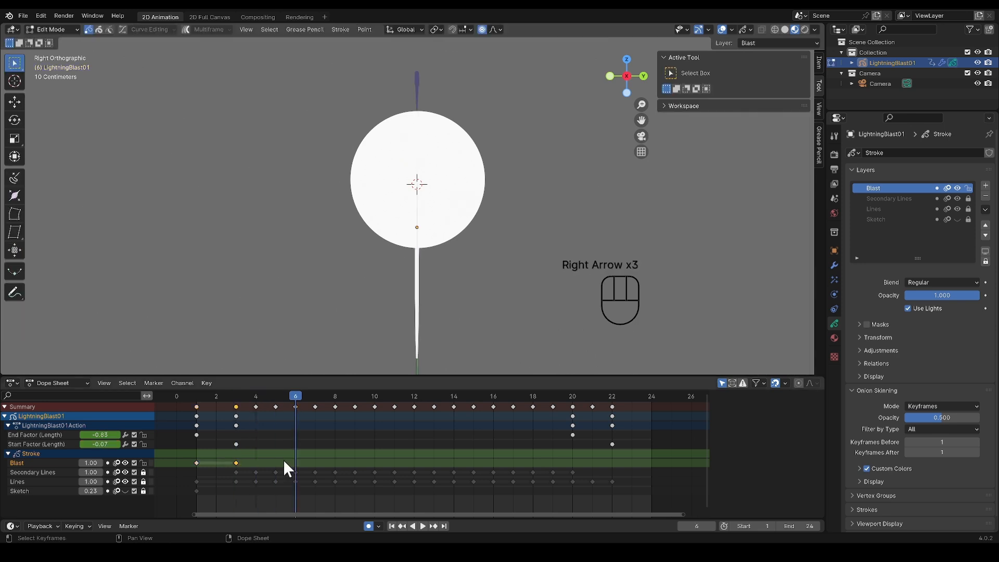
key("Right")
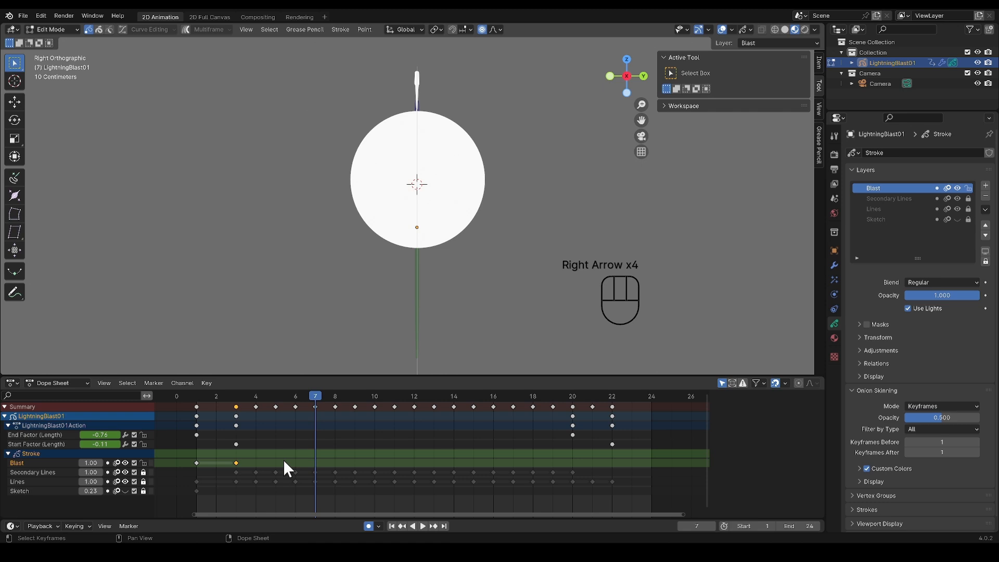
key("a")
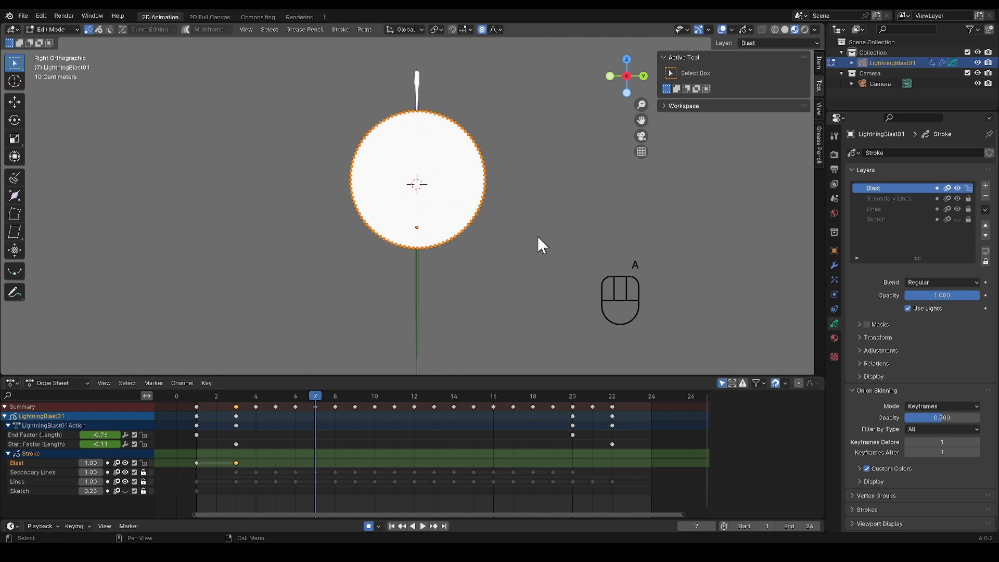
key("s")
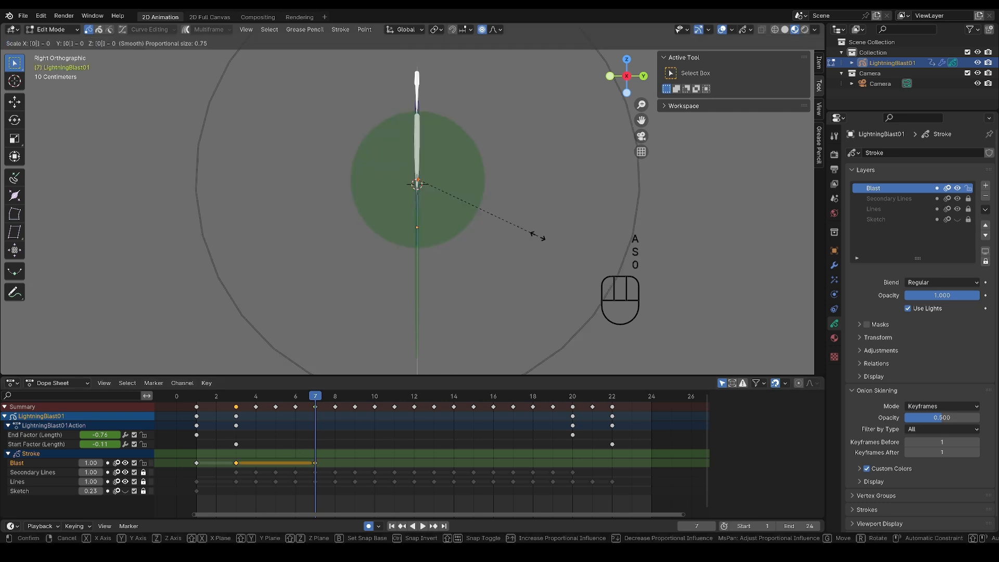
left_click(538, 243)
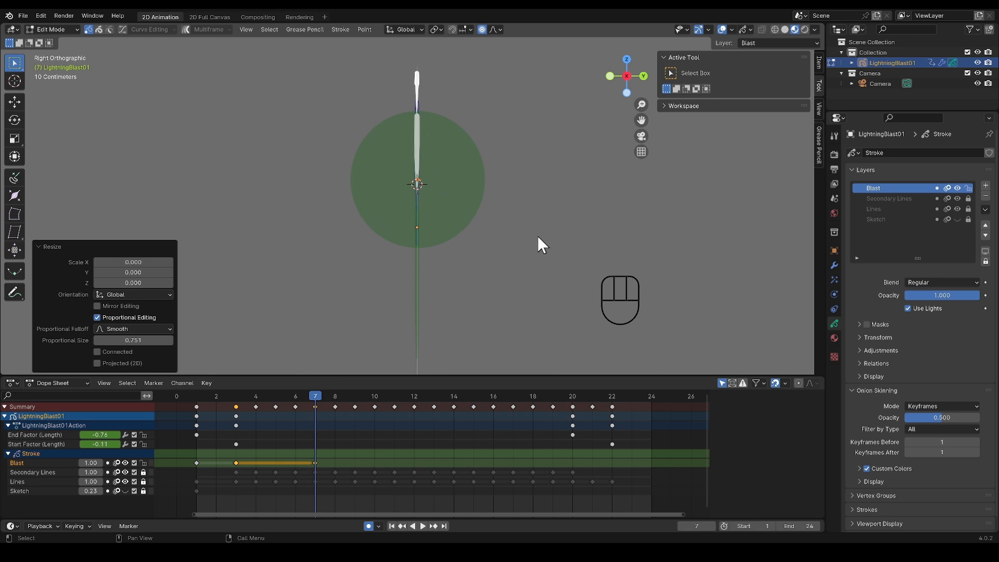
Interpolate in-between drawings for the circle's growing and shrinking phases
left_click(422, 526)
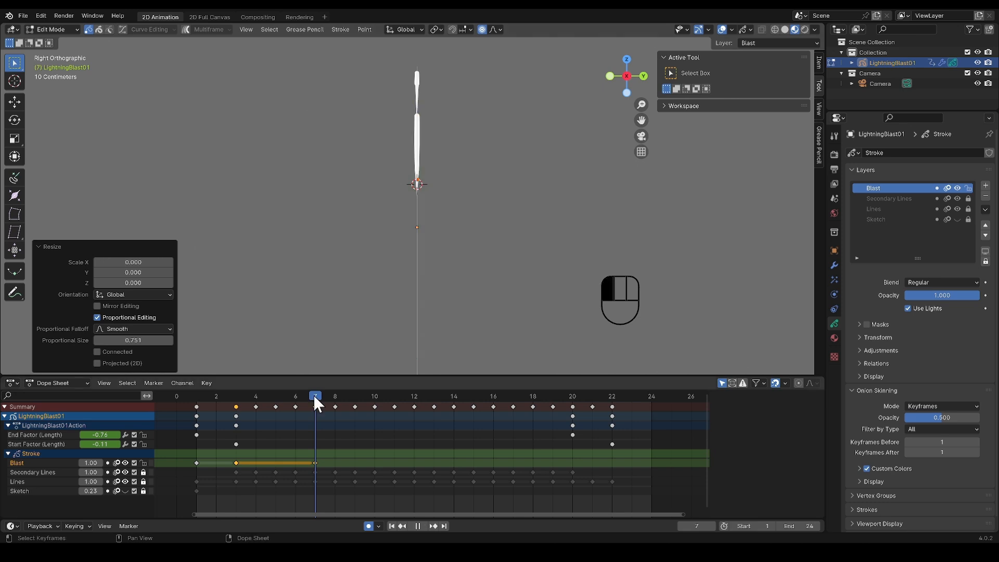
left_click(216, 395)
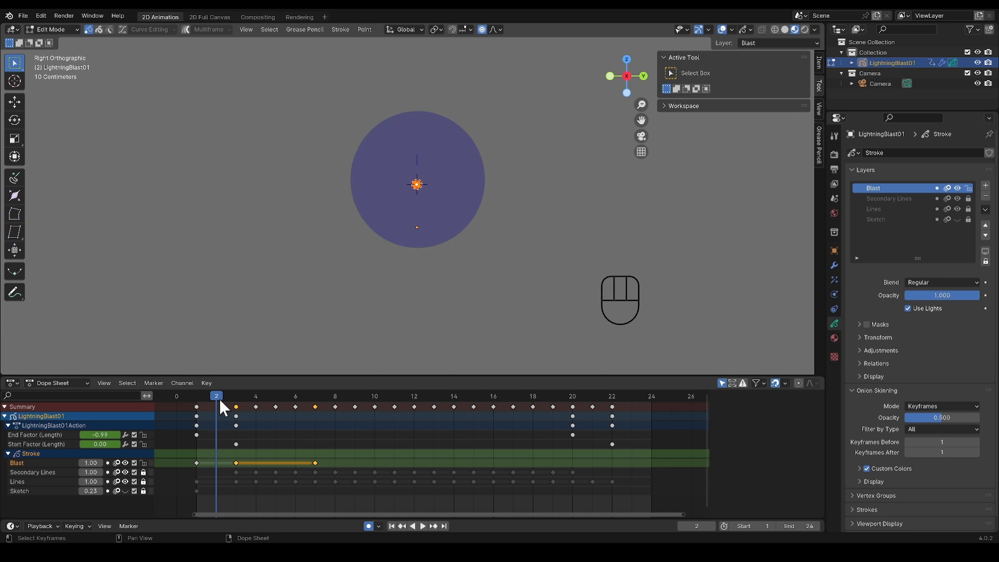
left_click(305, 29)
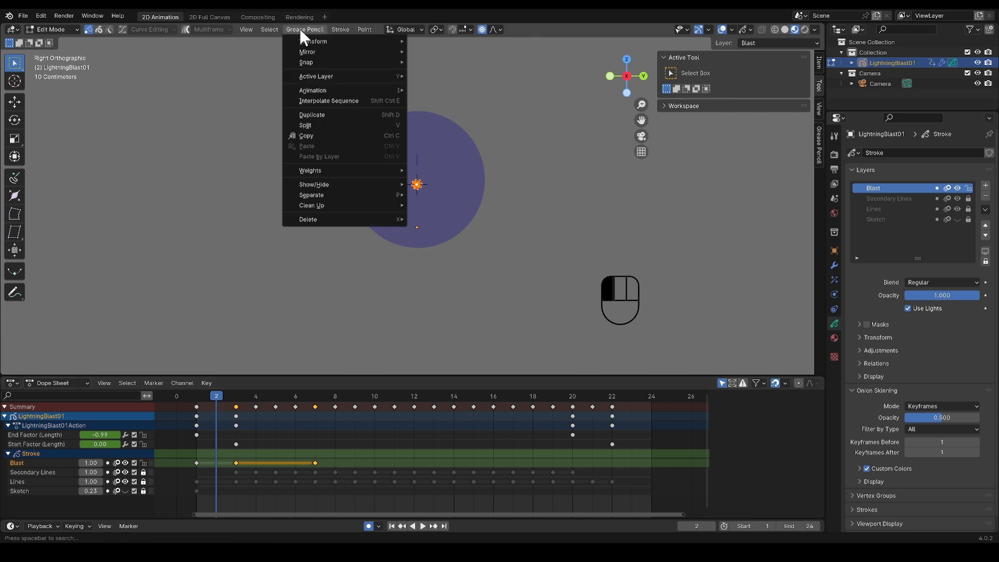
mouse_move(342, 108)
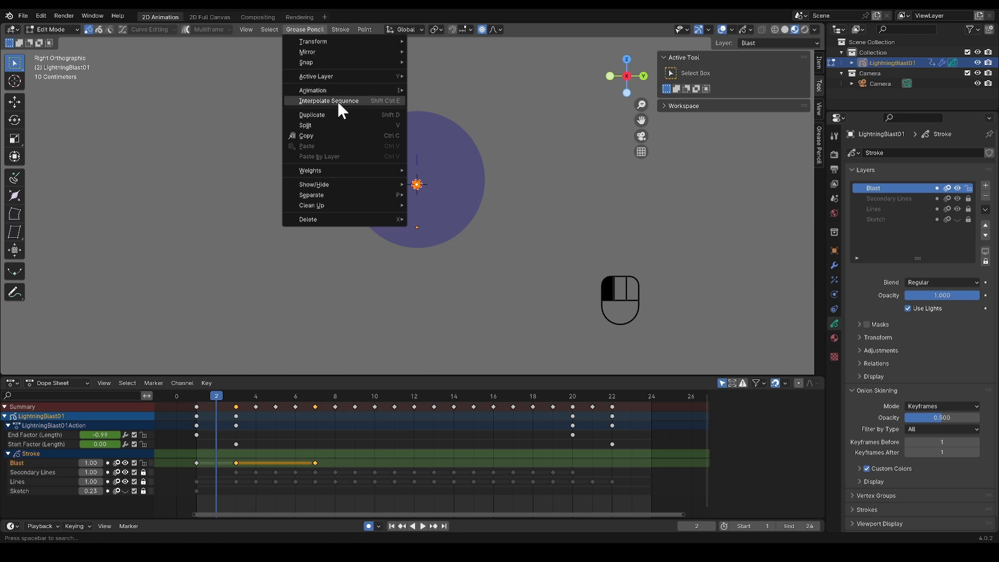
left_click(328, 101)
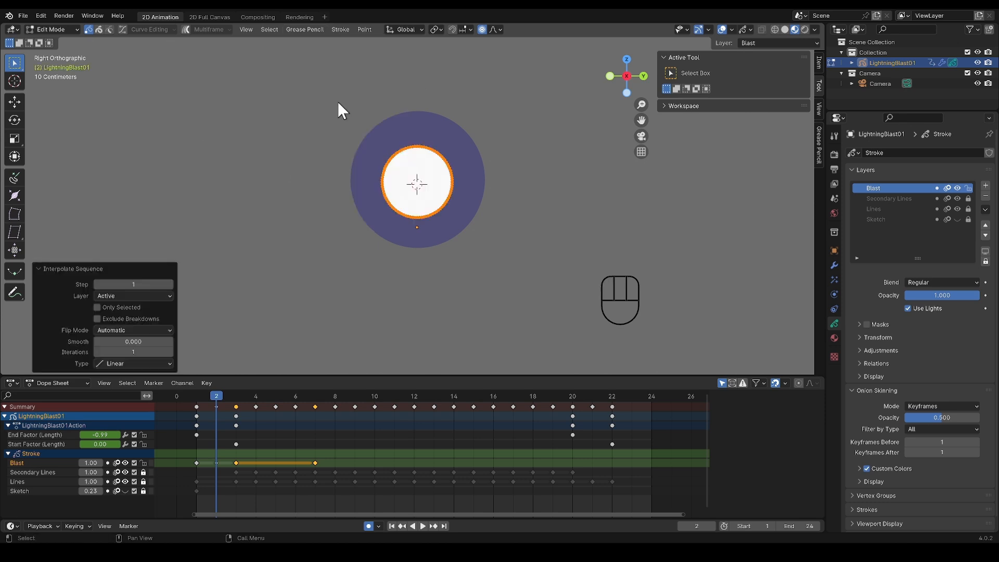
left_click(216, 396)
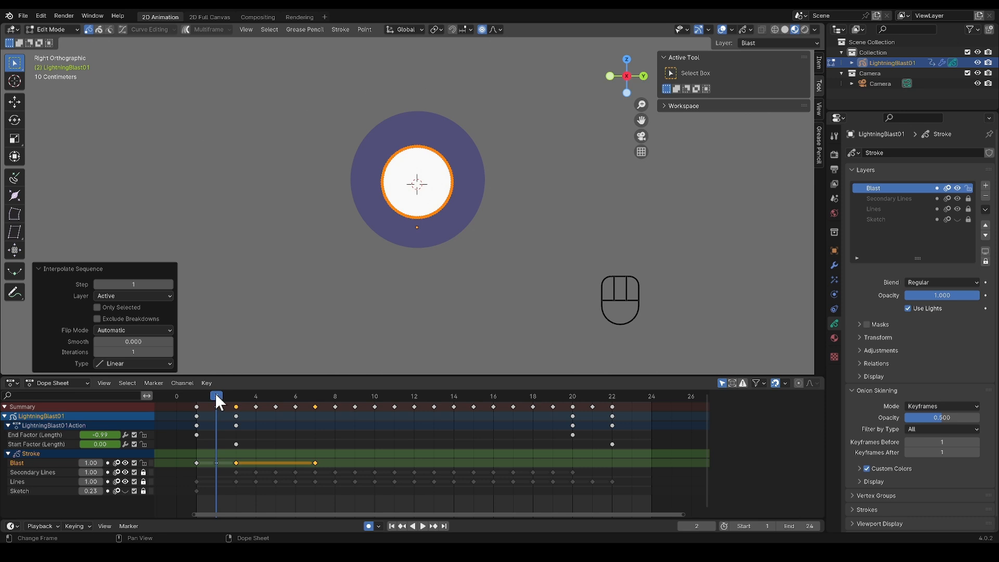
left_click(275, 395)
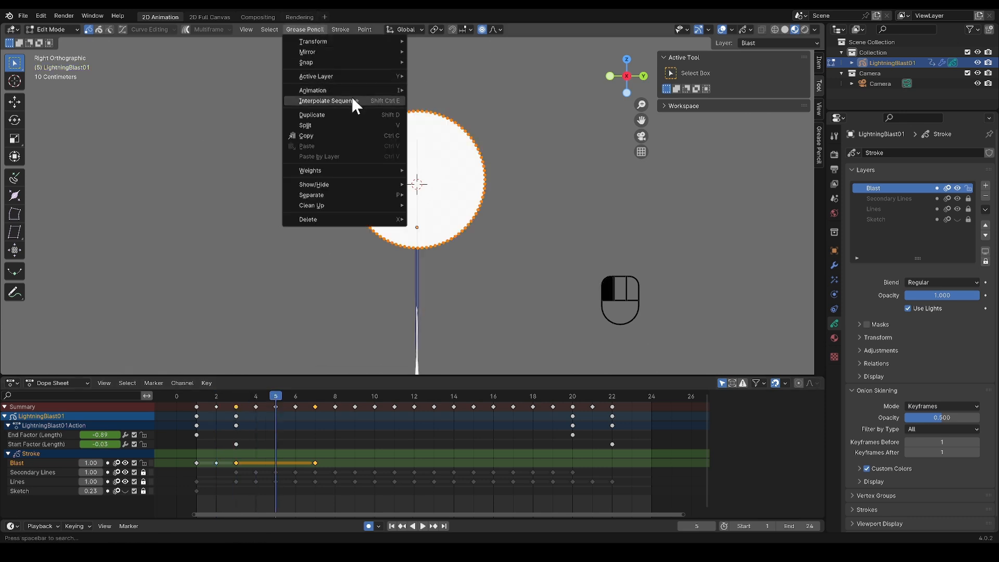
left_click(328, 101)
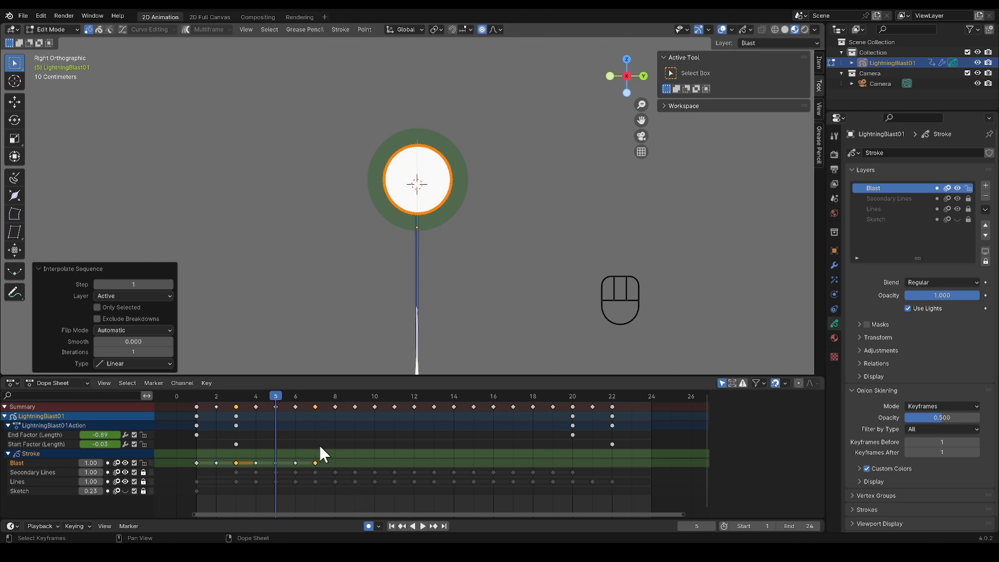
Retime the keyframes to 1, 4 and 8, re-interpolate both phases, and return to Object Mode
key("ctrl+z")
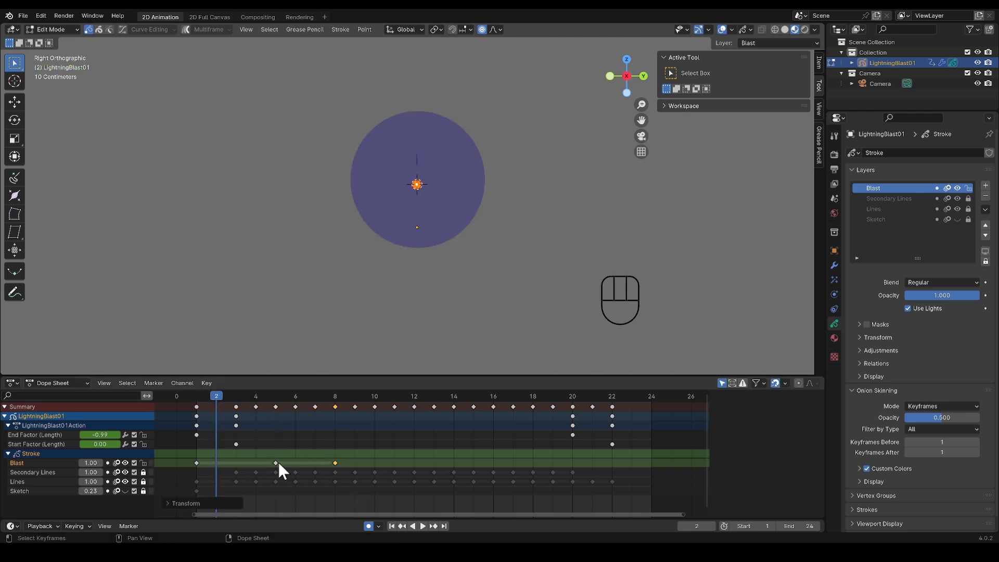
mouse_move(308, 29)
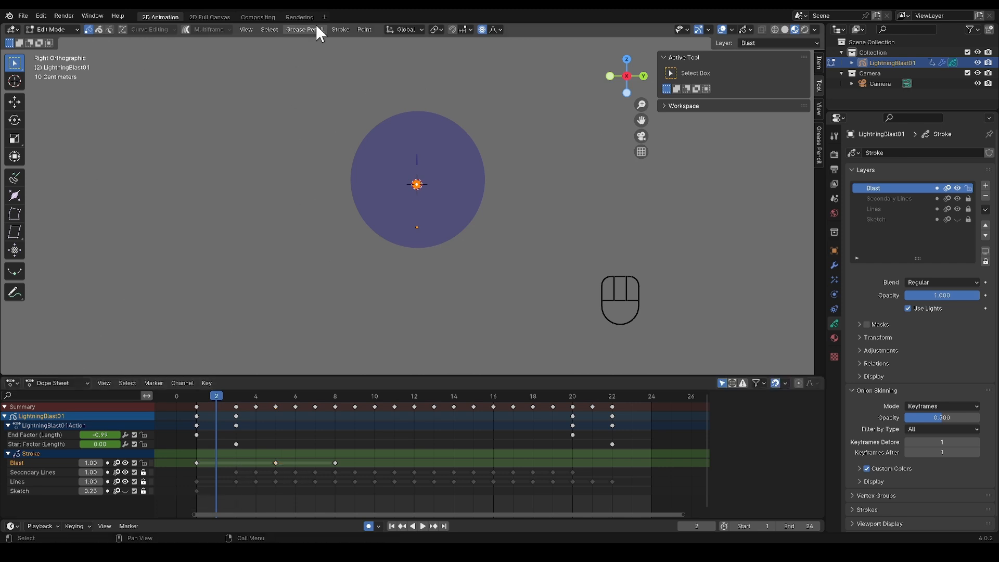
key("shift+ctrl+e")
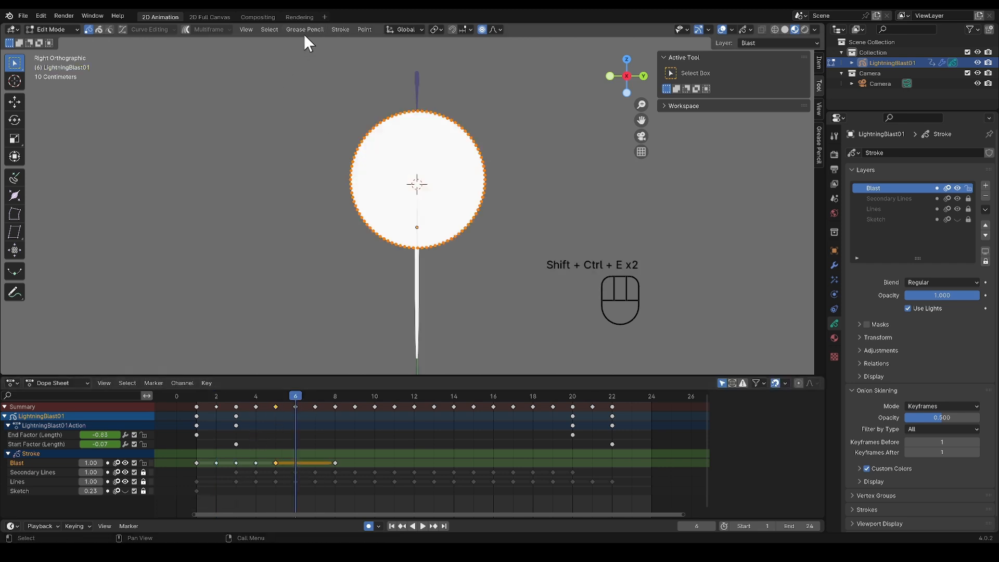
key("ctrl+tab")
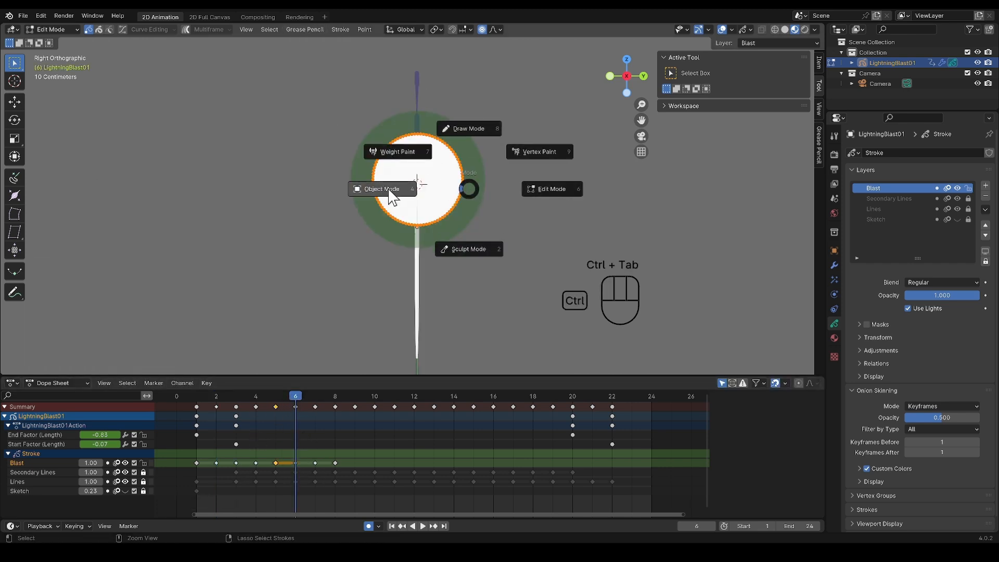
left_click(381, 189)
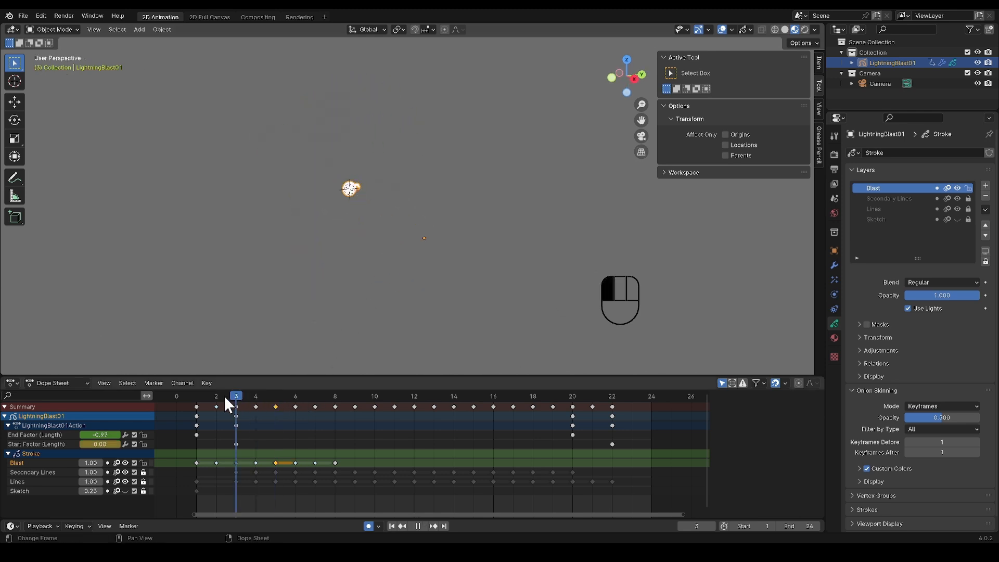
Play the blast animation, pause it at frame 15 and bring up the interaction mode pie menu
key("space")
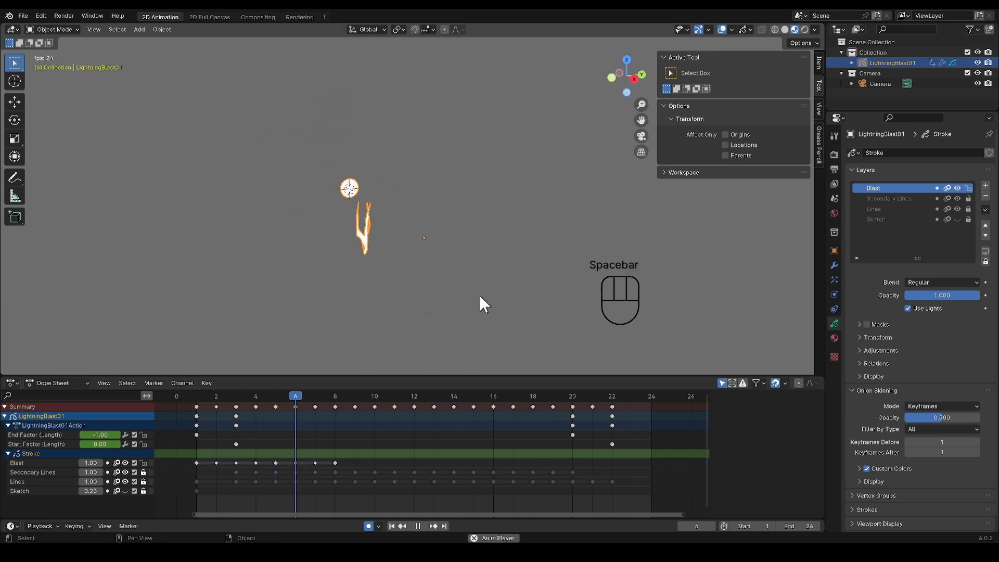
key("shift")
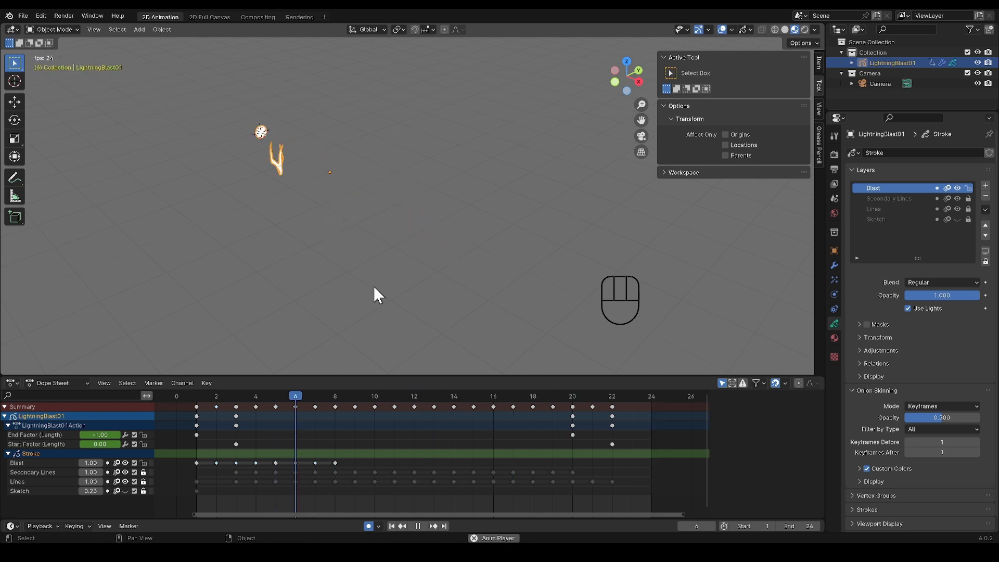
key("space")
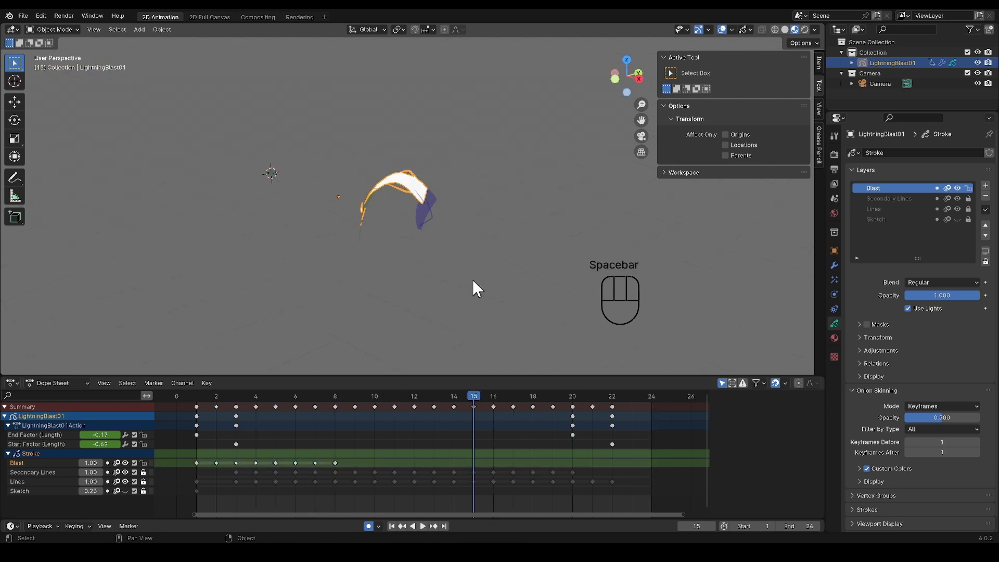
key("ctrl+tab")
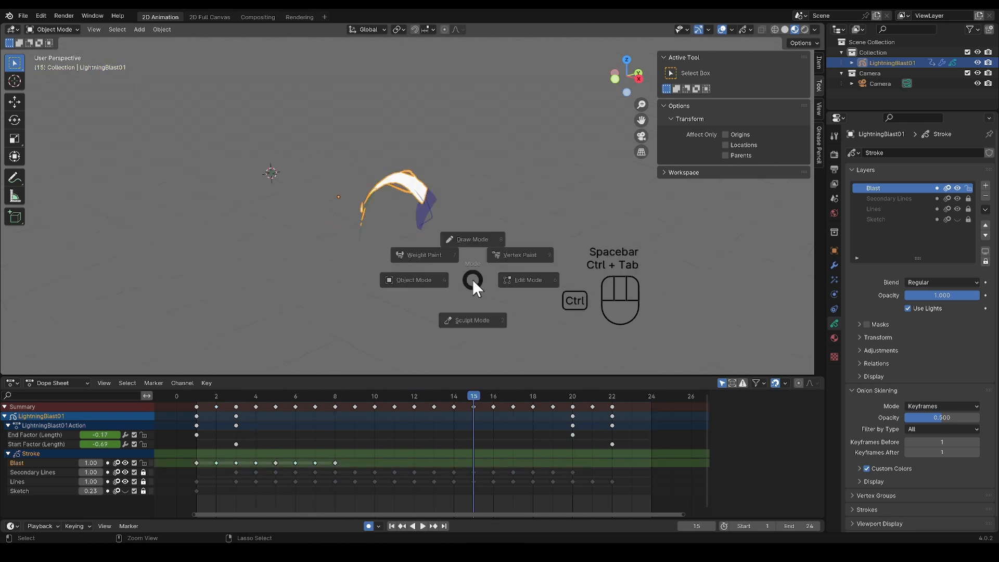
Enter Edit Mode on the lightning strokes with Multiframe enabled and step back to frame 14
left_click(527, 280)
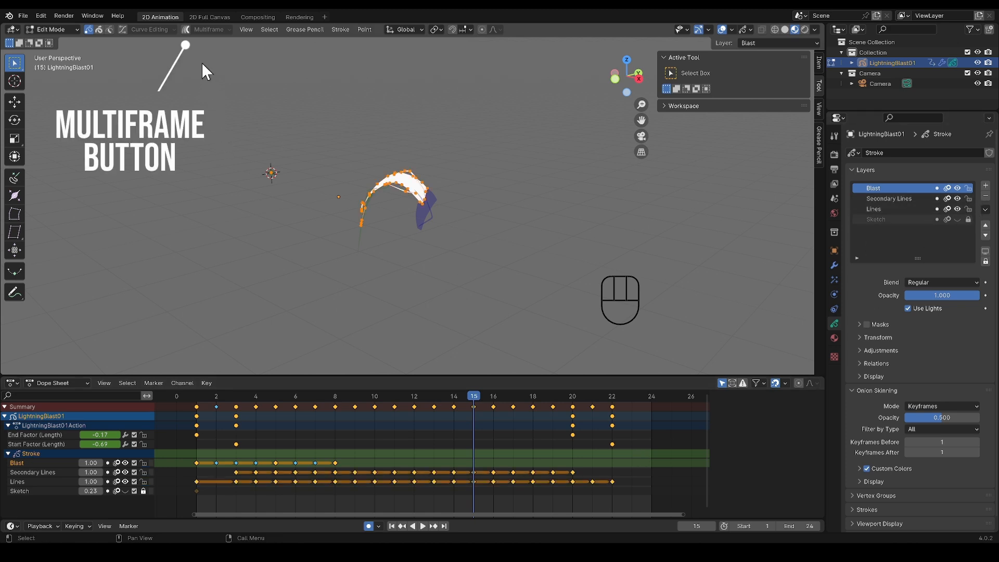
left_click(184, 29)
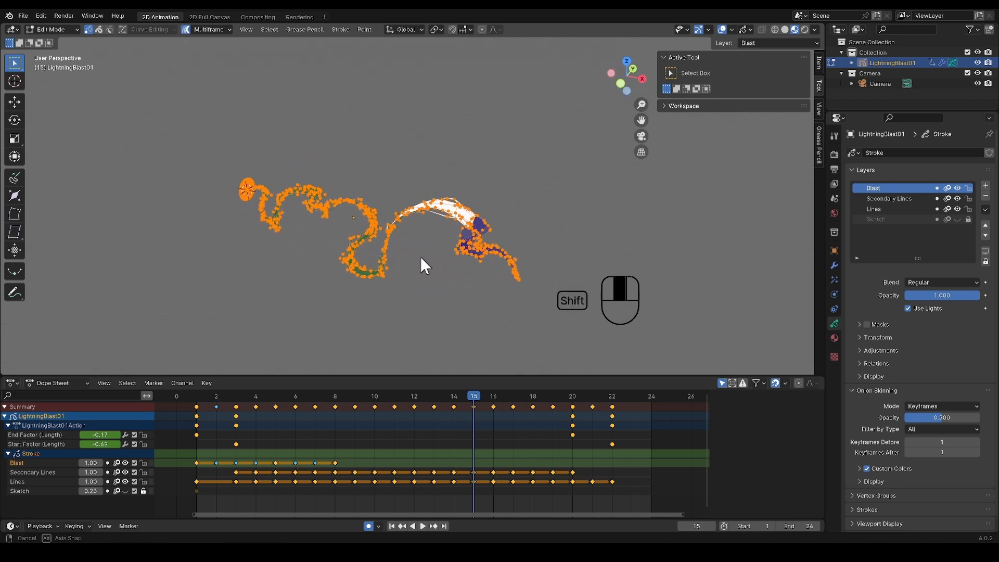
key("Left")
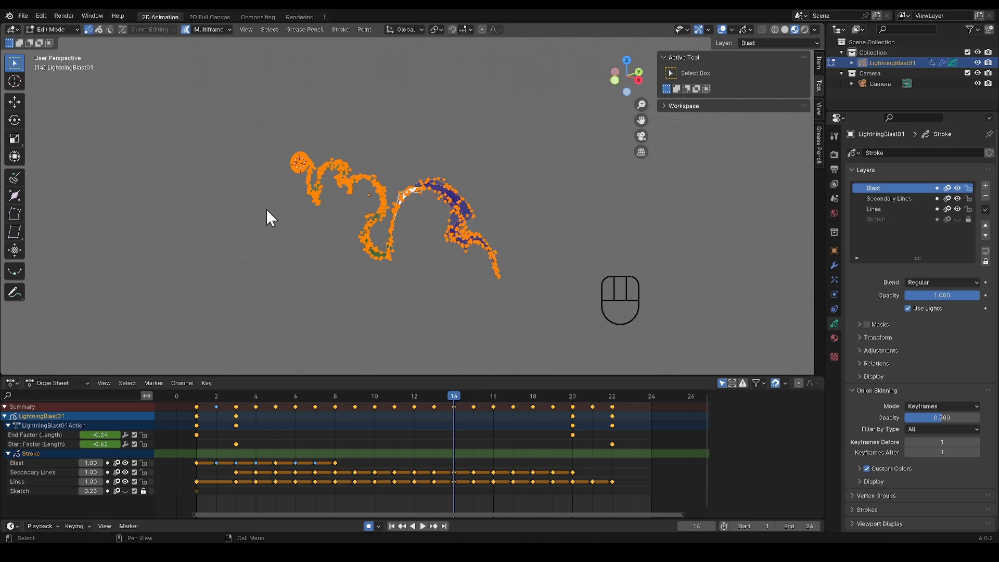
mouse_move(484, 34)
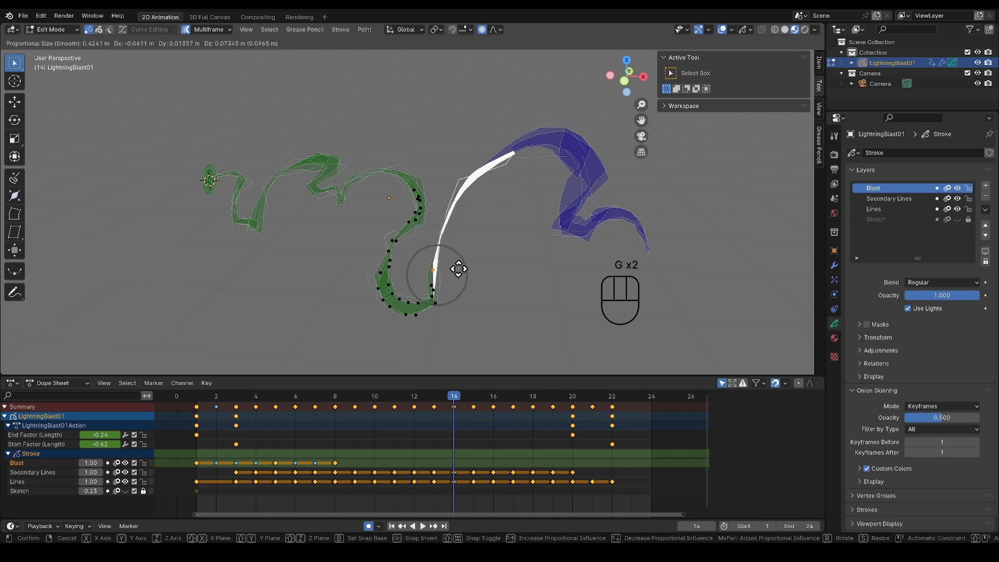
mouse_move(561, 239)
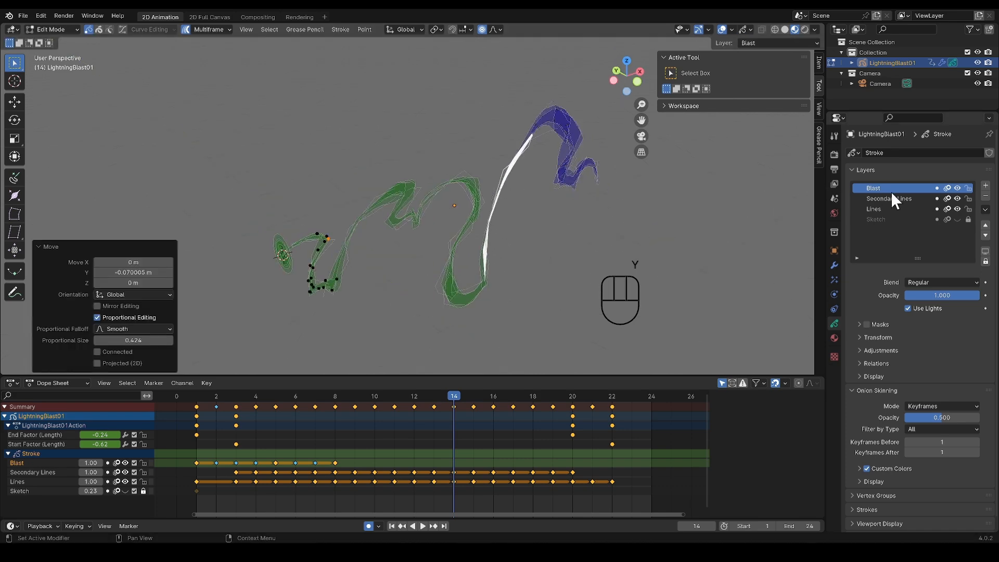
Make Secondary Lines the active layer, restrict proportional editing to Connected Only and move the points
left_click(889, 198)
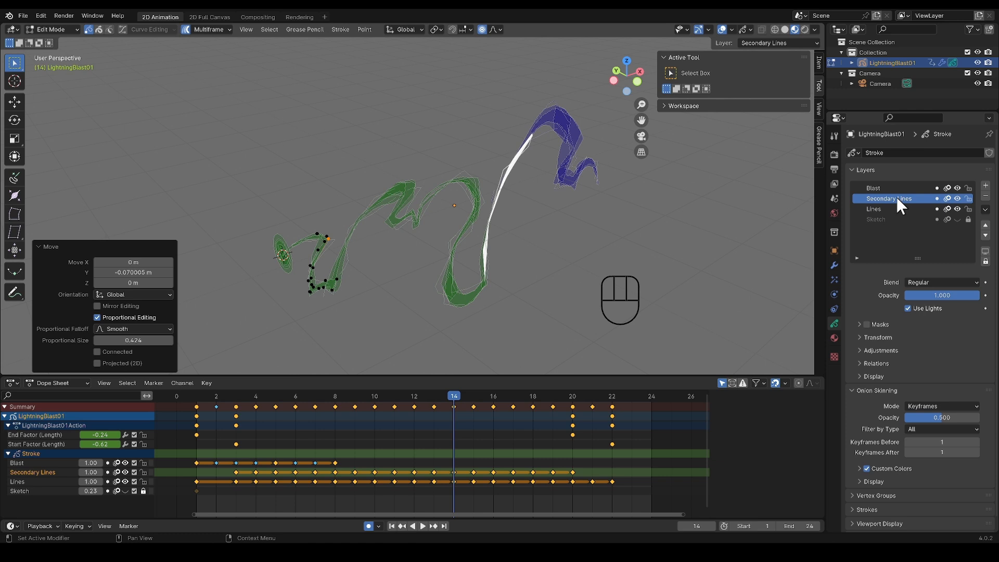
left_click(488, 29)
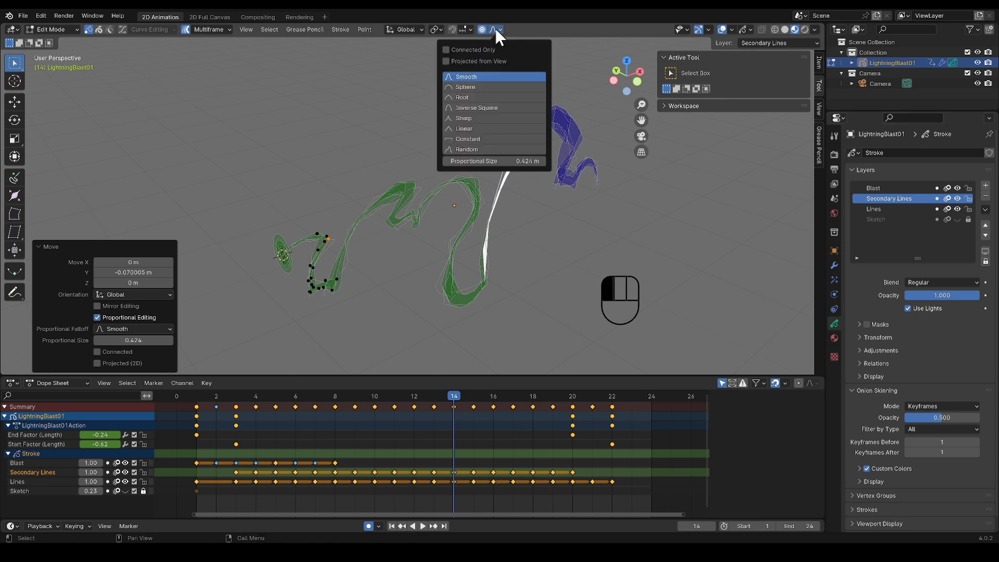
mouse_move(475, 50)
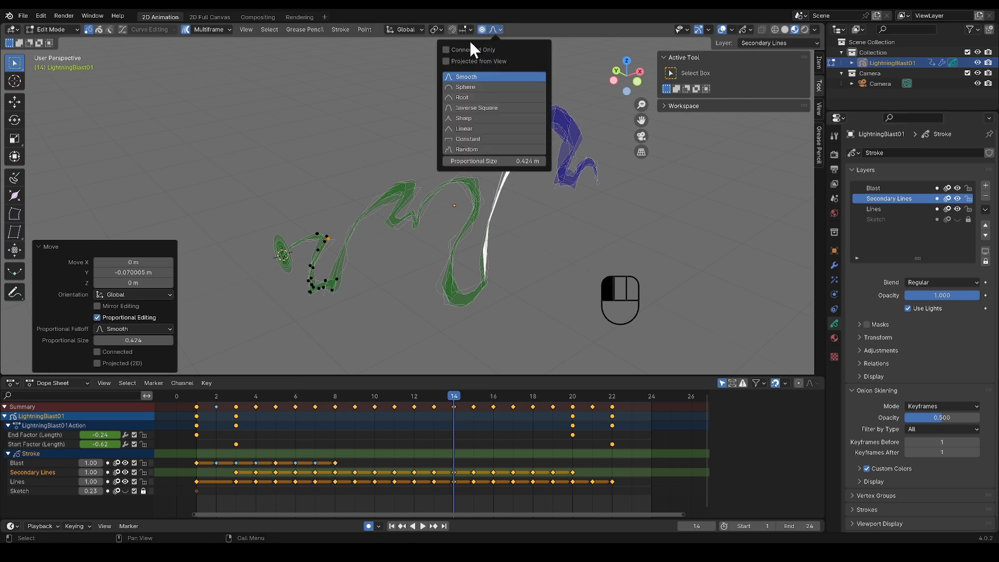
left_click(445, 50)
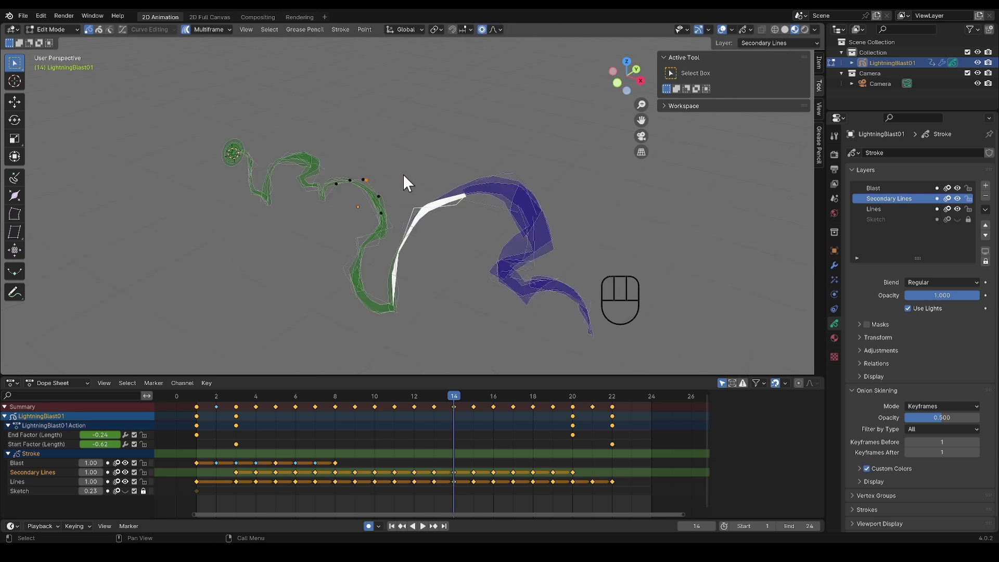
key("g")
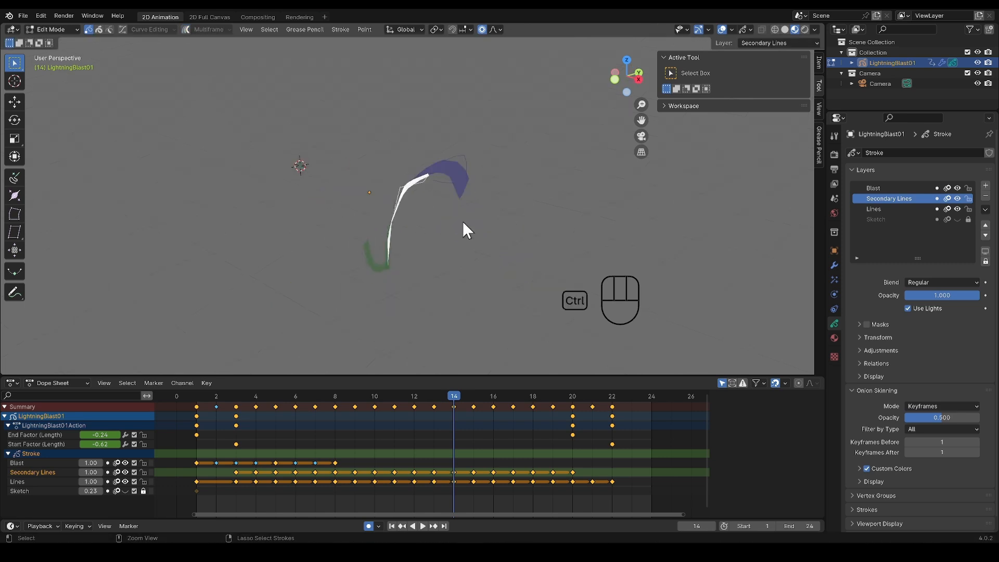
Return to Object Mode, look through the scene camera and jump to the first frame
key("ctrl+tab")
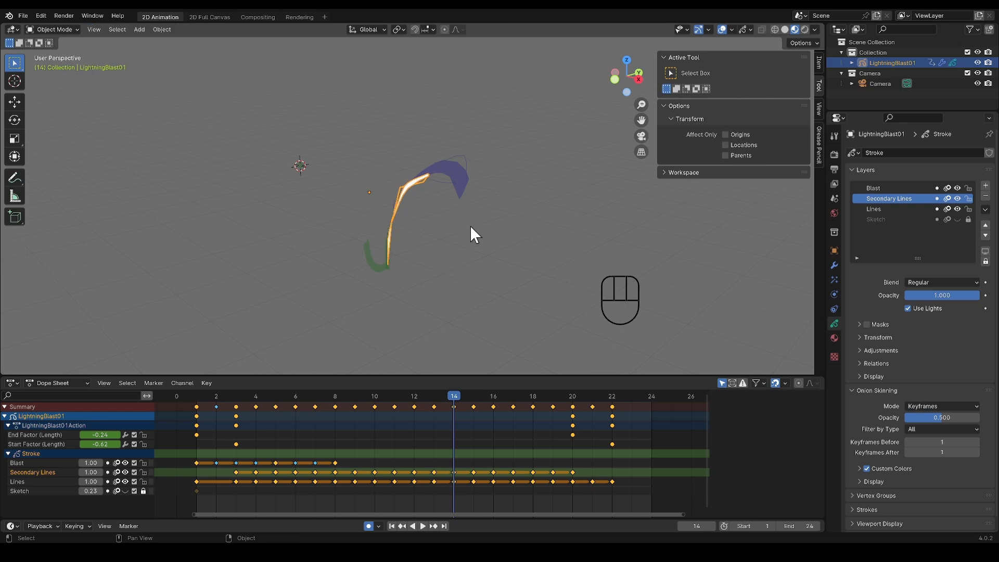
key("shift+Left")
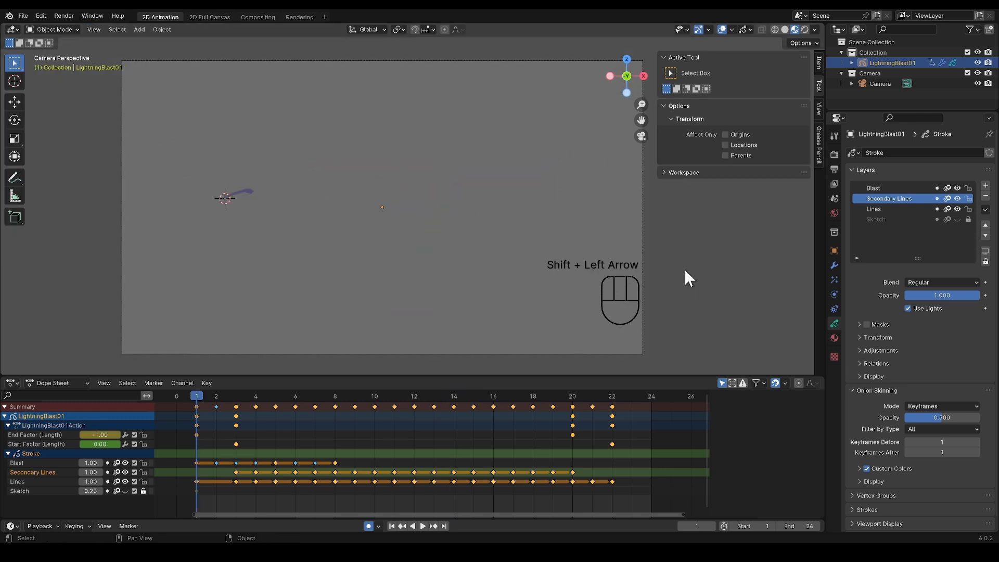
key("space")
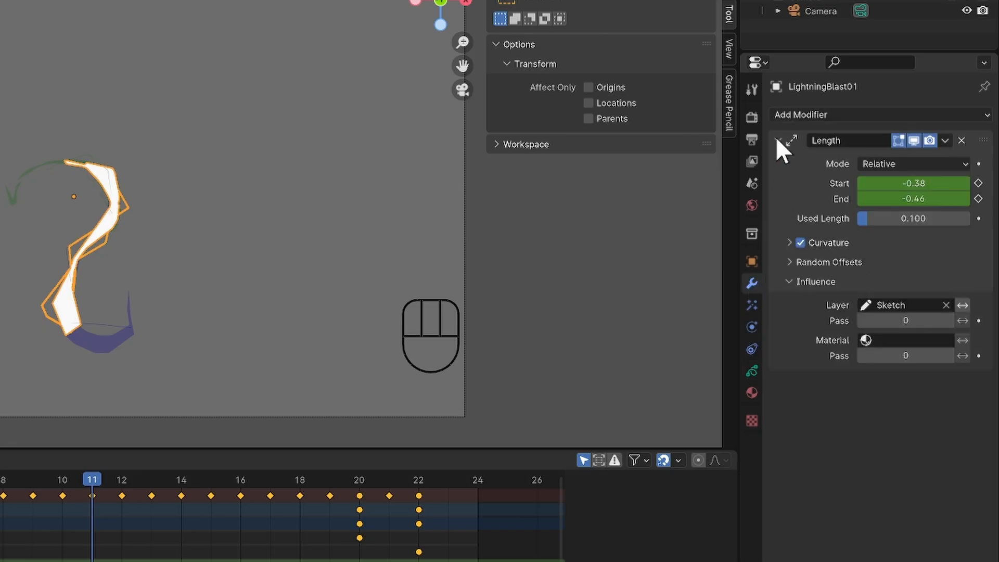
Add a Tint modifier to LightningBlast01 at strength 1.0, then show its visual effects panel
left_click(880, 114)
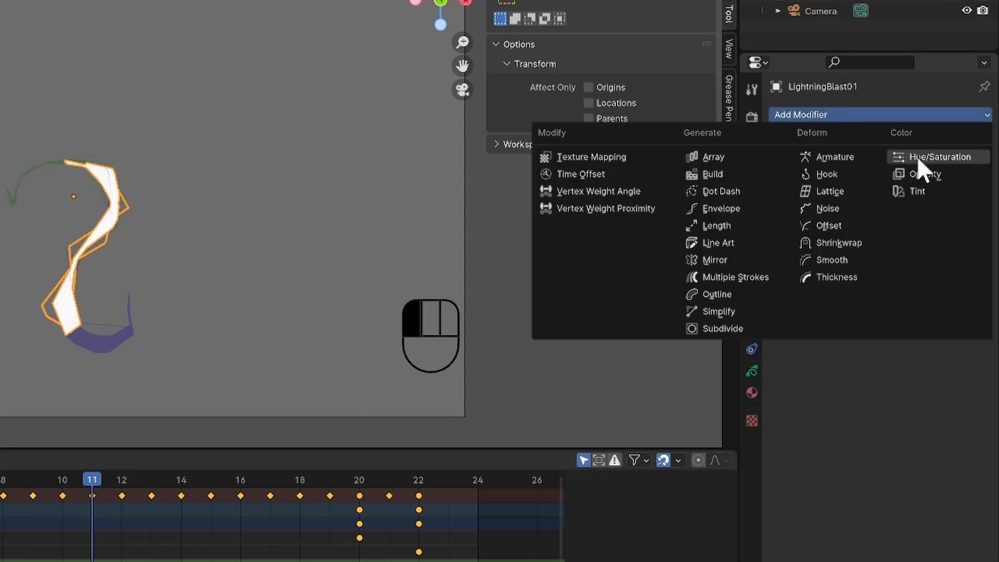
left_click(915, 191)
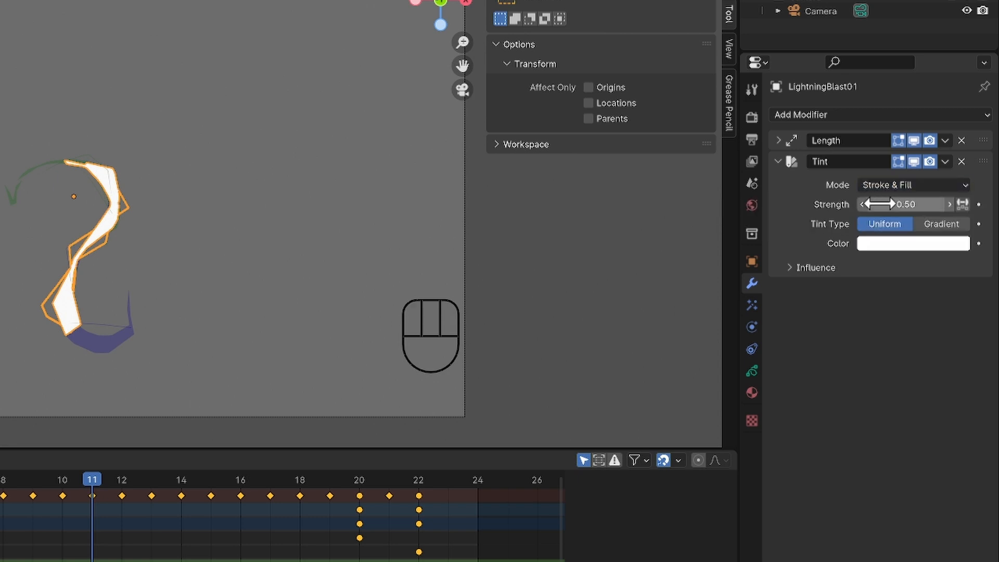
left_click(913, 242)
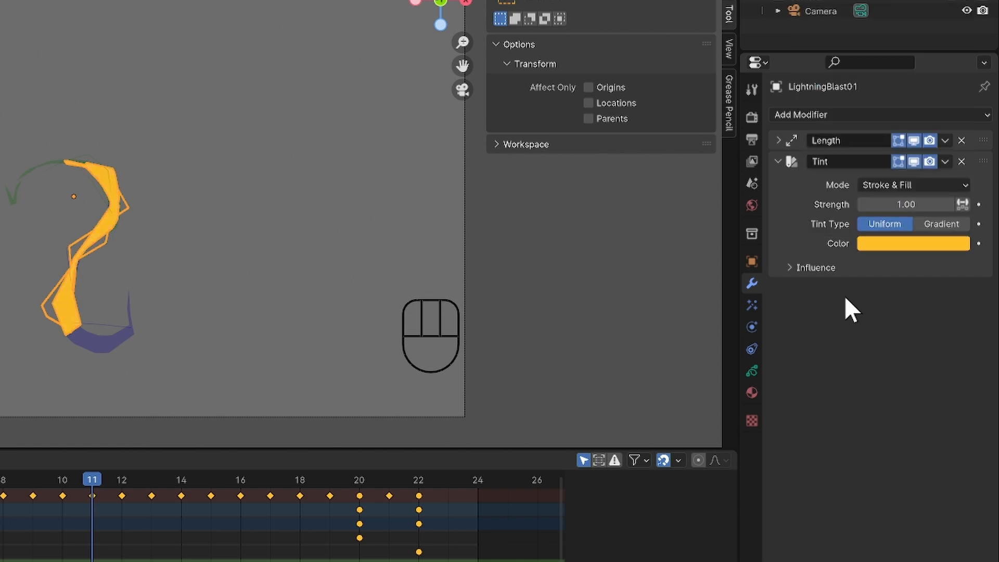
left_click(751, 305)
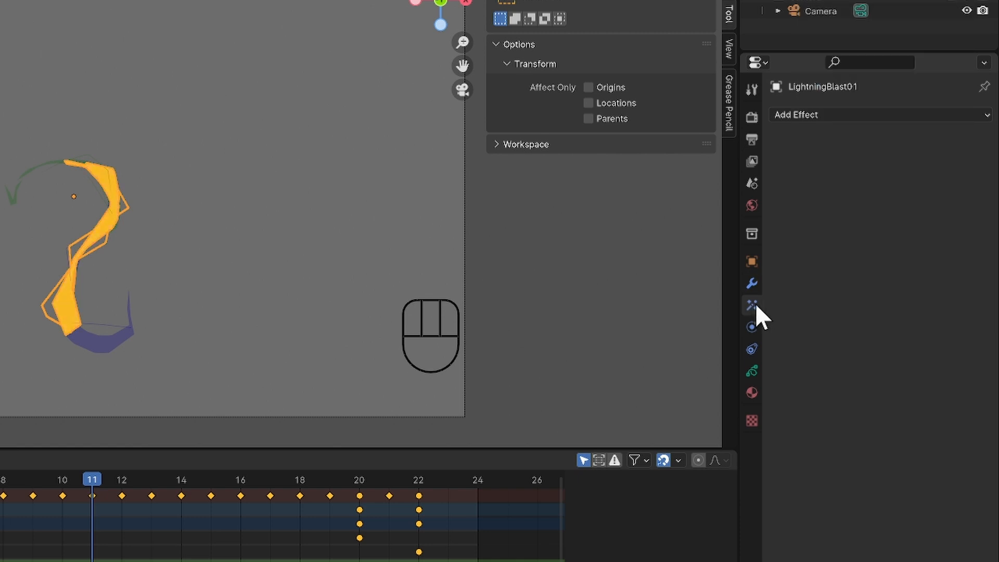
Add a Glow effect with white colour, Add blend mode, size 33.4 and 32 samples
left_click(878, 114)
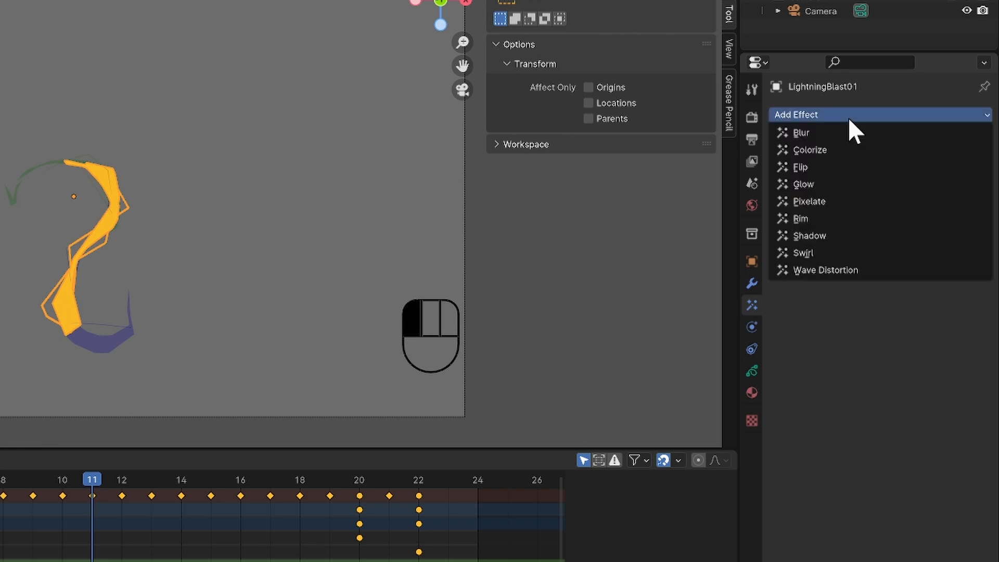
left_click(804, 185)
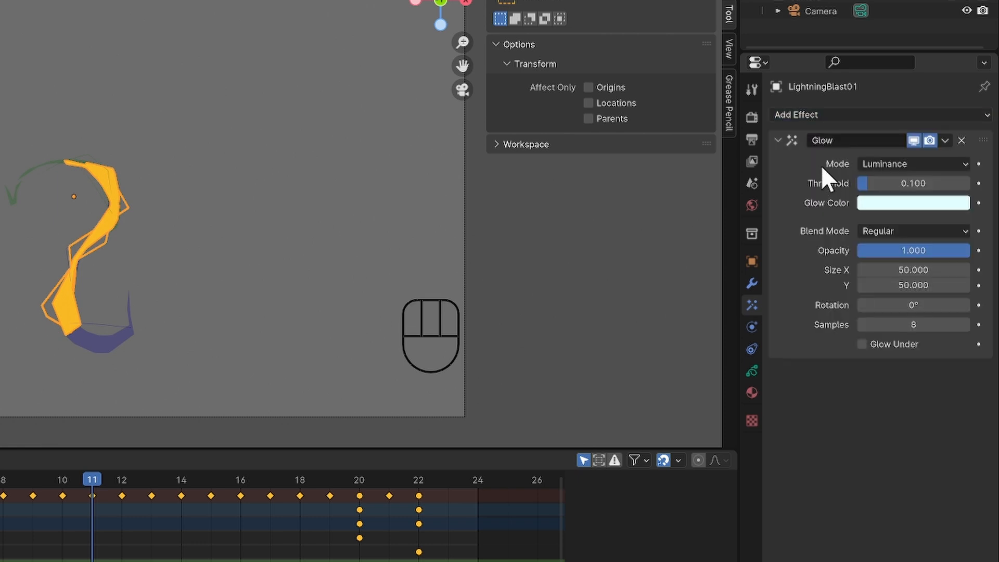
left_click(913, 203)
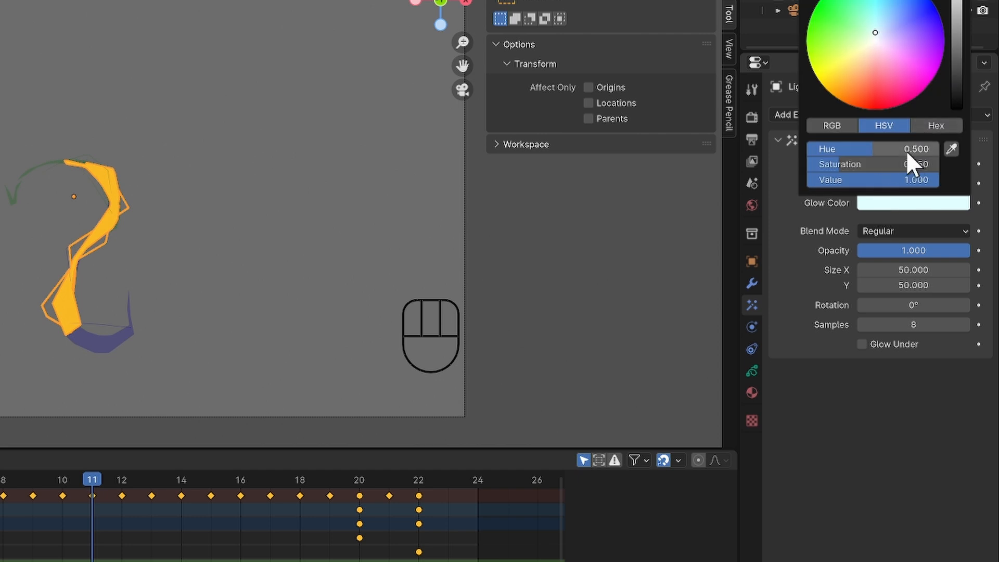
left_click(959, 231)
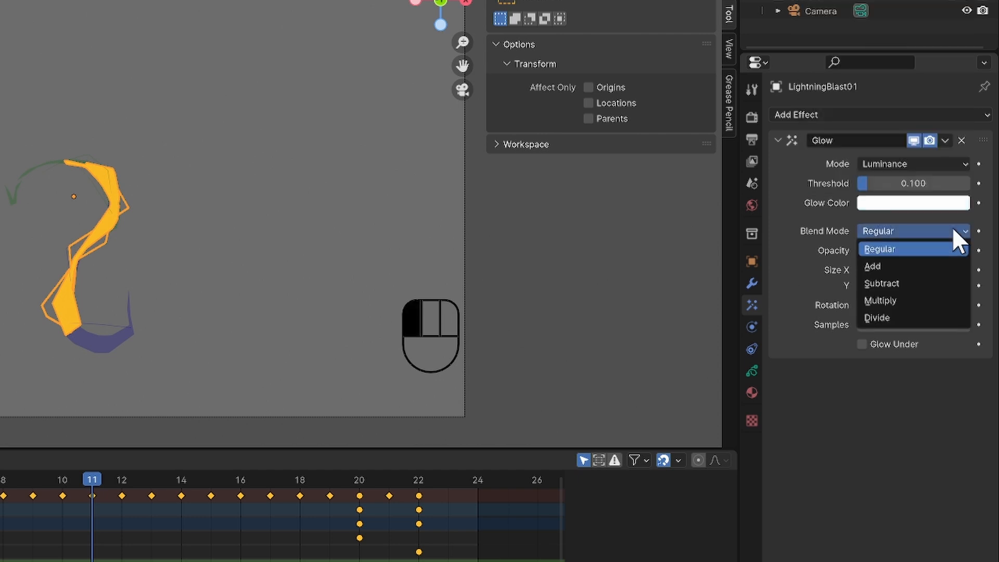
left_click(872, 266)
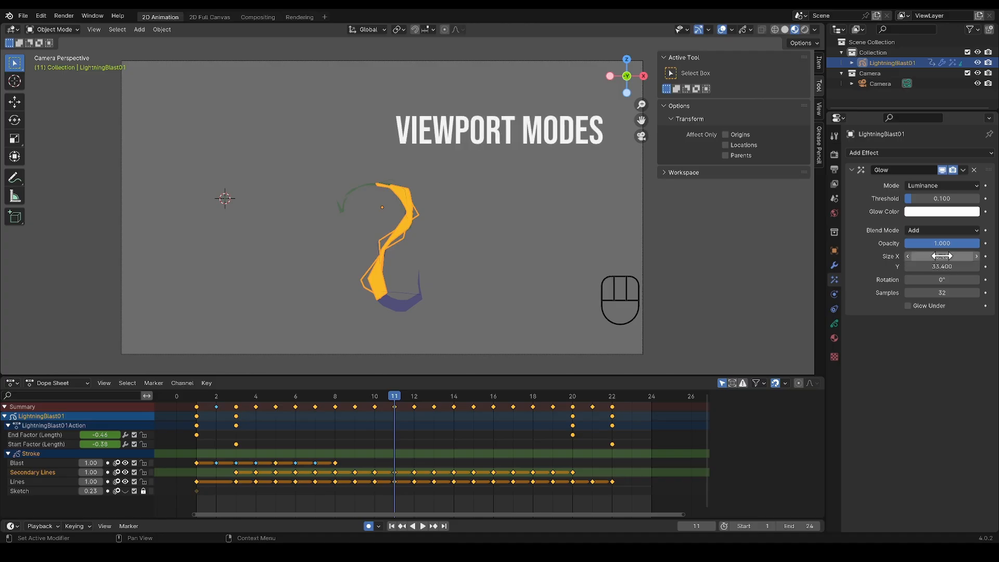
mouse_move(808, 30)
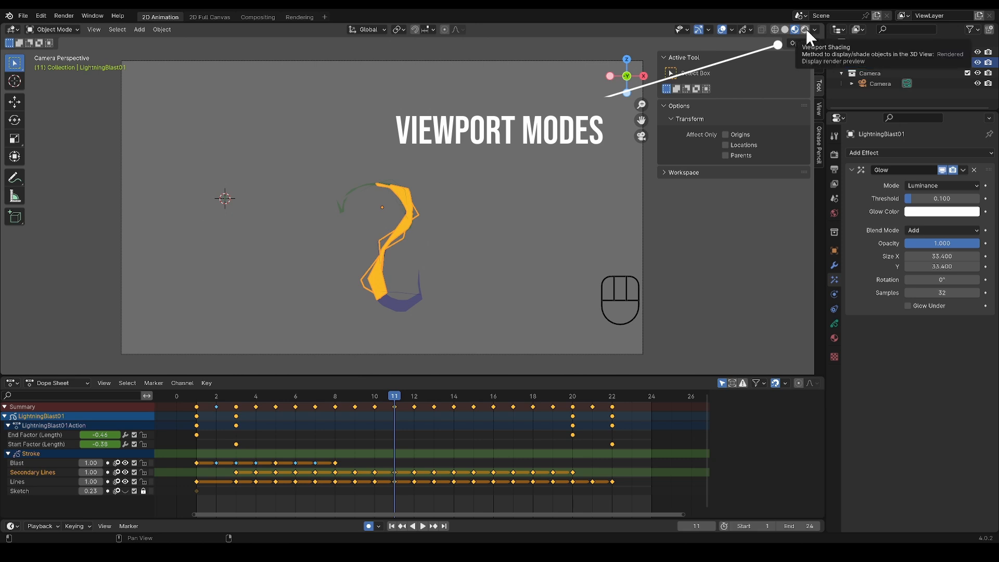
In rendered preview, try green, pink, purple and blue tints, settle on orange-yellow, then view through the camera
left_click(806, 30)
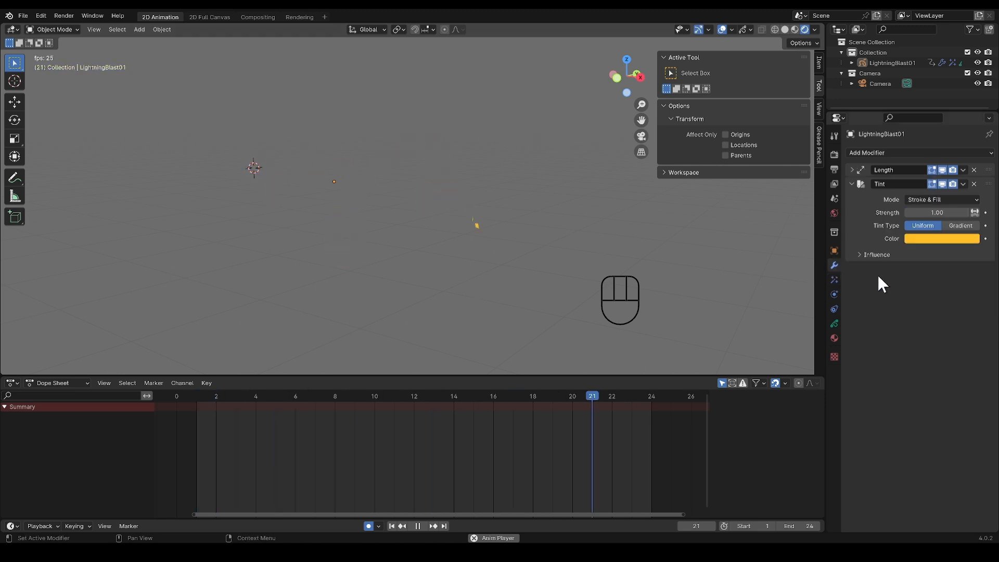
left_click(941, 238)
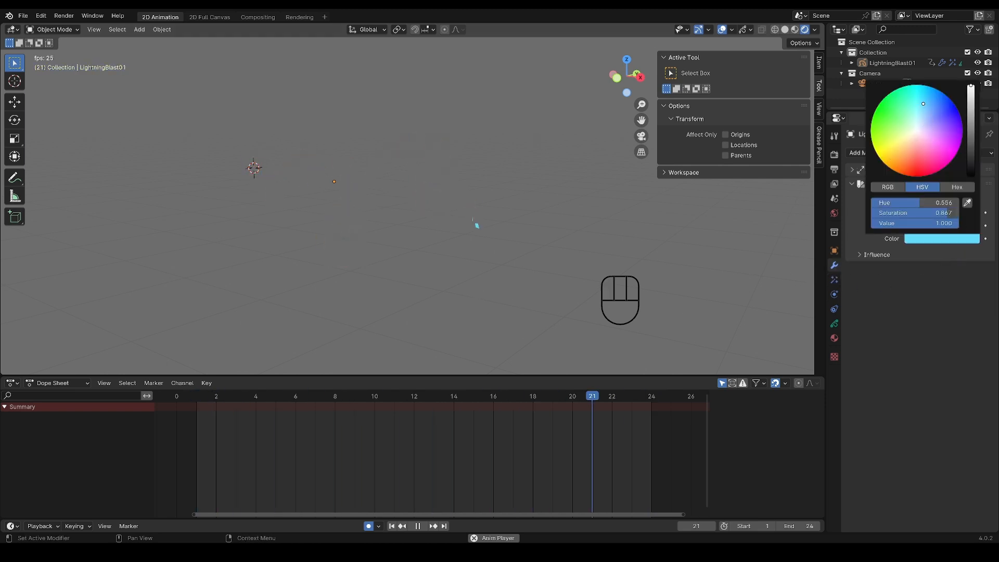
left_click(897, 122)
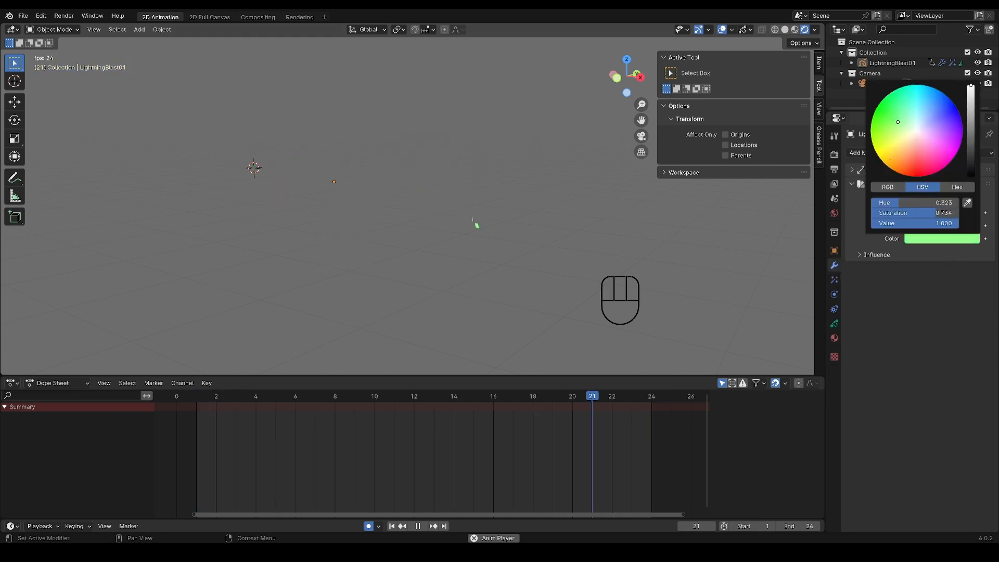
left_click(927, 149)
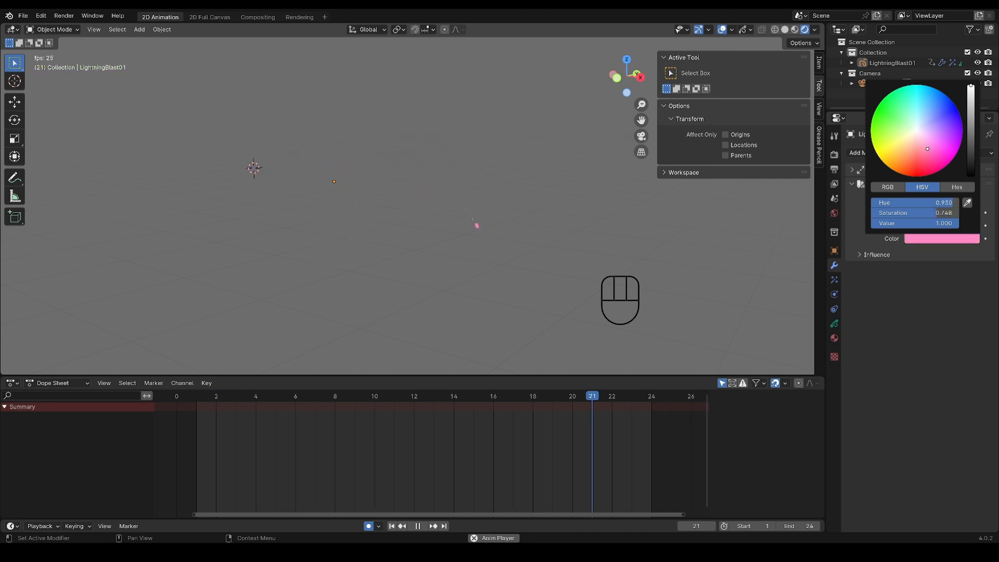
left_click(940, 125)
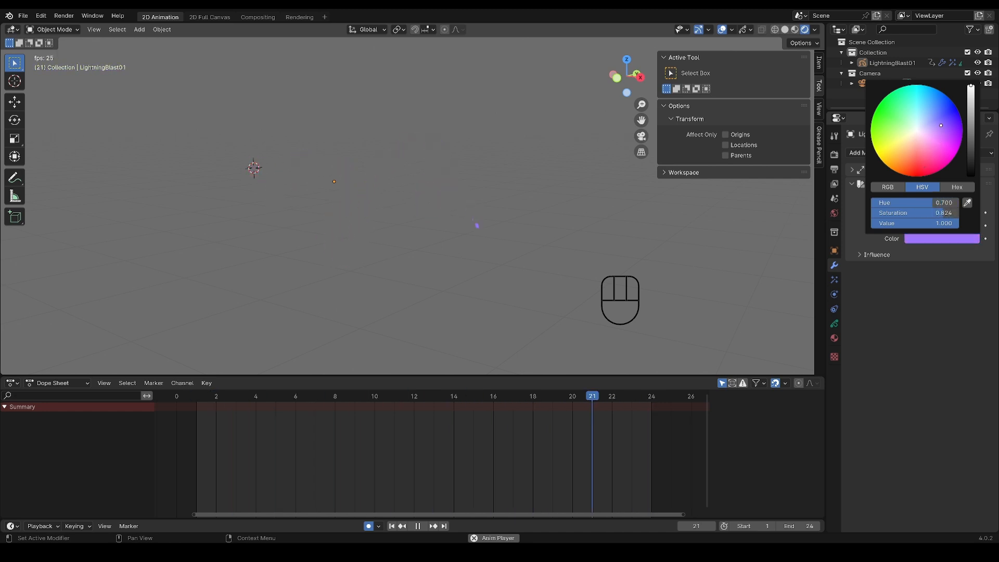
left_click(927, 104)
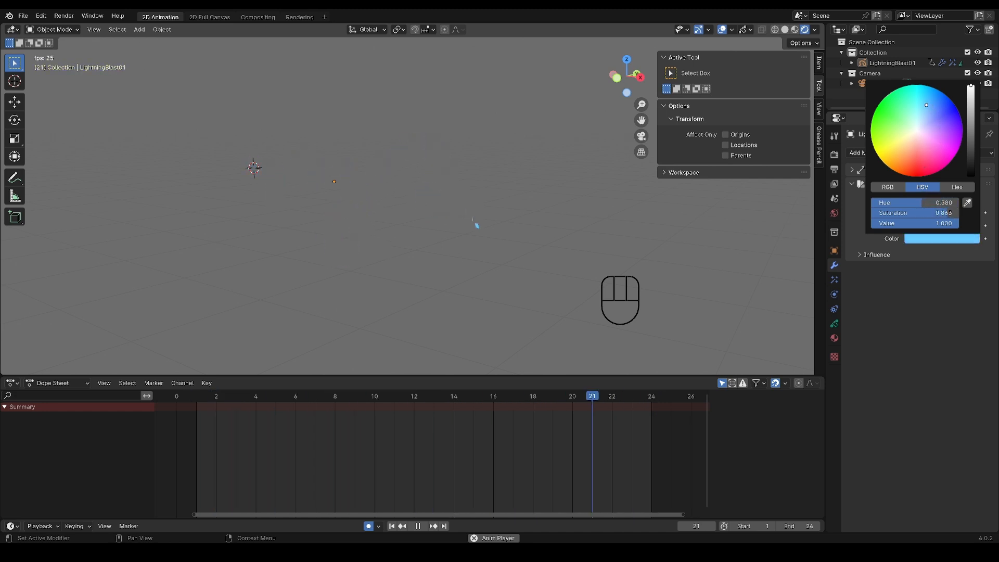
left_click(892, 152)
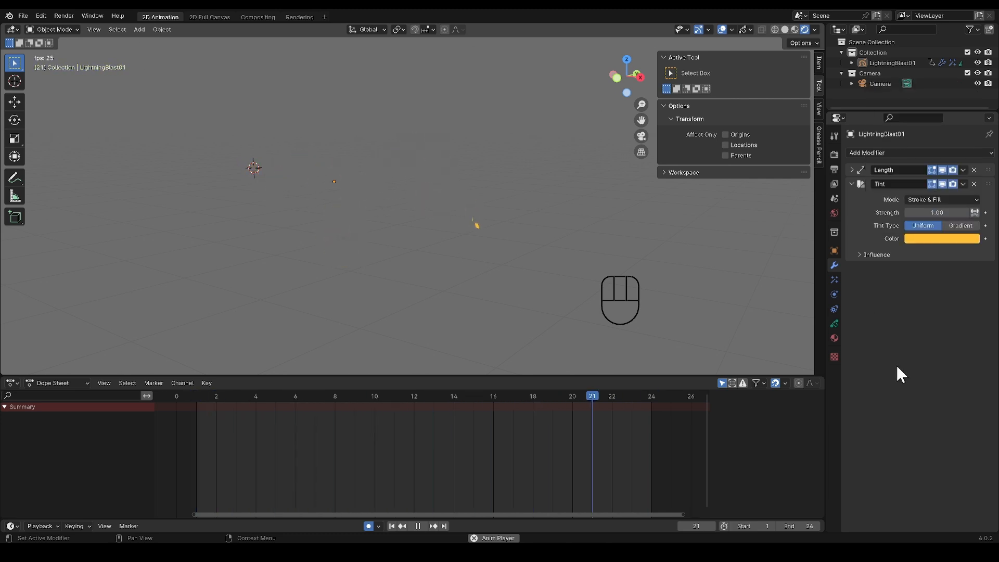
key("space")
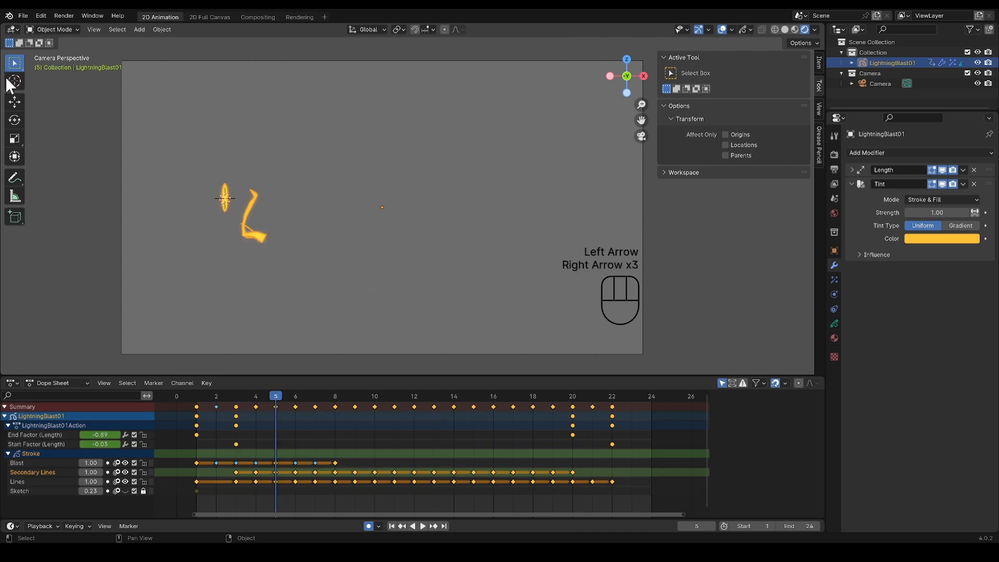
At frame 3, snap the 3D cursor to the blast's first stroke and set the object's origin there
left_click(14, 81)
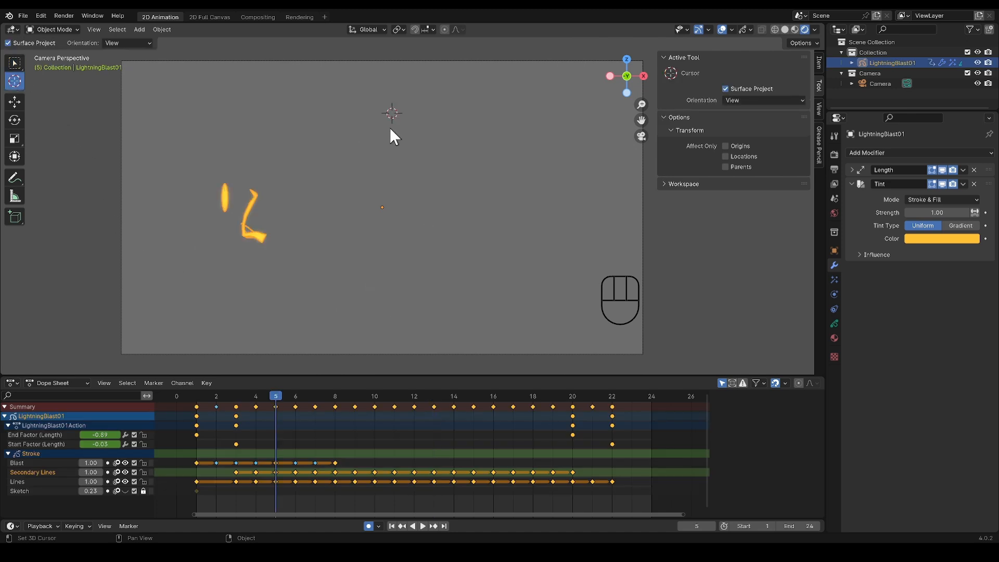
left_click(256, 395)
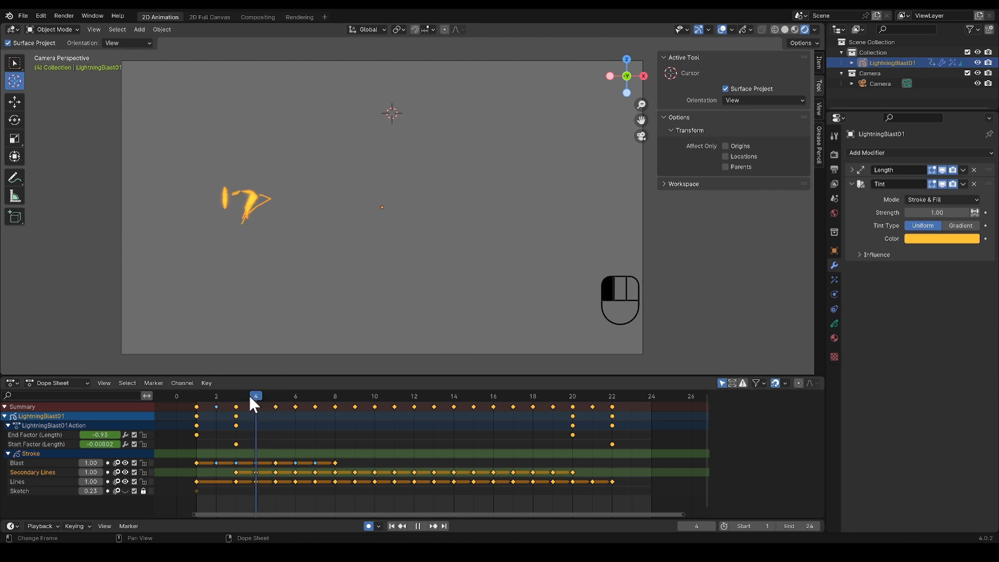
left_click(236, 395)
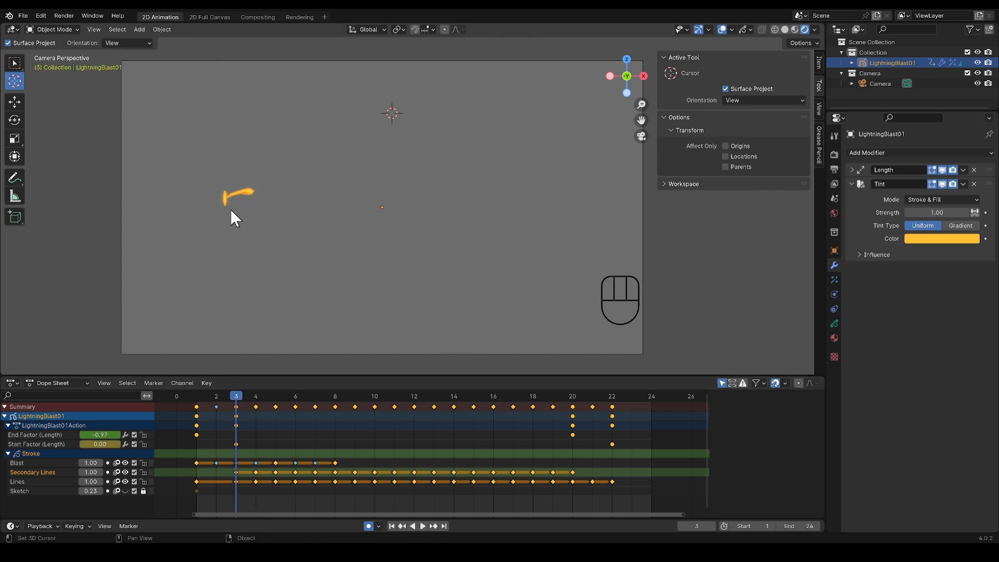
key("ctrl+tab")
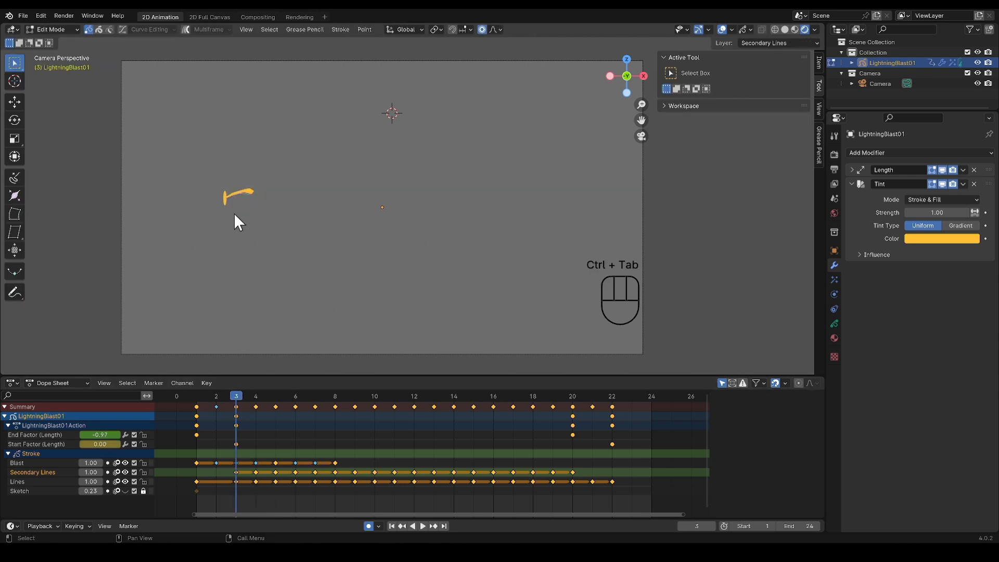
key("L")
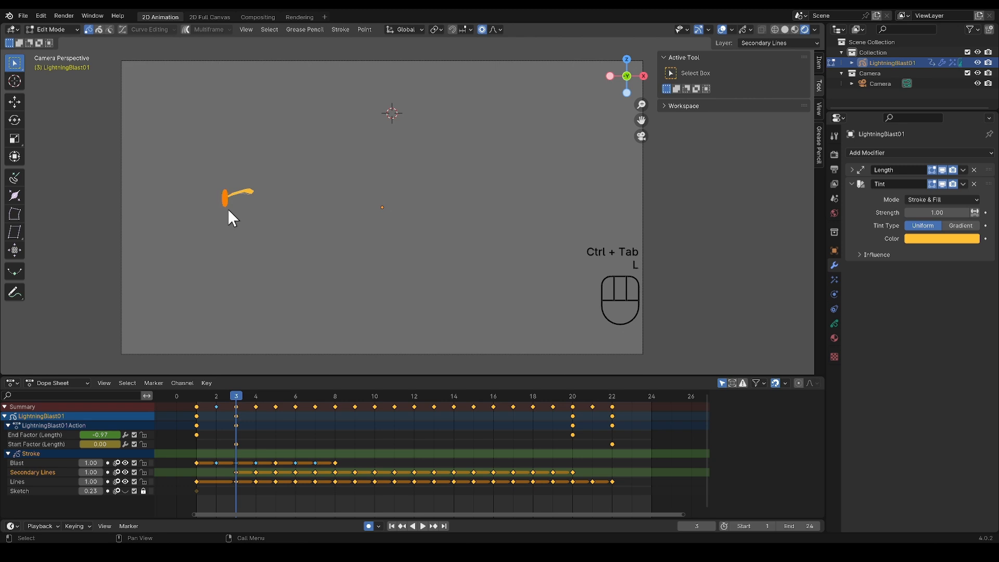
key("shift+s")
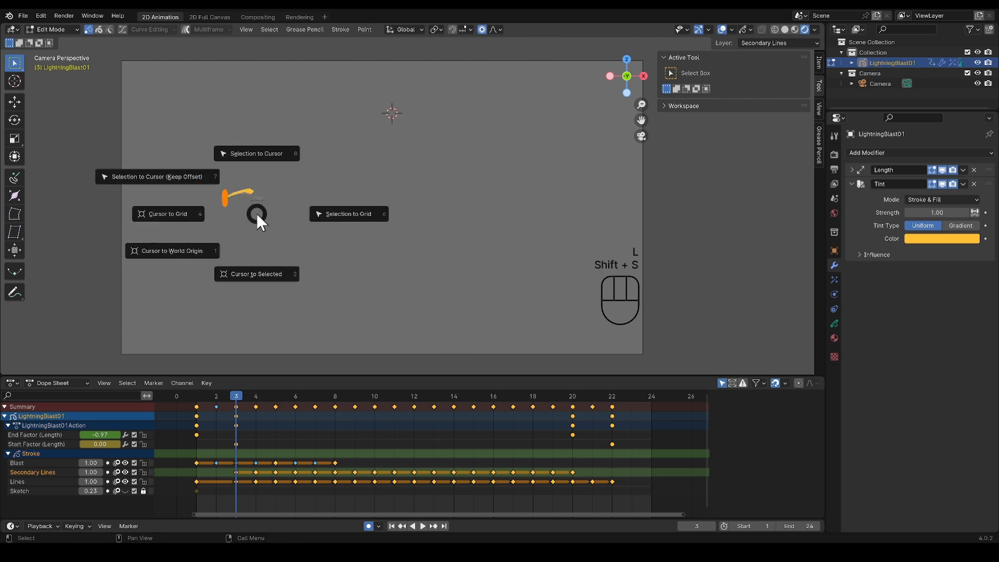
left_click(256, 273)
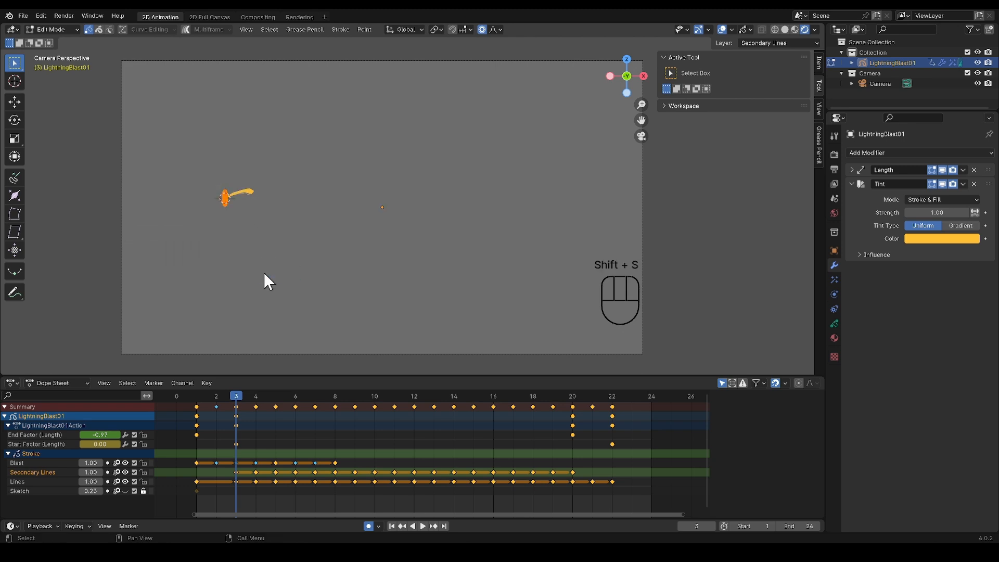
key("Ctrl+Tab")
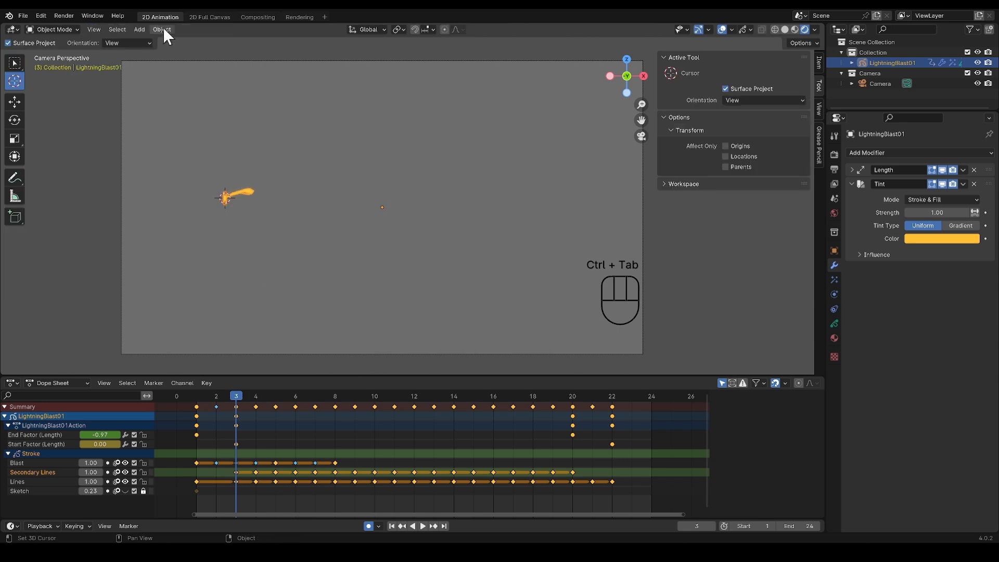
left_click(162, 29)
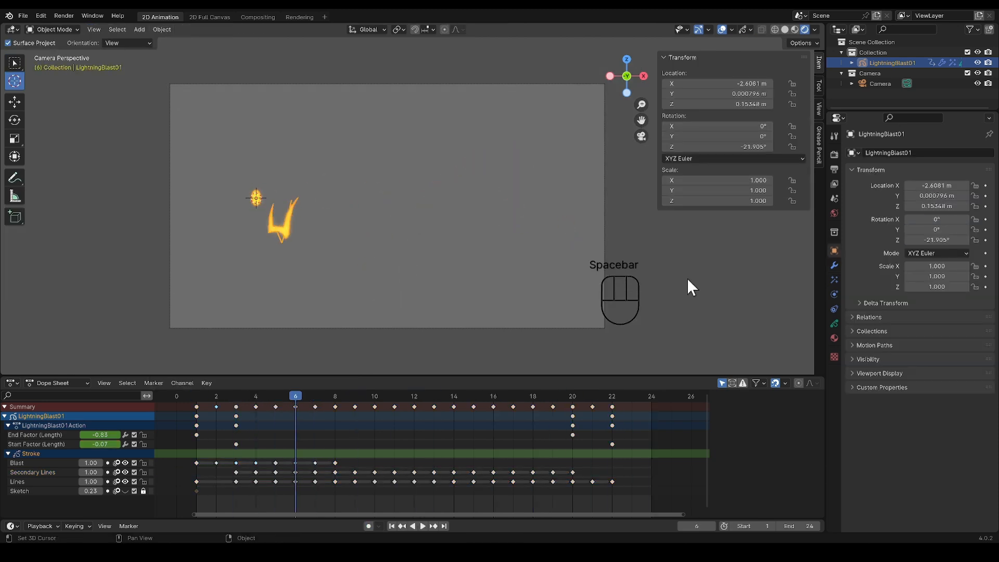
Raise the blast along Z, tilt it around the Y axis, and scrub to frame 17 to check it
key("r")
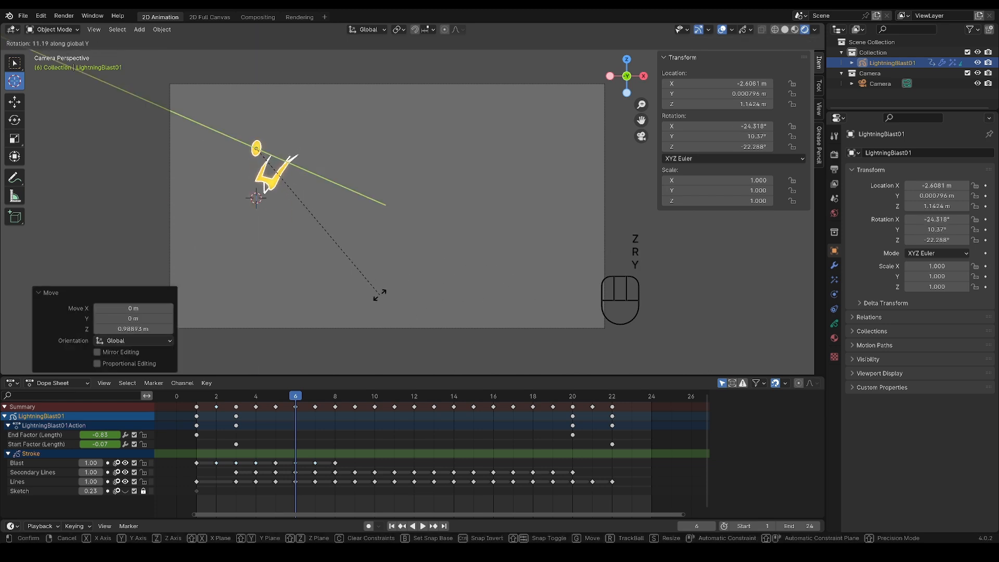
key("space")
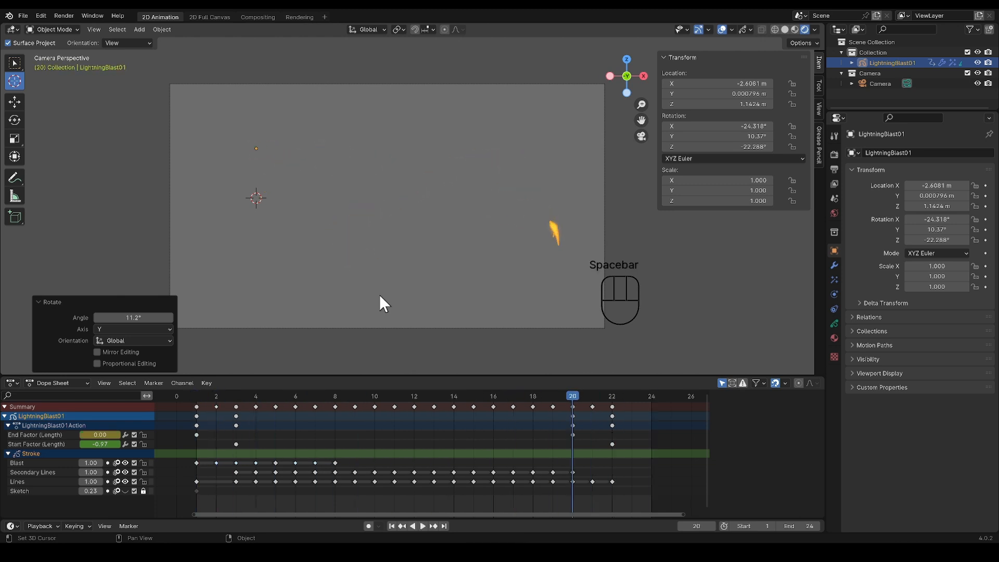
left_click(513, 396)
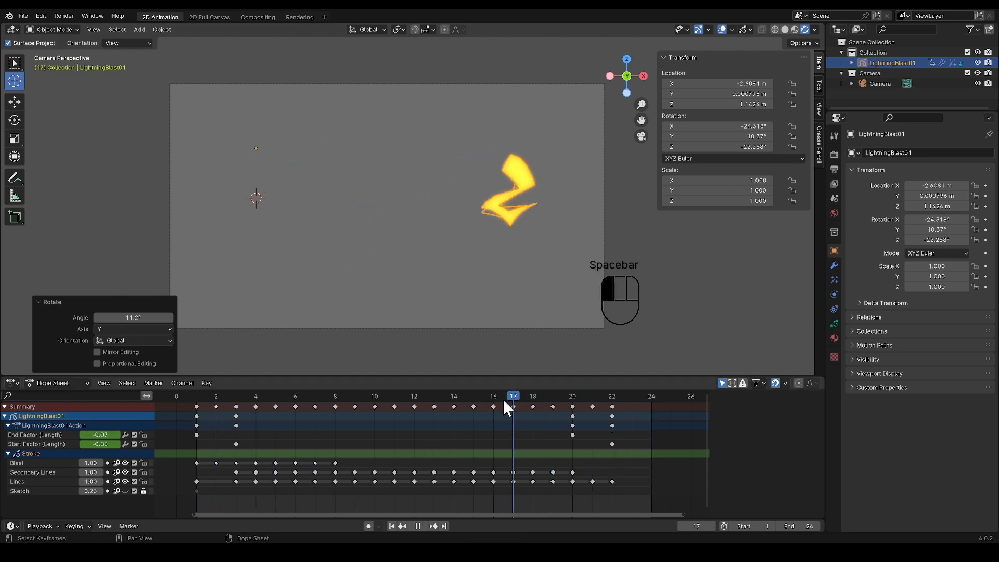
In the object's layer settings, keep Use Lights enabled on the Blast layer
left_click(315, 396)
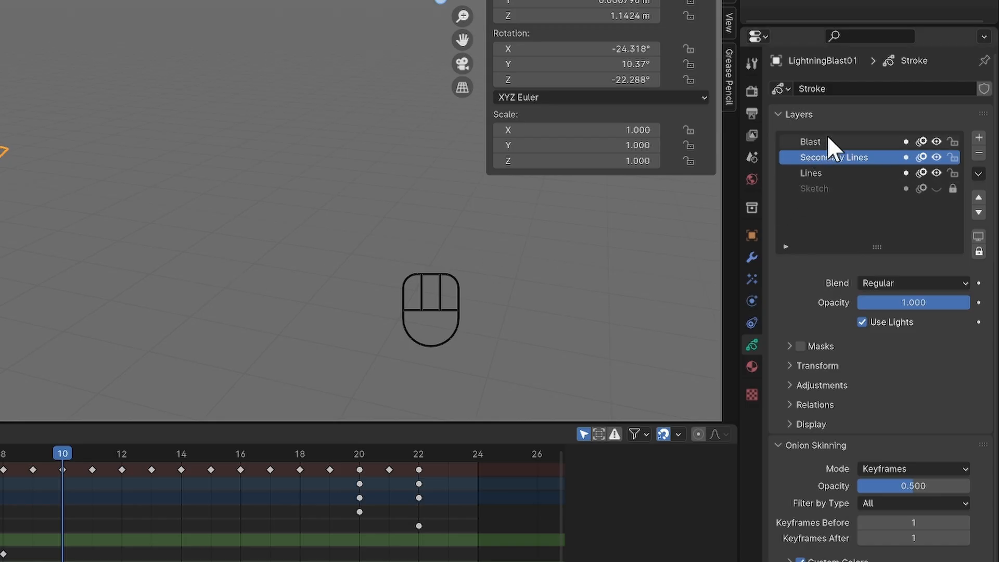
left_click(811, 141)
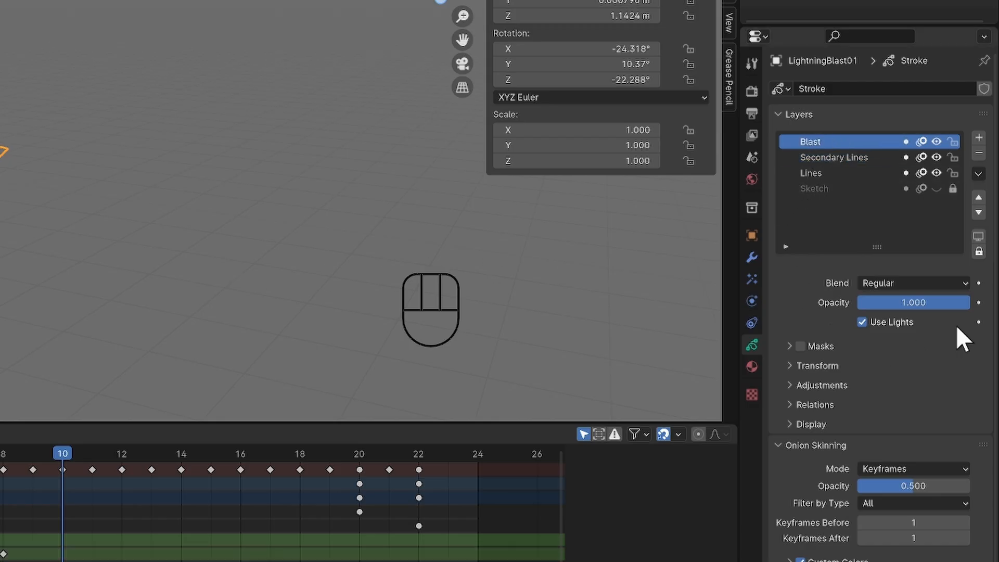
left_click(834, 157)
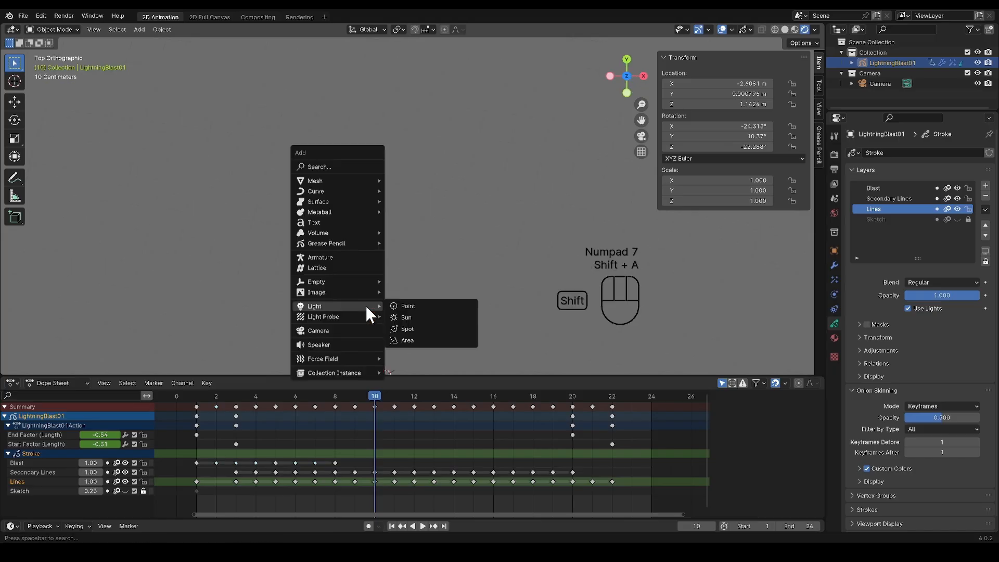
Add a point light at the blast start, brightened to about 175 W and coloured pink
left_click(407, 306)
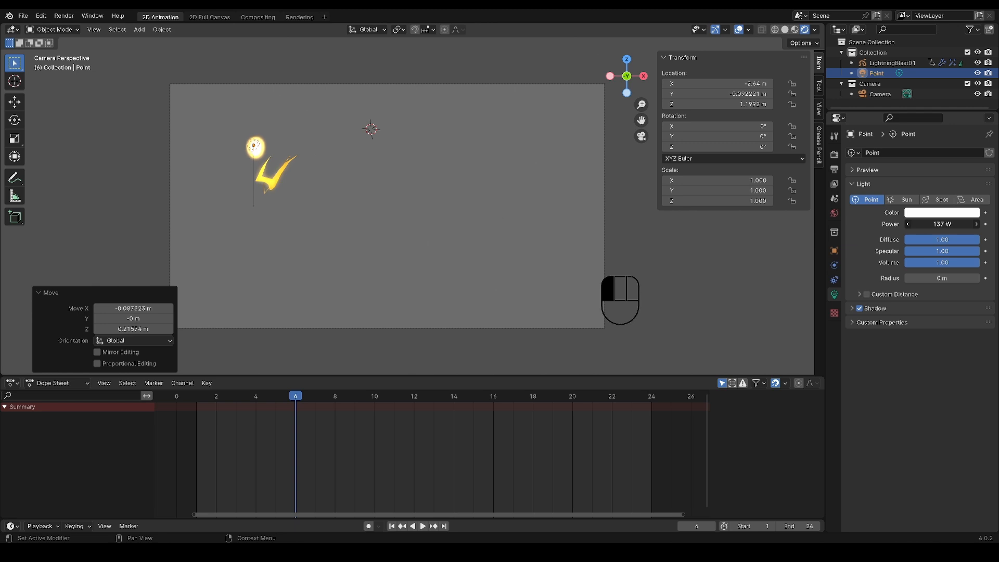
left_click(942, 212)
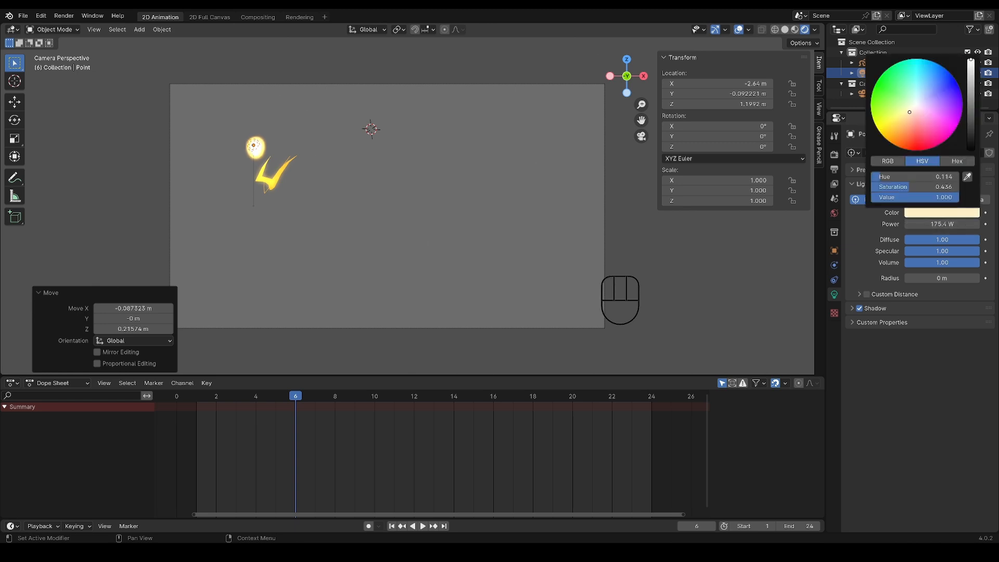
left_click(930, 118)
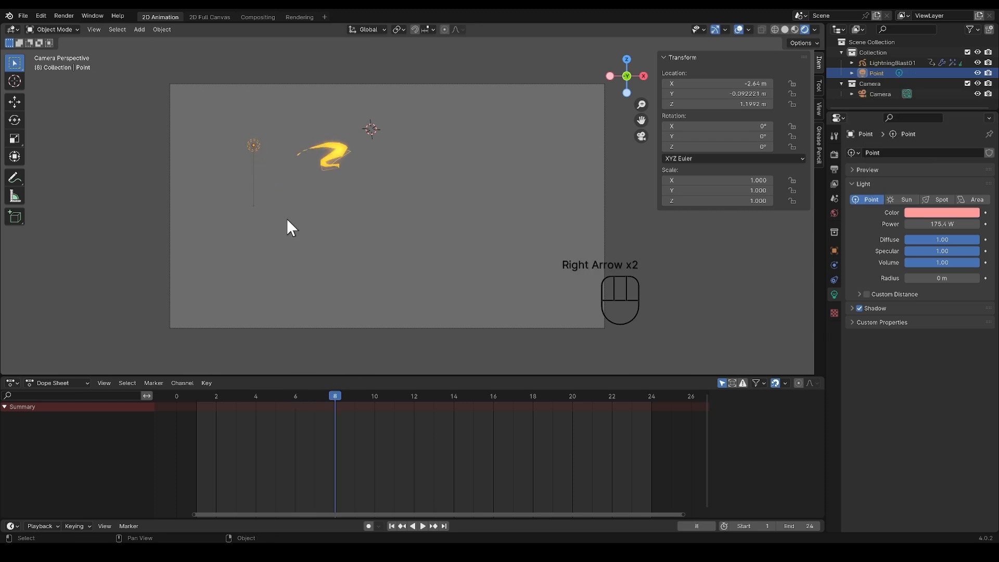
Duplicate the pink point light onto later-frame positions along the blast, constraining moves to X
key("Right")
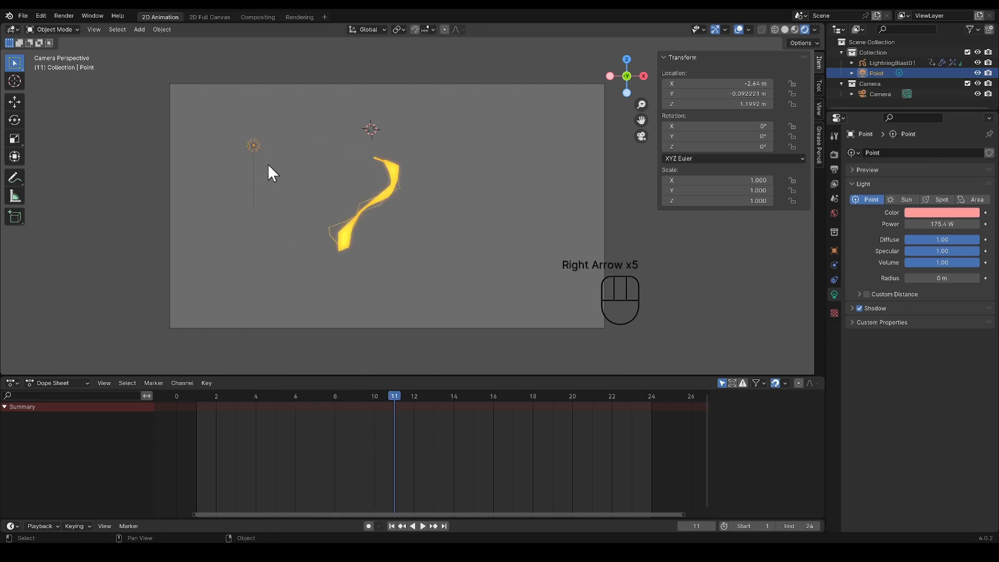
key("shift+d")
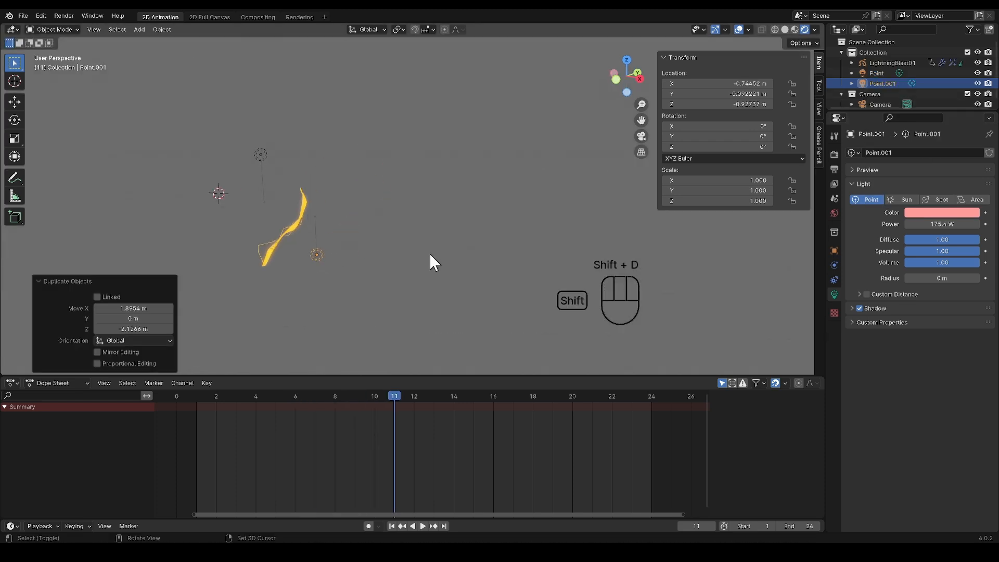
key("x")
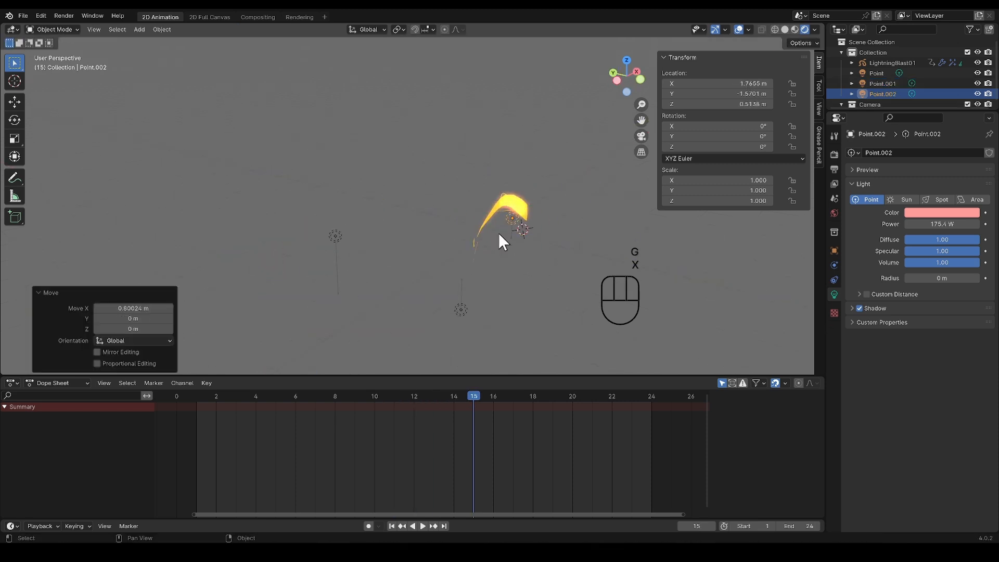
key("shift+d")
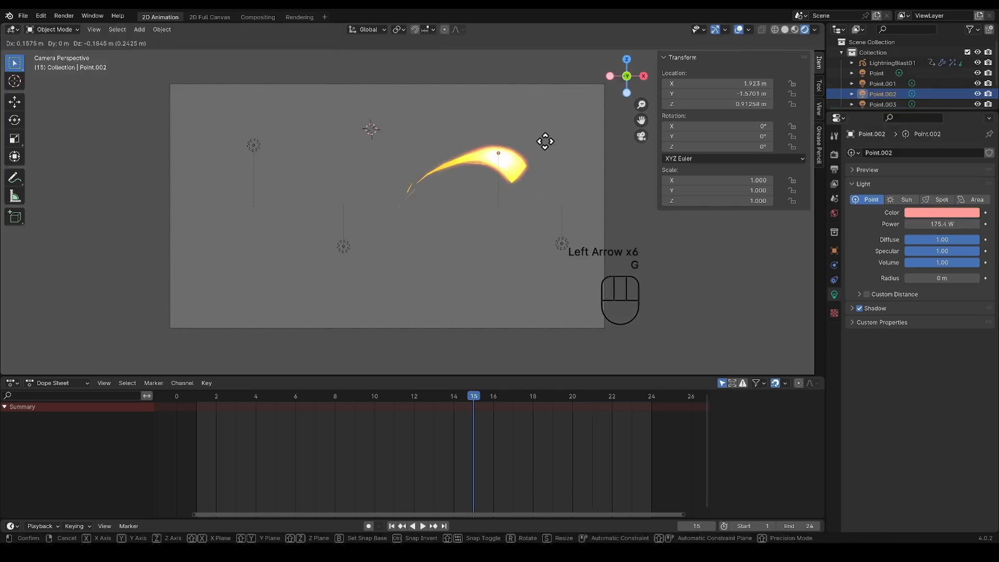
key("Left")
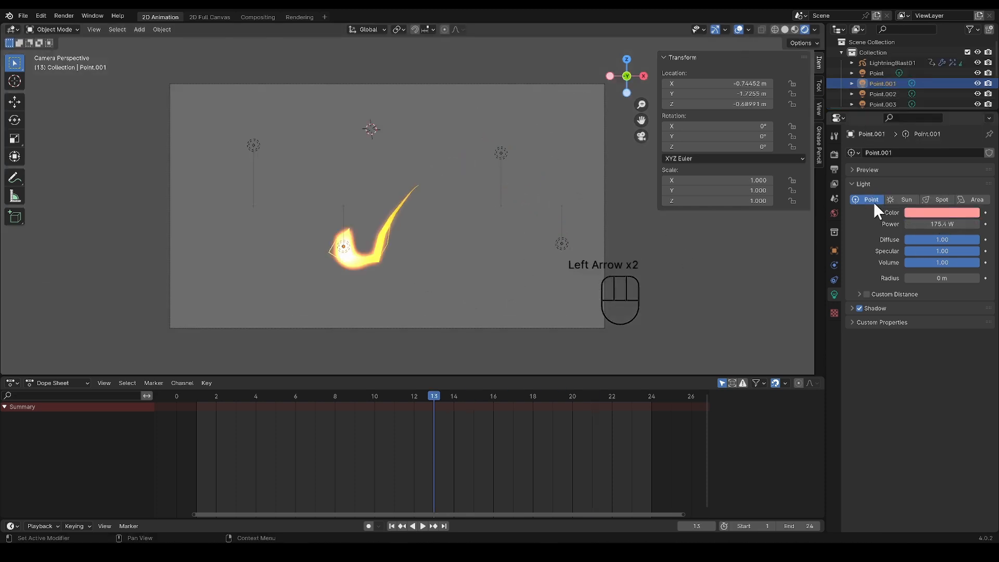